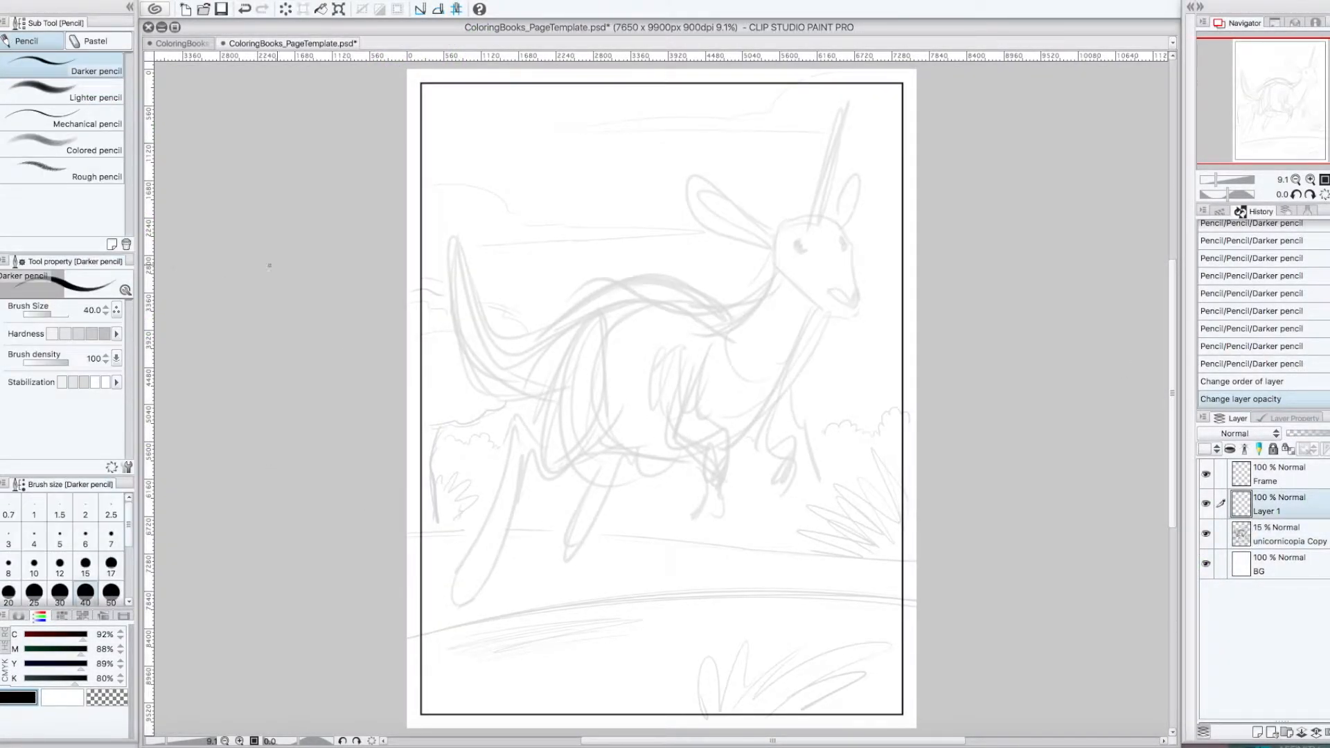
# - Pencil the head outline, snout with nose and mouth, eye socket and eye, and rounded body ovals
pyautogui.moveTo(778, 229); pyautogui.dragTo(815, 207)
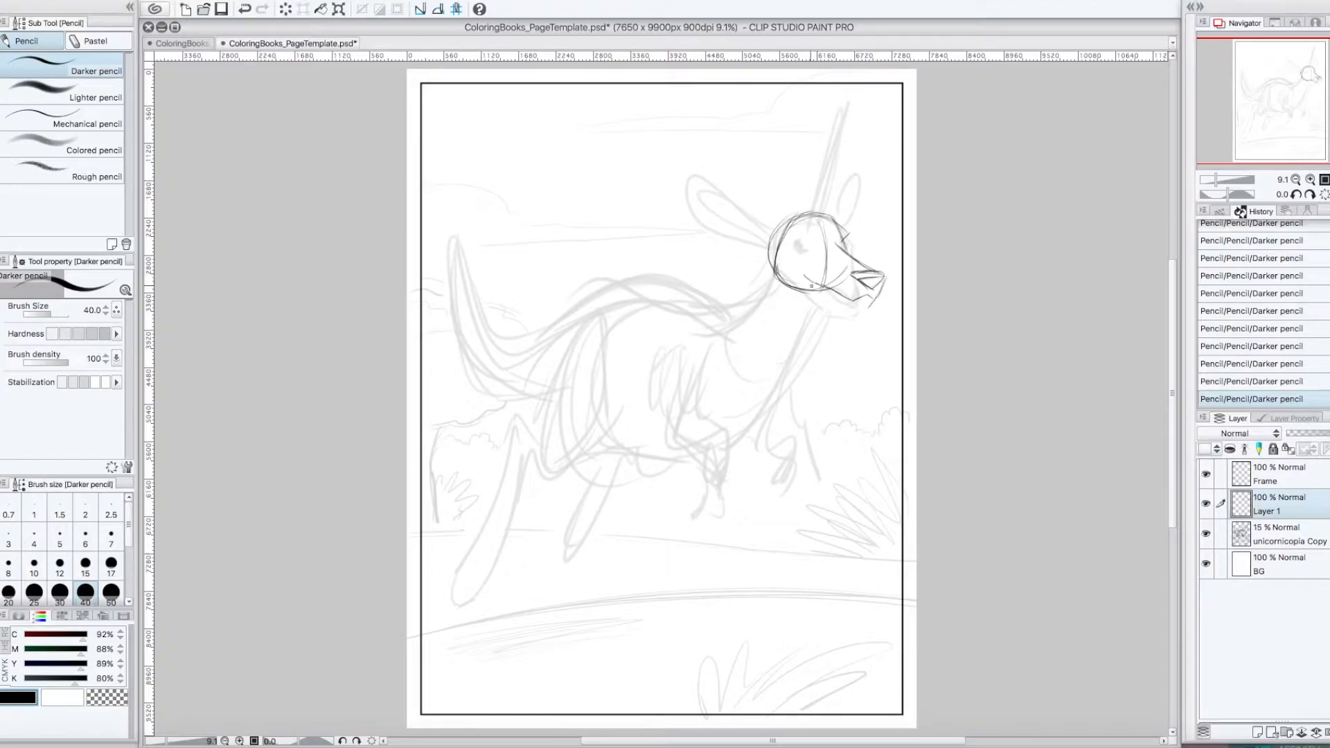
pyautogui.moveTo(857, 258); pyautogui.dragTo(882, 301)
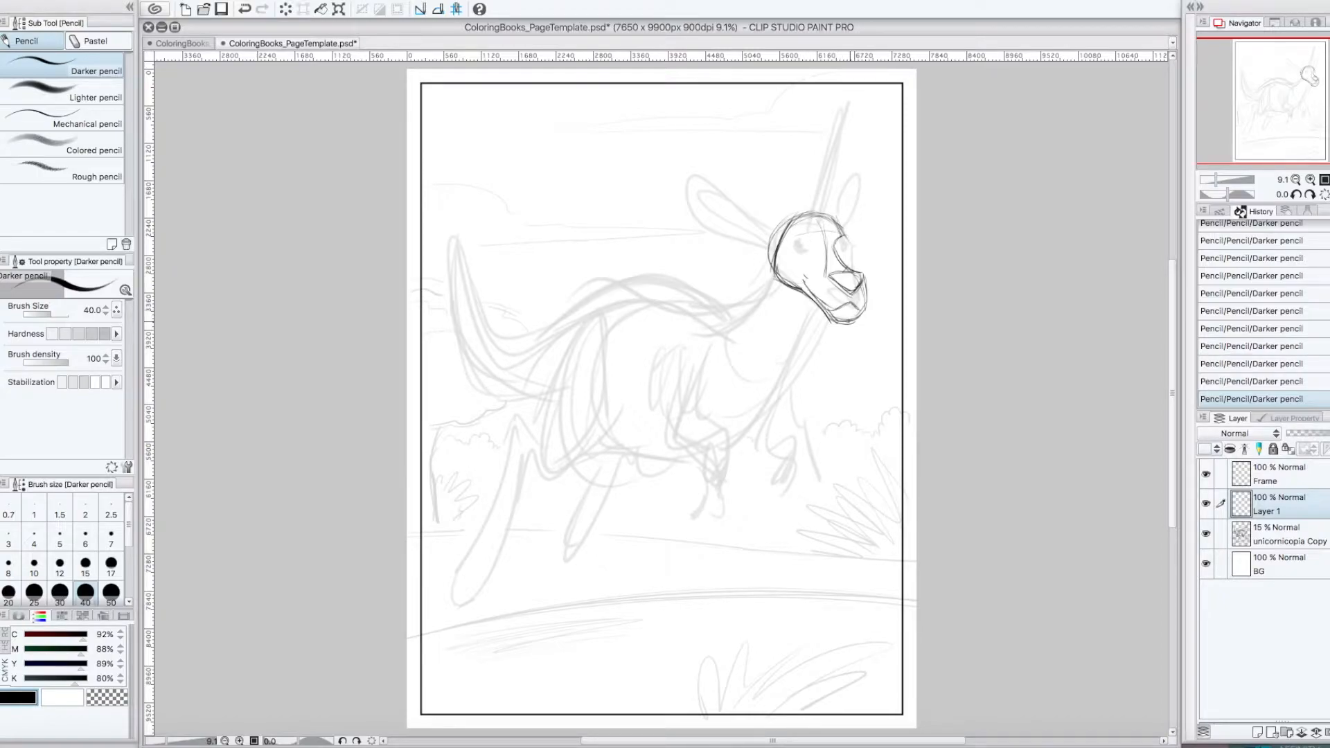
pyautogui.moveTo(823, 238); pyautogui.dragTo(856, 306)
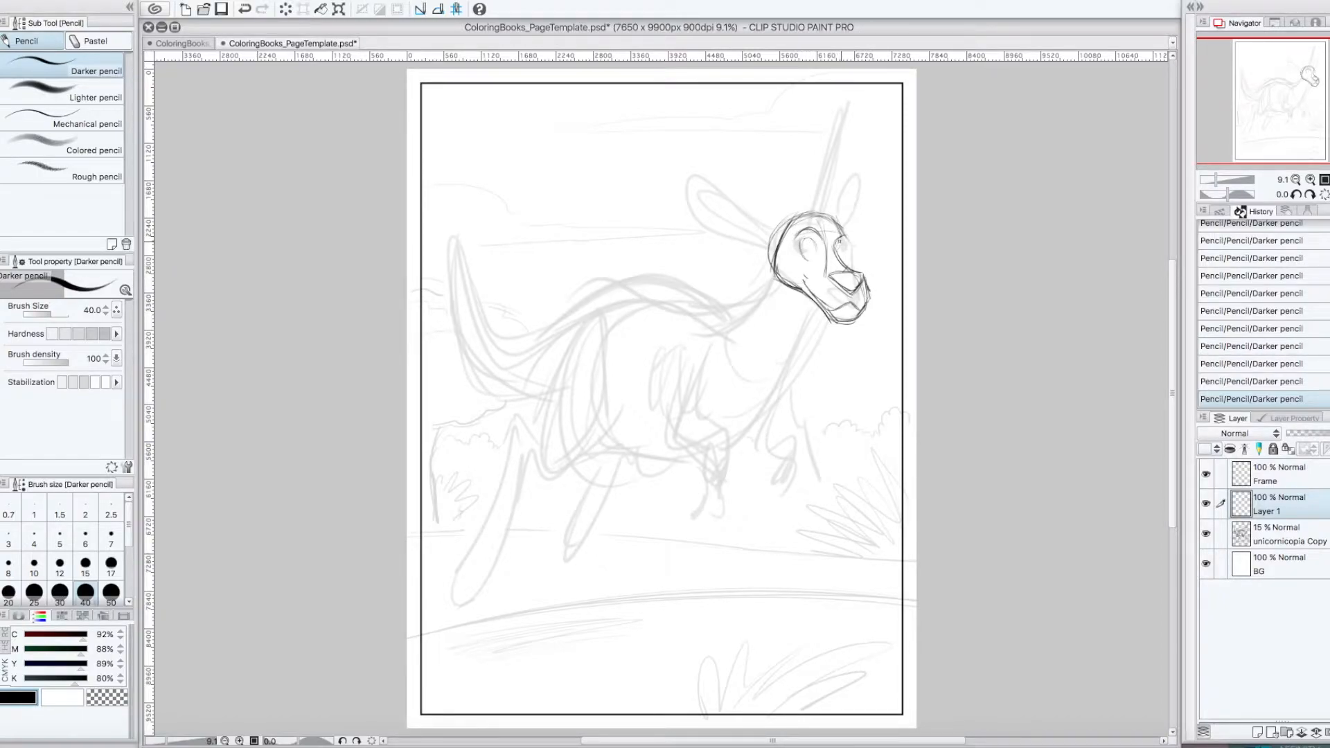
pyautogui.moveTo(809, 245); pyautogui.dragTo(836, 263)
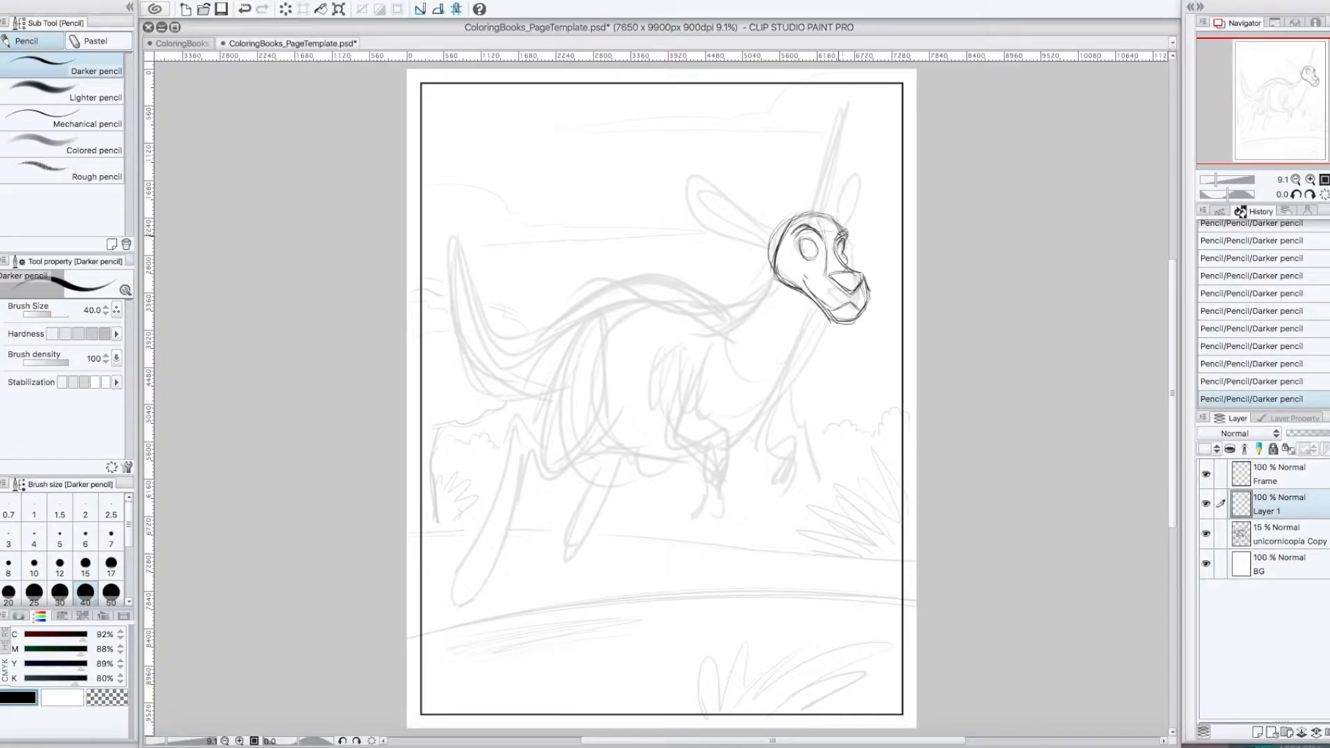
pyautogui.moveTo(827, 229); pyautogui.dragTo(848, 284)
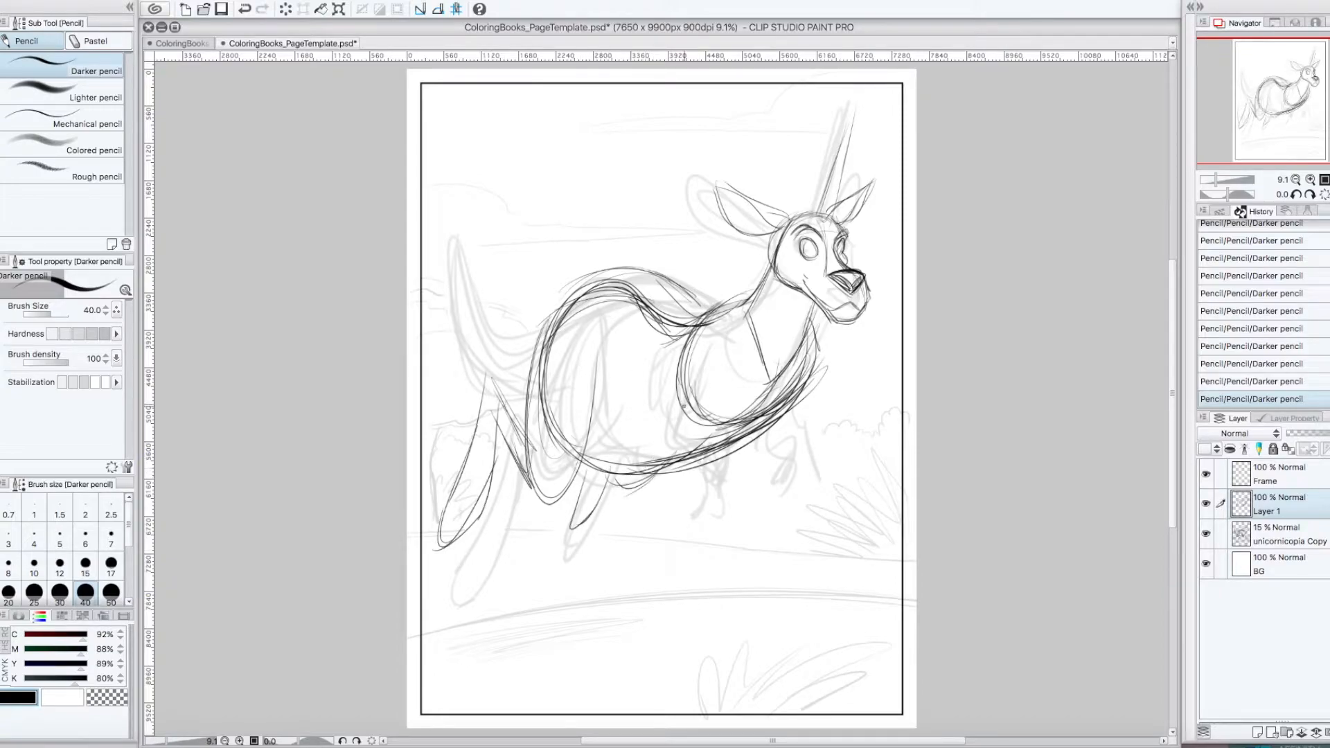
pyautogui.moveTo(703, 331); pyautogui.dragTo(725, 382)
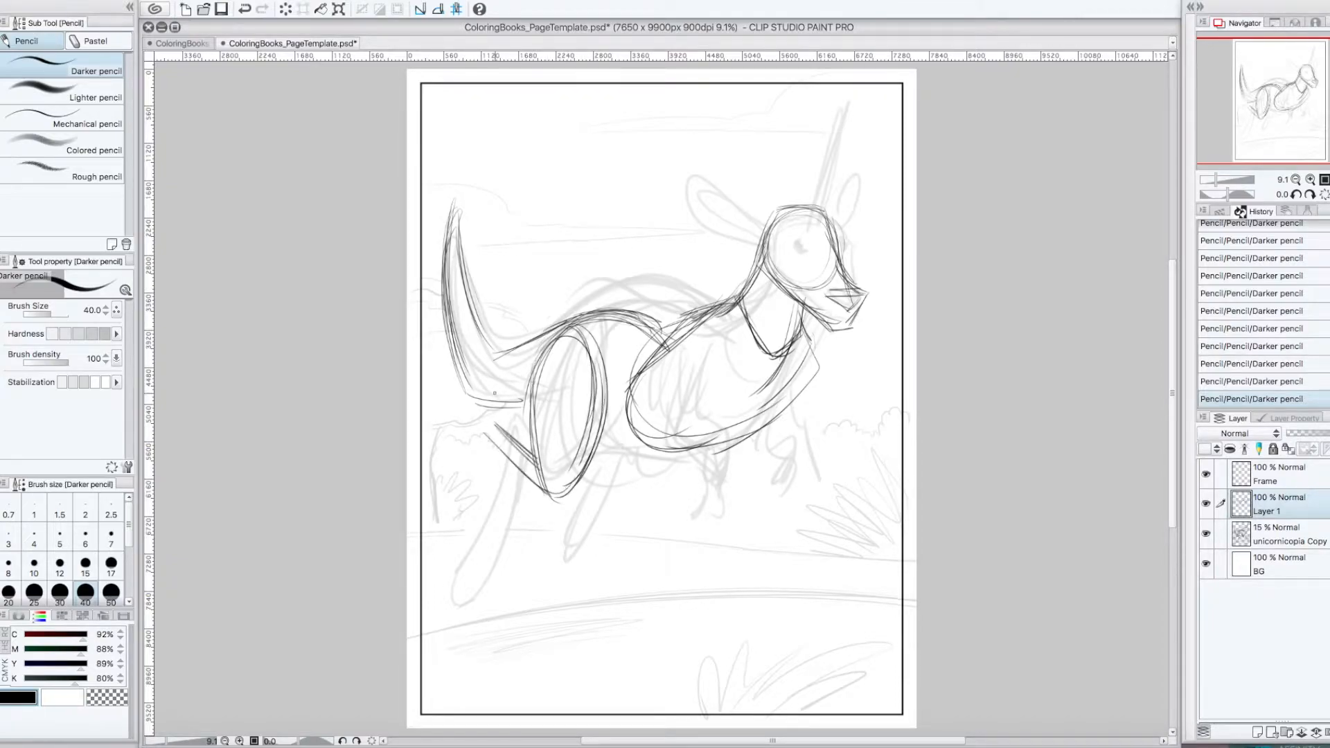
# - Block in the hind legs and a front paw under the chest, and strengthen the tail lines
pyautogui.moveTo(500, 407); pyautogui.dragTo(441, 586)
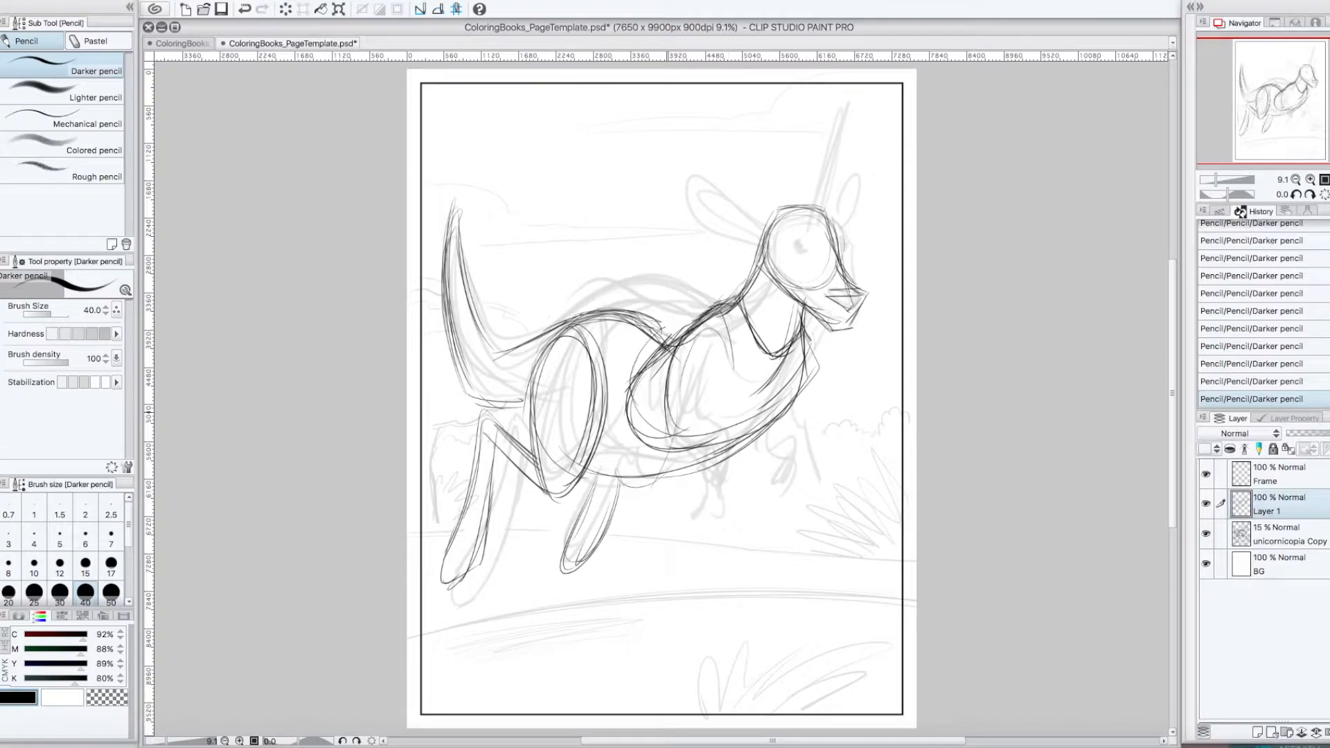
pyautogui.moveTo(679, 339); pyautogui.dragTo(738, 484)
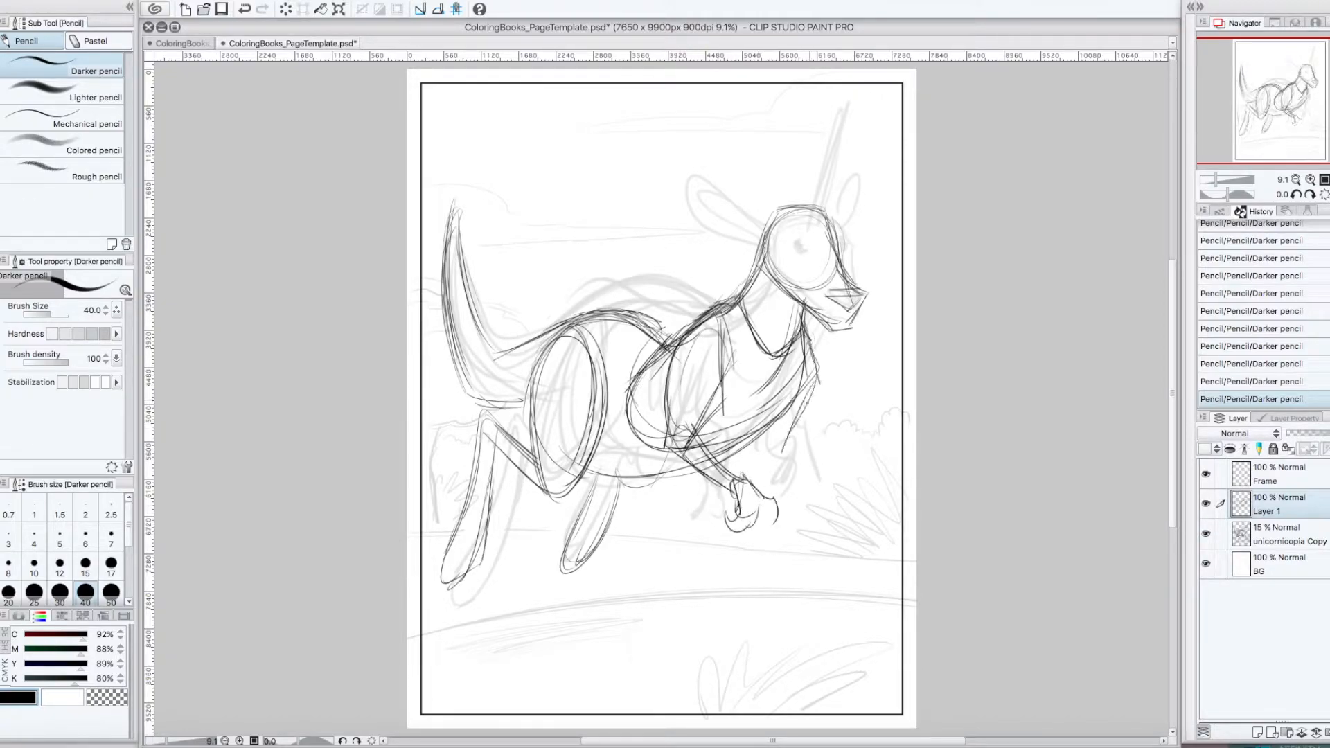
pyautogui.moveTo(789, 416); pyautogui.dragTo(831, 509)
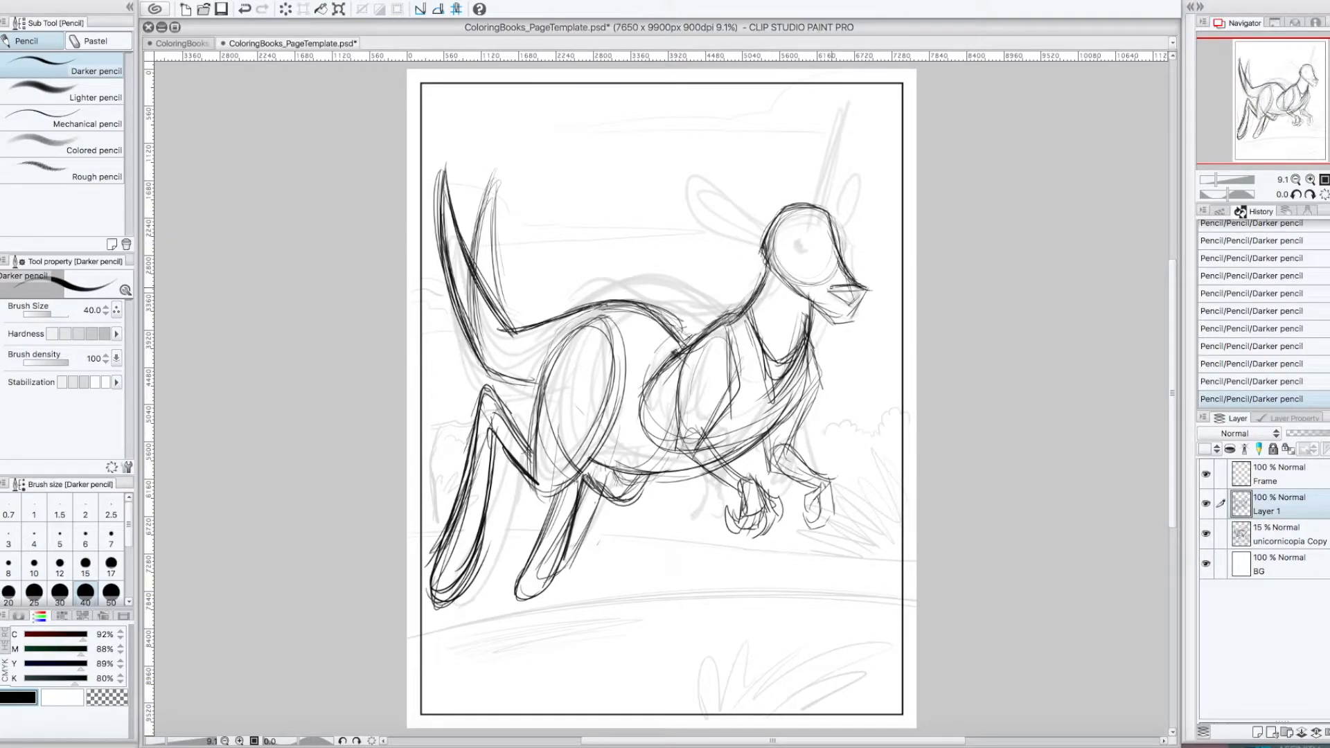
# - Darken the snout and draw pointed ears and a long unicorn horn
pyautogui.moveTo(847, 288); pyautogui.dragTo(865, 305)
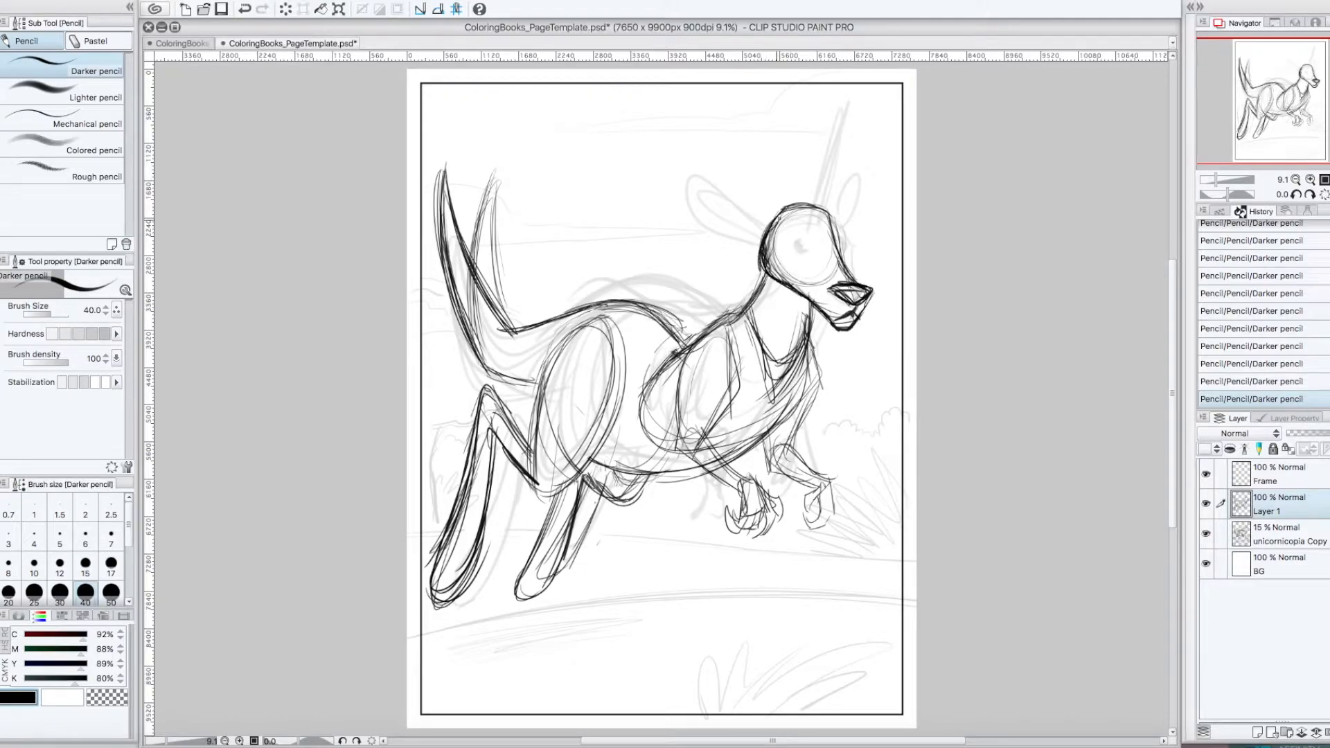
pyautogui.moveTo(763, 220); pyautogui.dragTo(815, 246)
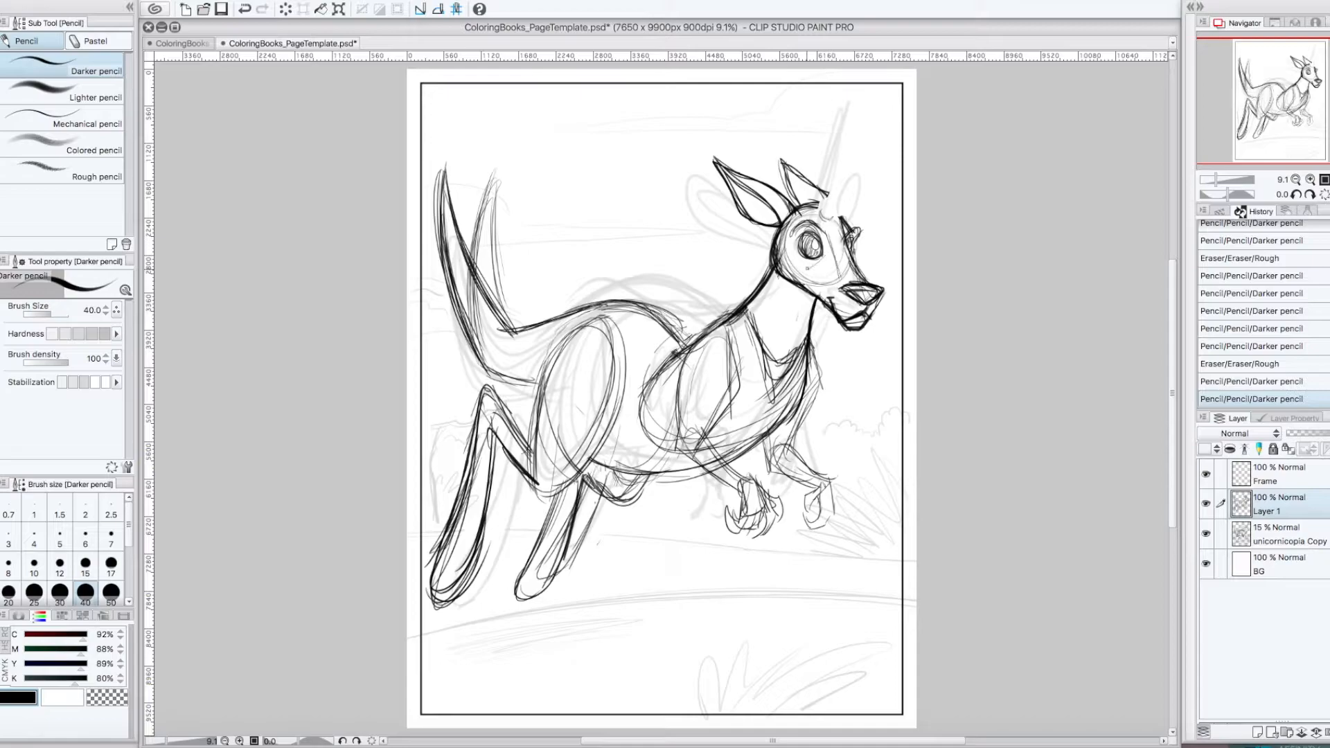
pyautogui.moveTo(815, 263); pyautogui.dragTo(877, 109)
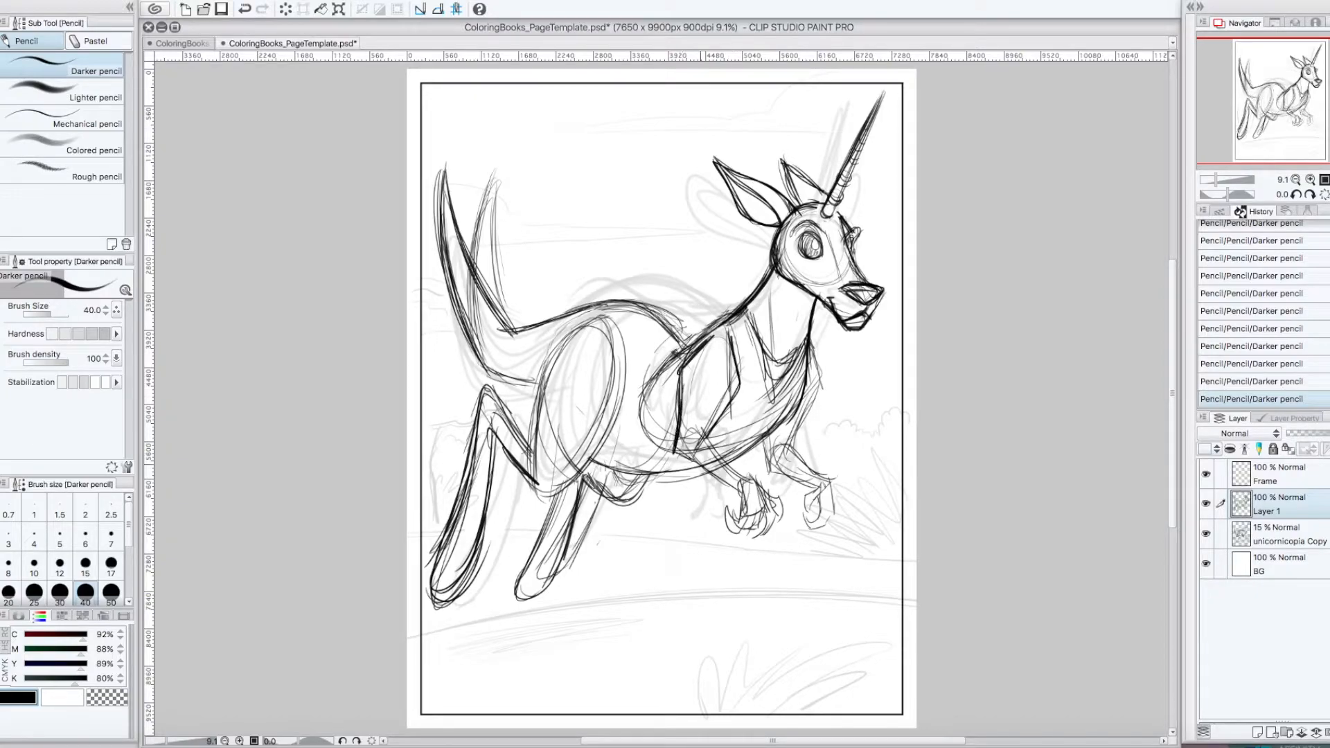
# - Redraw the chest and front legs, erasing stray lines and redrawing the front paws
pyautogui.moveTo(679, 432); pyautogui.dragTo(823, 509)
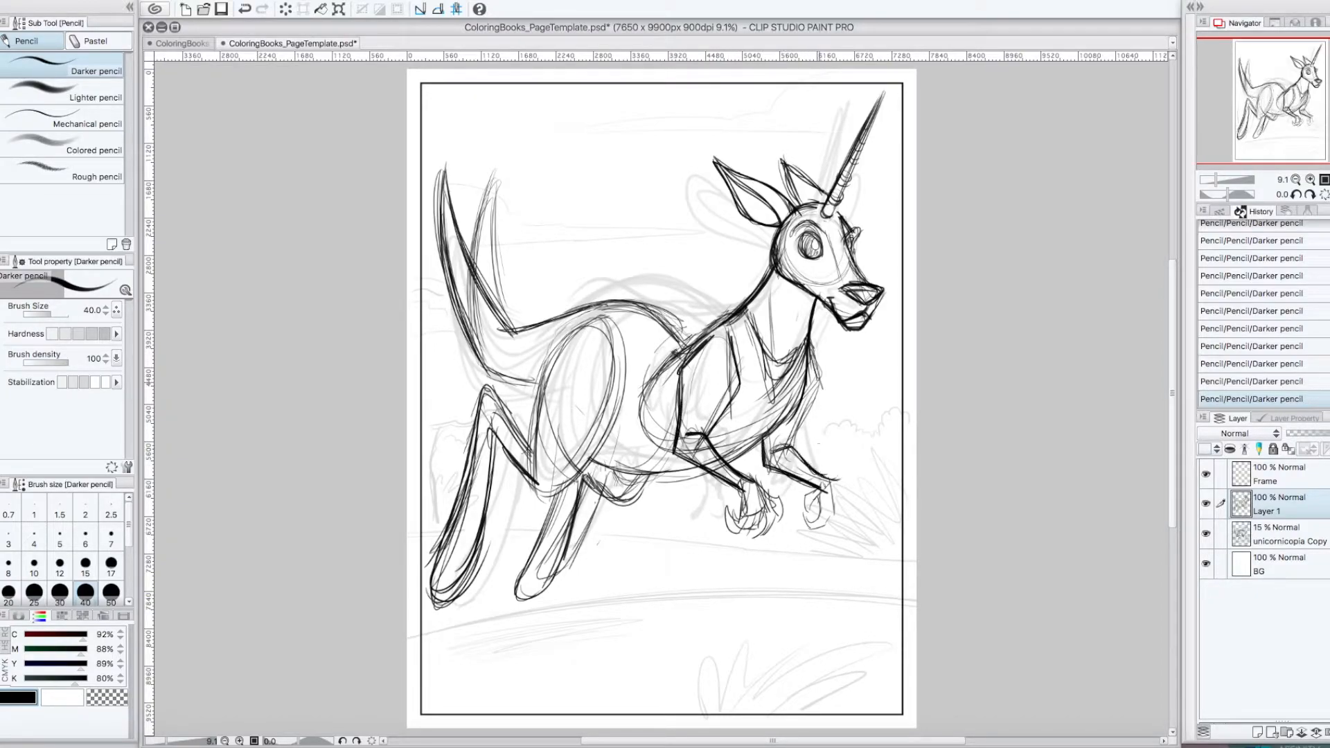
pyautogui.moveTo(815, 348); pyautogui.dragTo(822, 526)
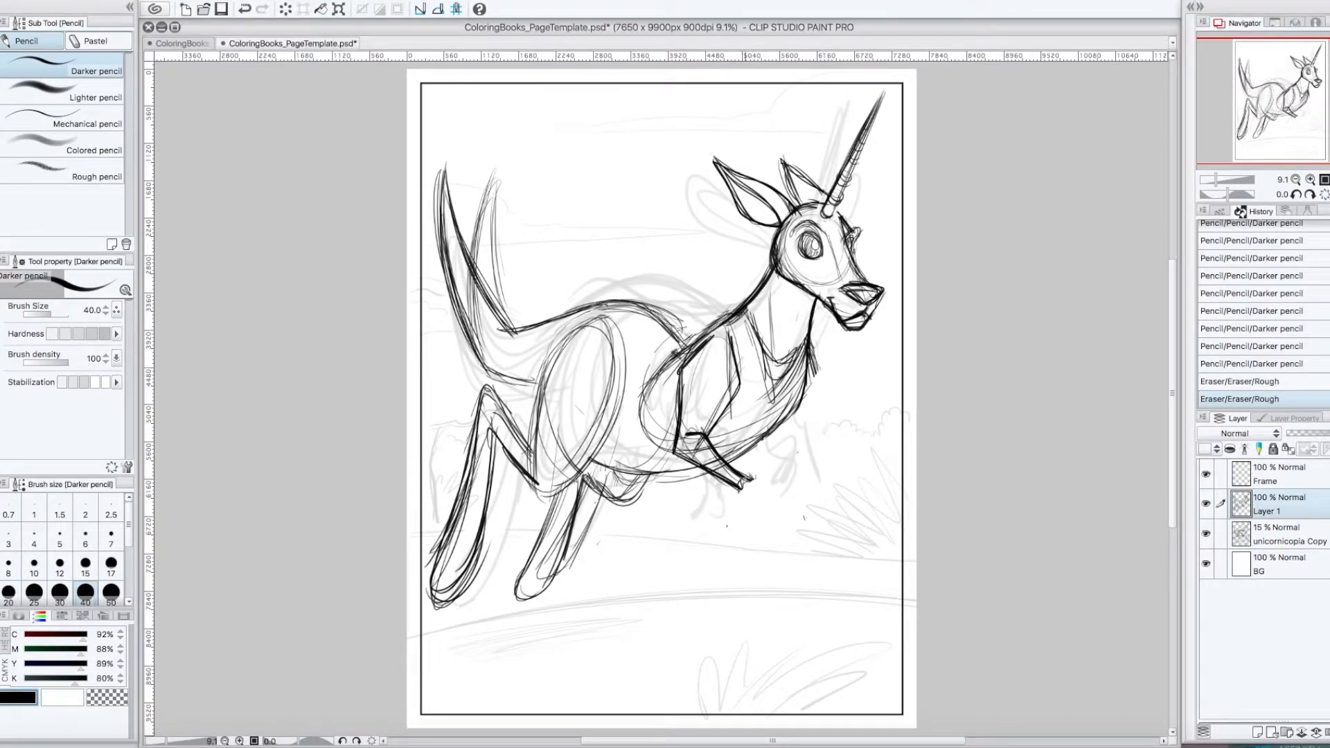
pyautogui.moveTo(737, 475); pyautogui.dragTo(789, 517)
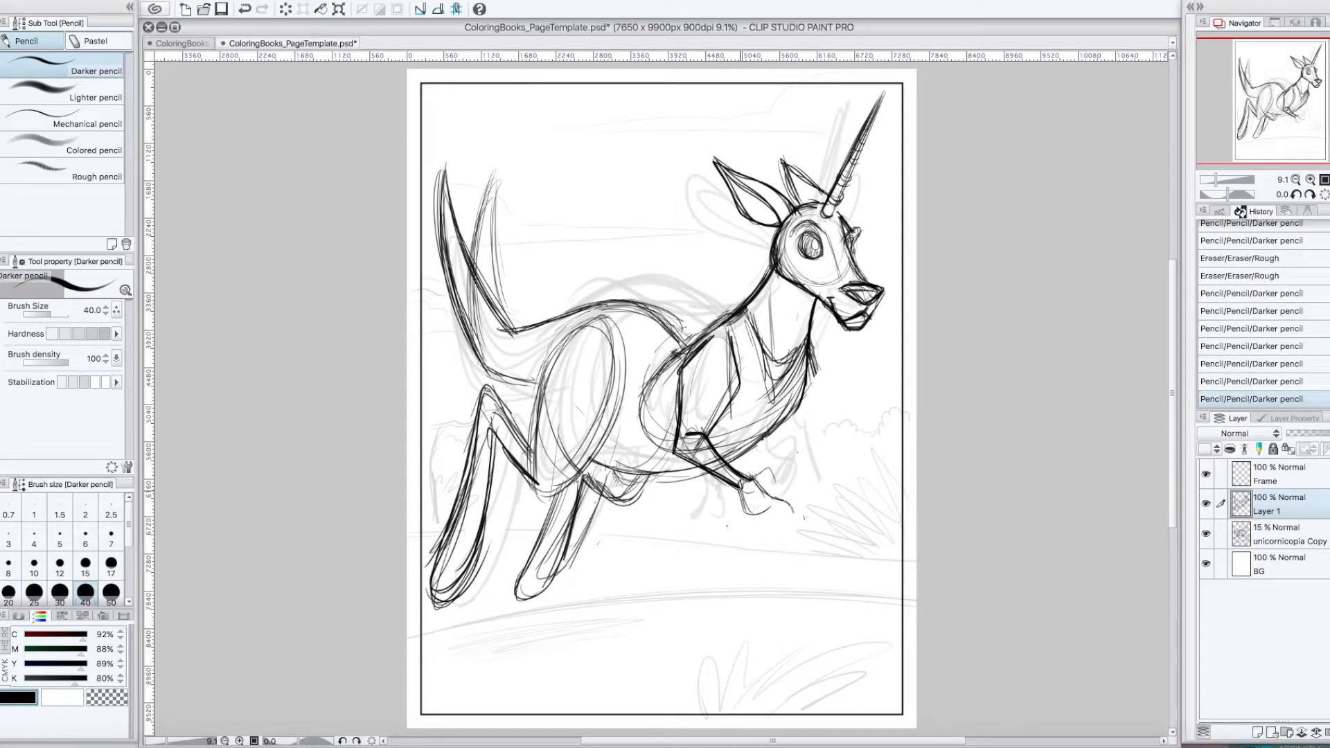
pyautogui.moveTo(767, 475); pyautogui.dragTo(759, 534)
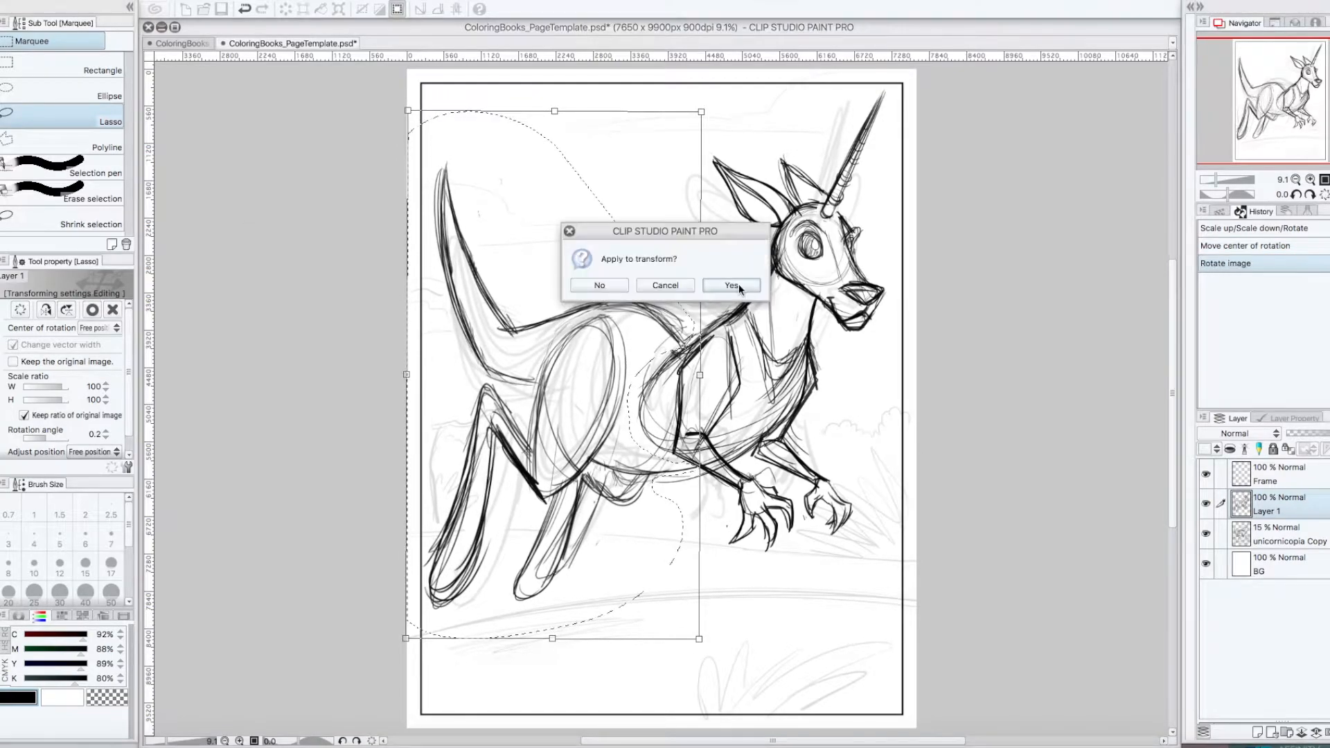
# - Confirm applying the rotation to the kangaroo's rear half
pyautogui.click(731, 284)
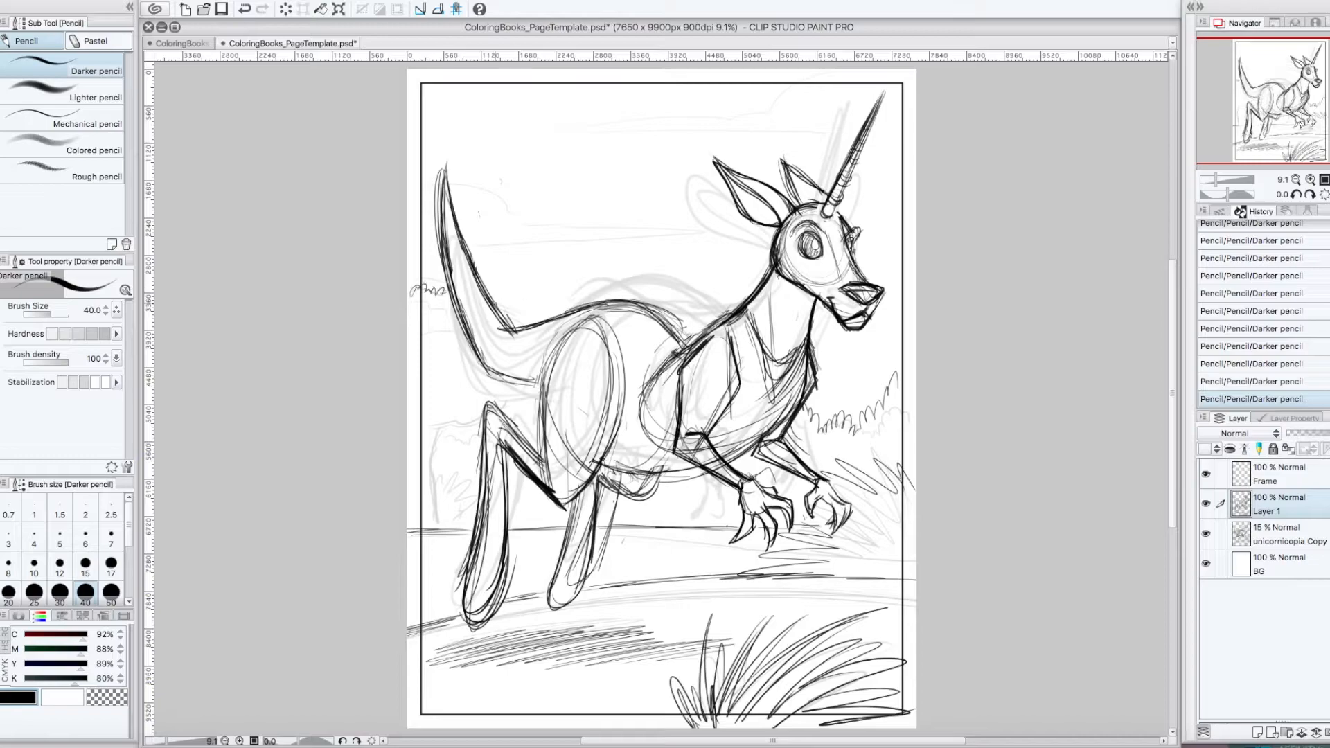
# - Sketch tall grass tufts along the bottom of the page
pyautogui.moveTo(441, 415); pyautogui.dragTo(437, 526)
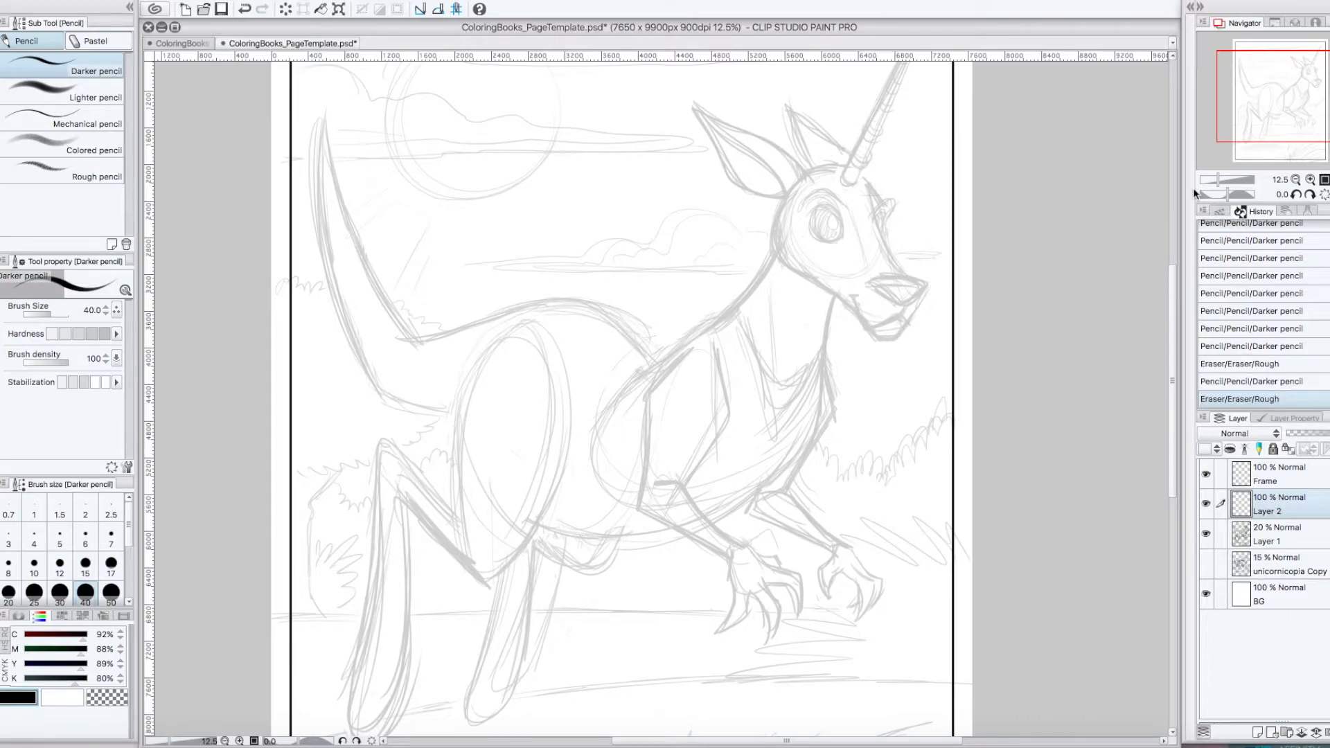
# - Tighten the head's top and back, snout, nose, eye and face details in darker pencil
pyautogui.moveTo(912, 242); pyautogui.dragTo(891, 322)
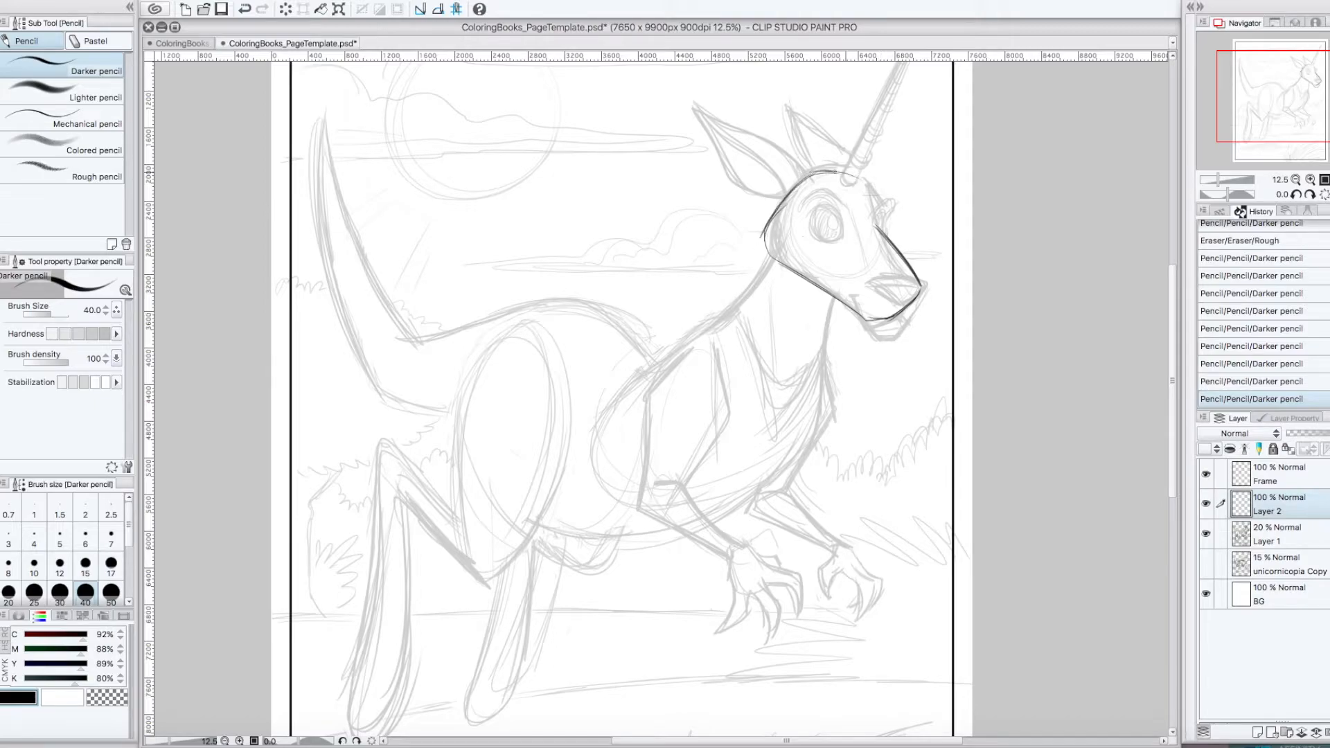
pyautogui.moveTo(814, 178); pyautogui.dragTo(877, 318)
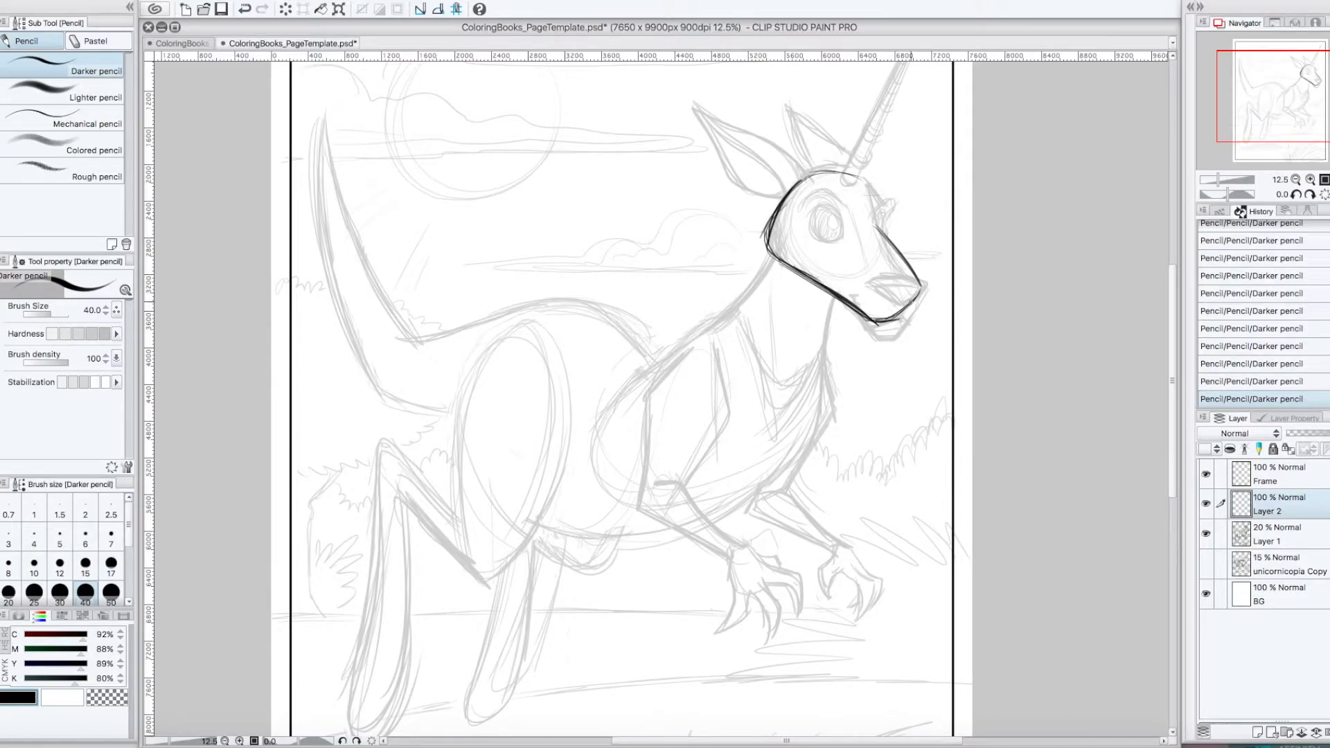
pyautogui.moveTo(861, 272); pyautogui.dragTo(921, 305)
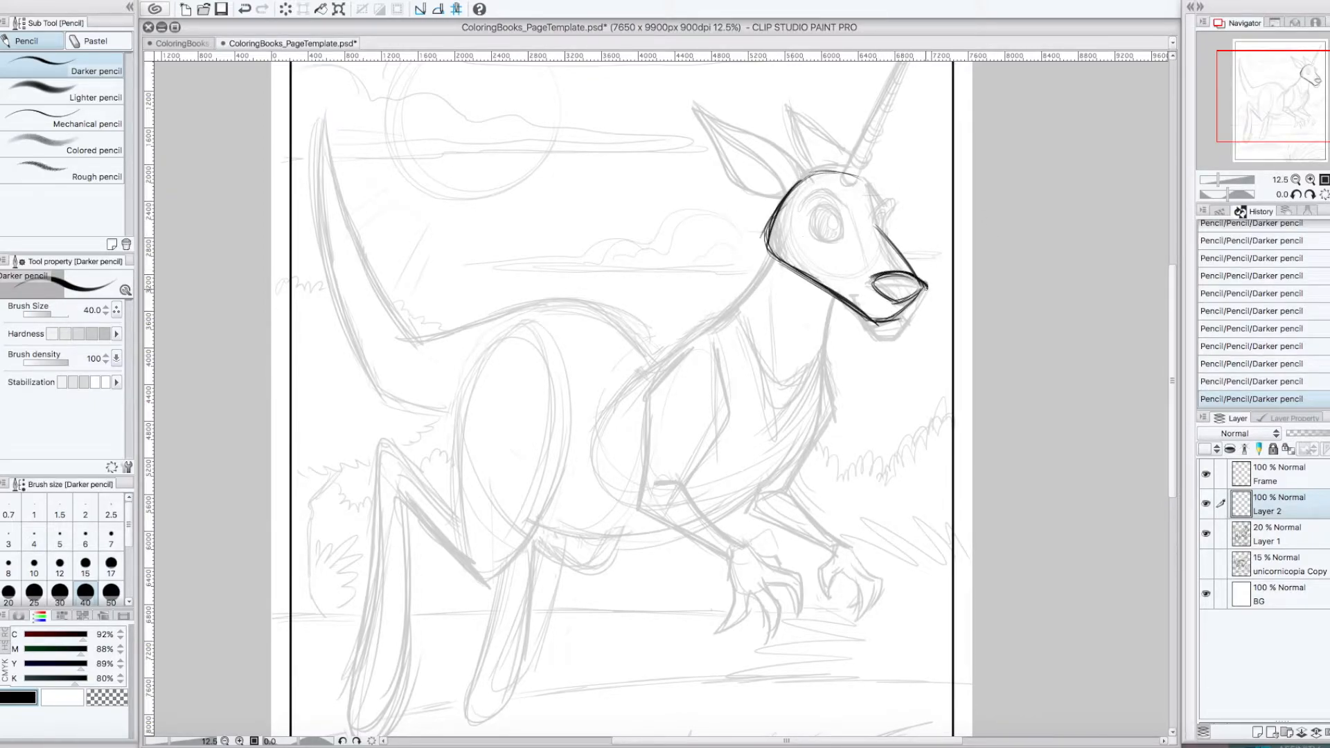
pyautogui.moveTo(847, 280); pyautogui.dragTo(915, 305)
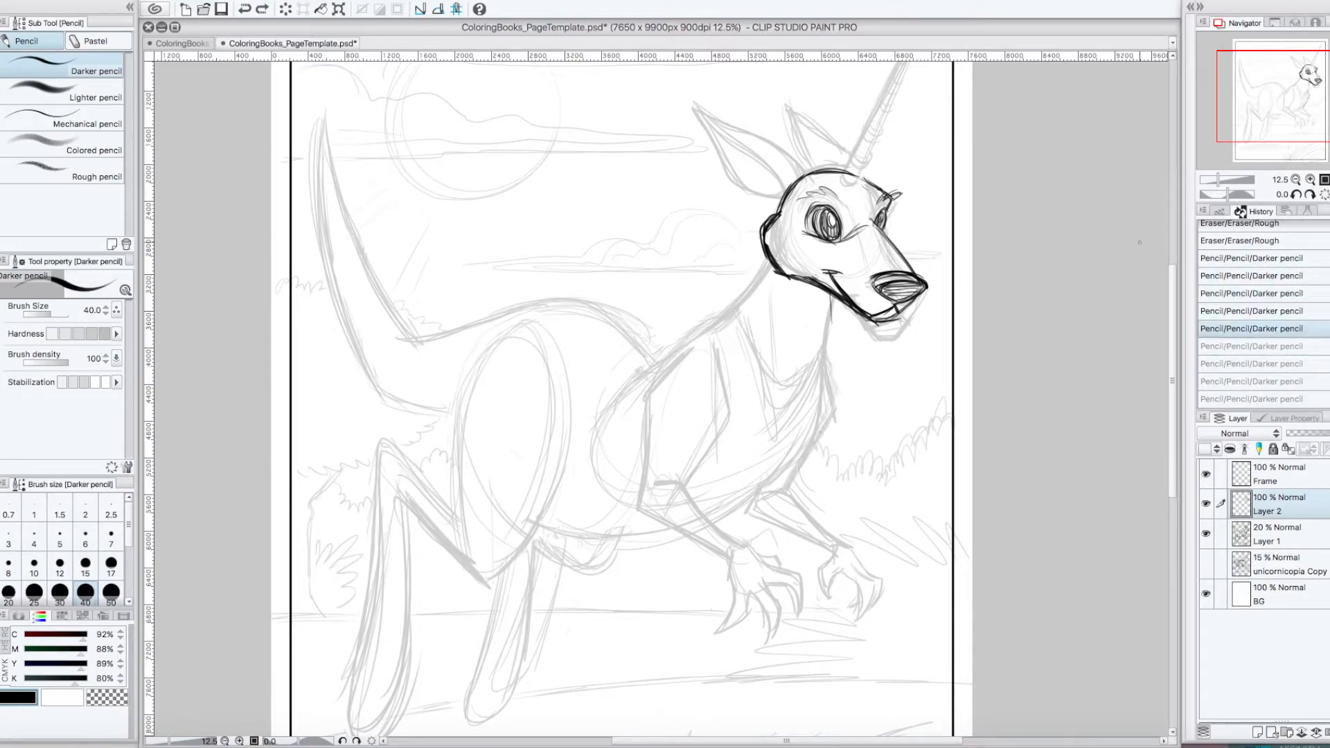
# - Redraw the neck, chest, both clawed front paws, haunch and hind leg lines
pyautogui.moveTo(747, 280); pyautogui.dragTo(679, 509)
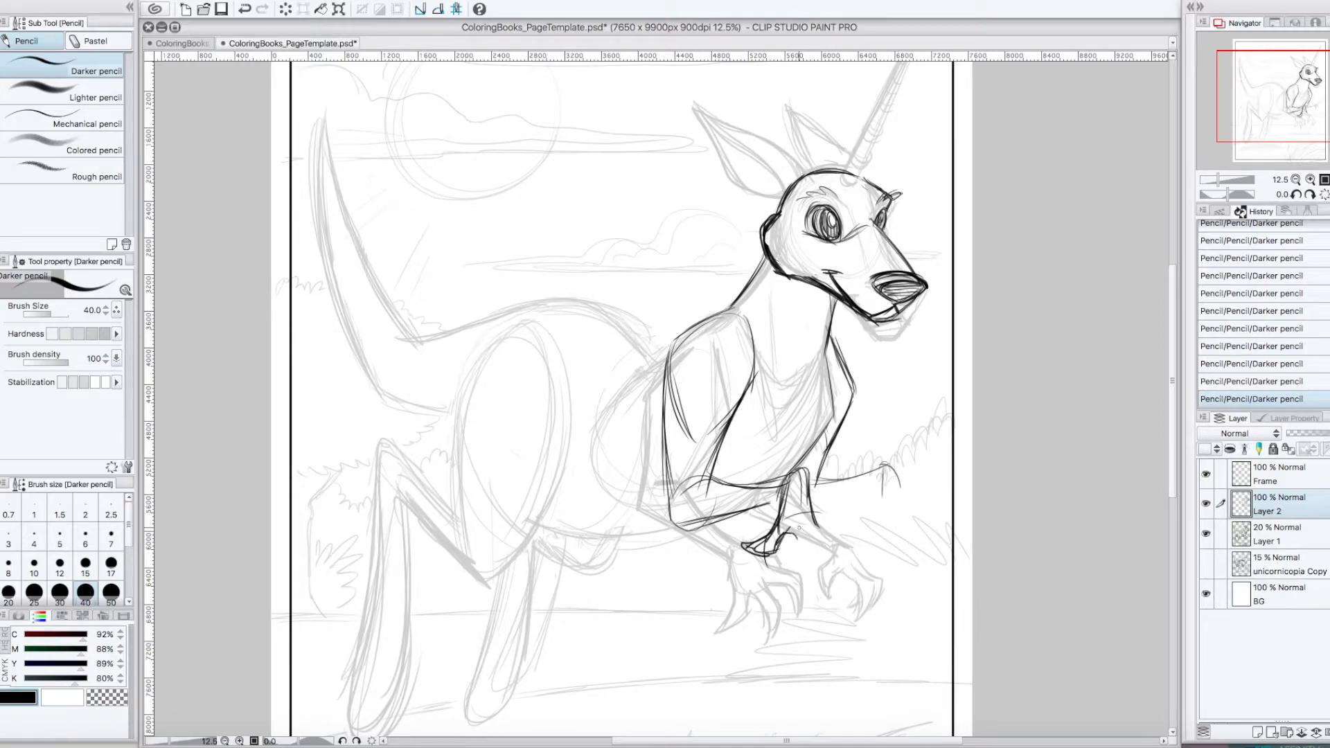
pyautogui.moveTo(747, 530); pyautogui.dragTo(815, 560)
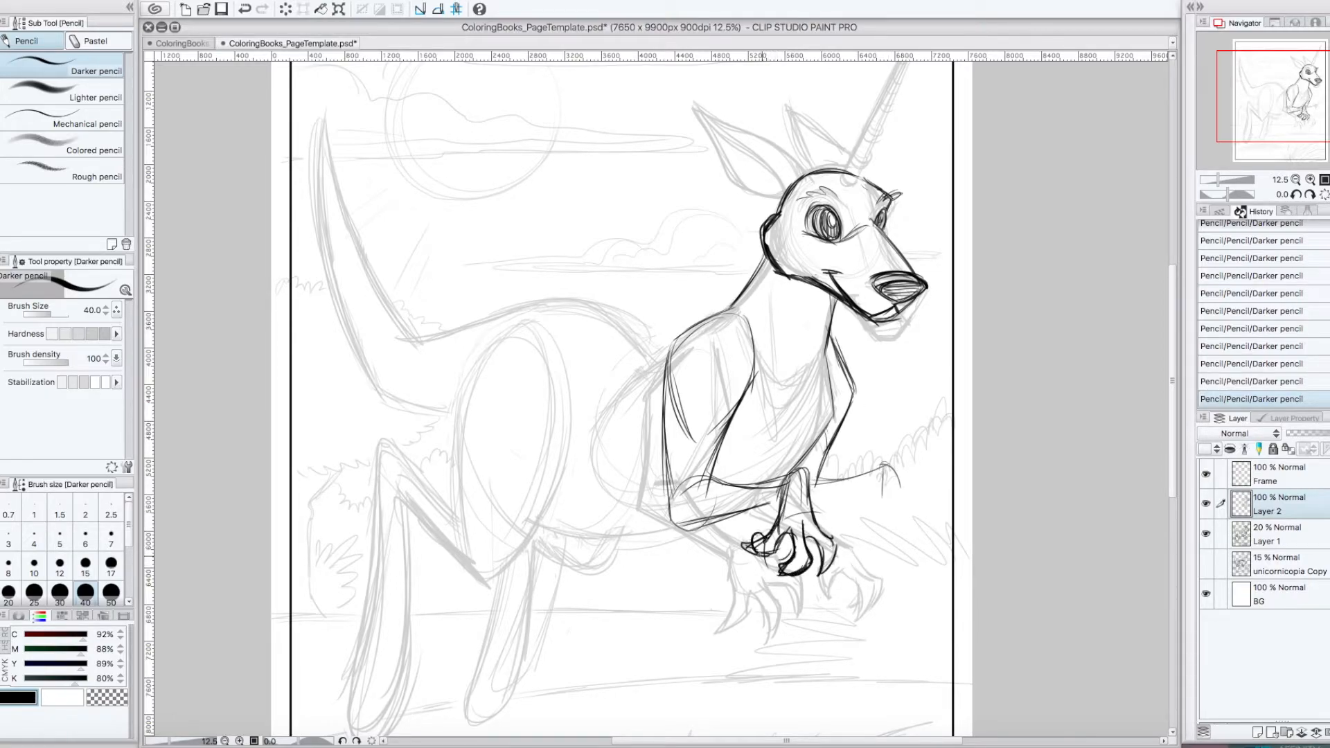
pyautogui.moveTo(747, 518); pyautogui.dragTo(814, 568)
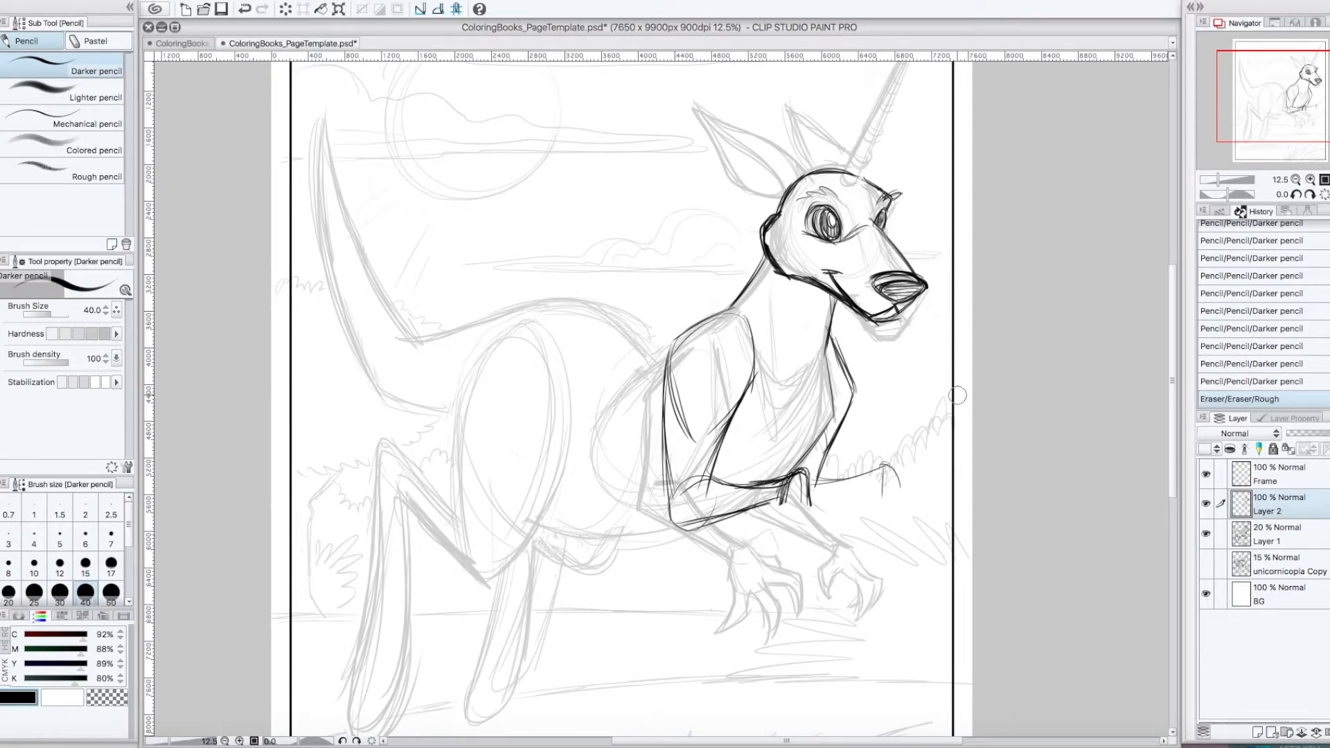
pyautogui.moveTo(747, 492); pyautogui.dragTo(780, 534)
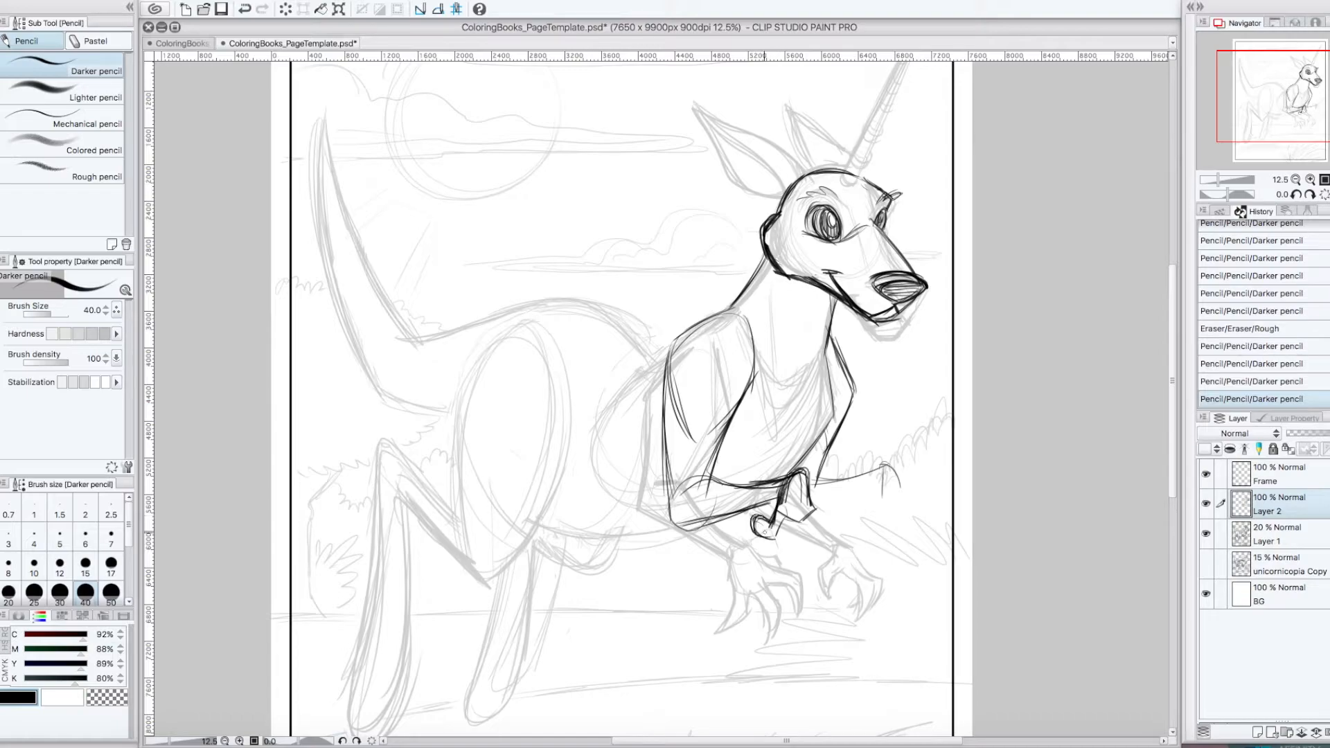
pyautogui.moveTo(763, 526); pyautogui.dragTo(814, 543)
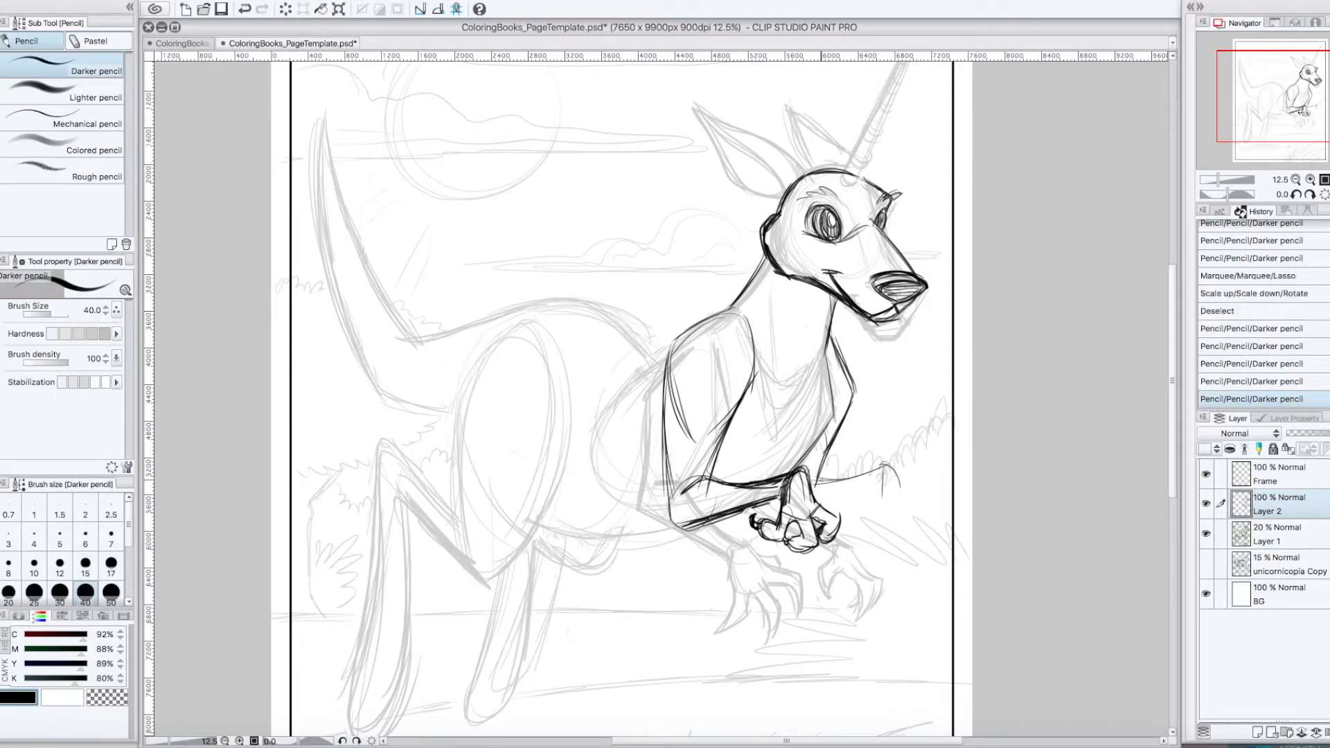
pyautogui.moveTo(815, 475); pyautogui.dragTo(891, 509)
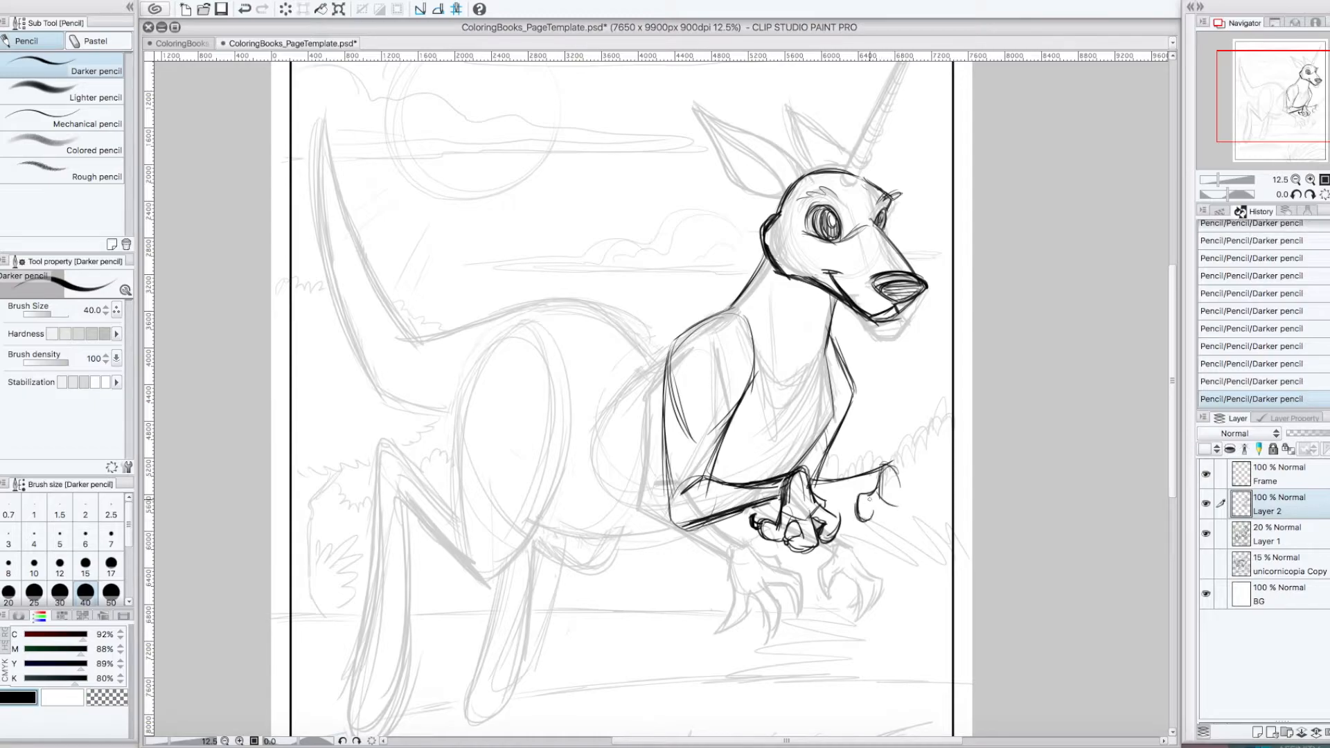
pyautogui.moveTo(857, 492); pyautogui.dragTo(895, 534)
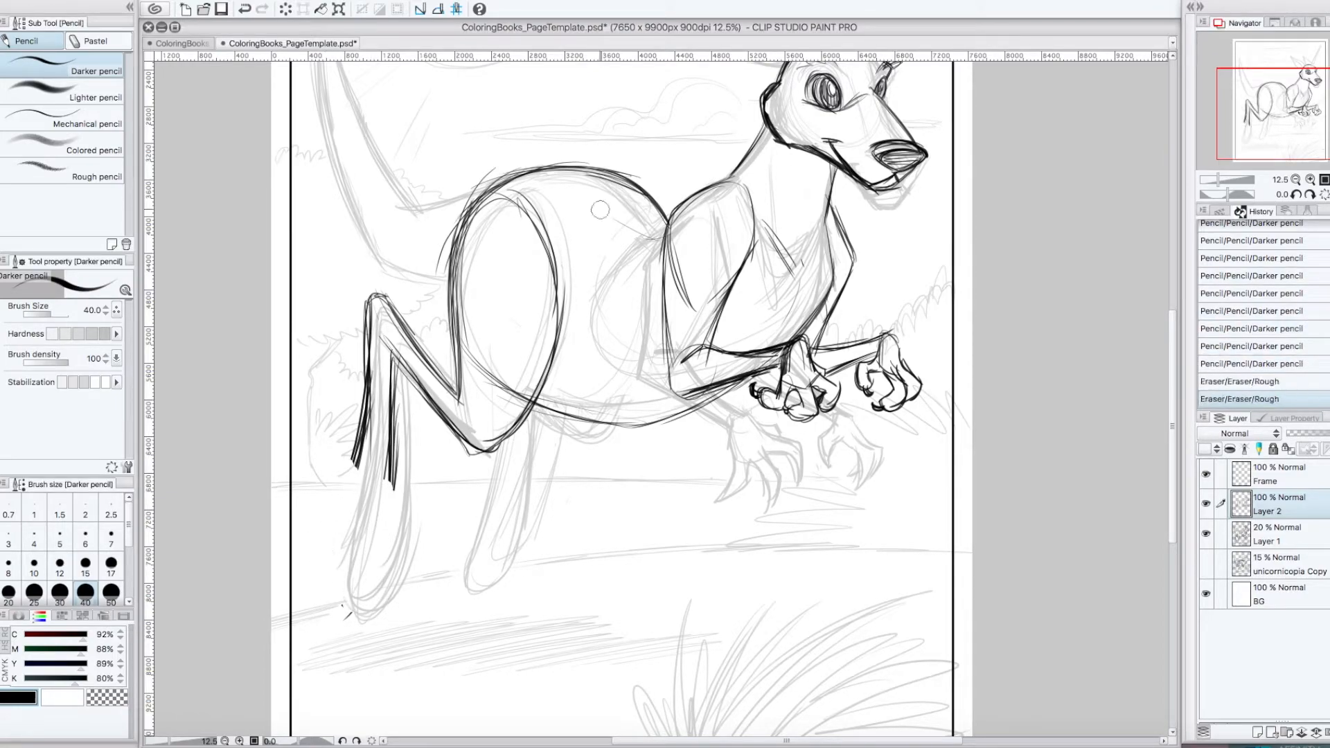
# - Pencil the hind leg down to the foot, the tail's outline and curve, and the horn
pyautogui.moveTo(365, 288); pyautogui.dragTo(365, 619)
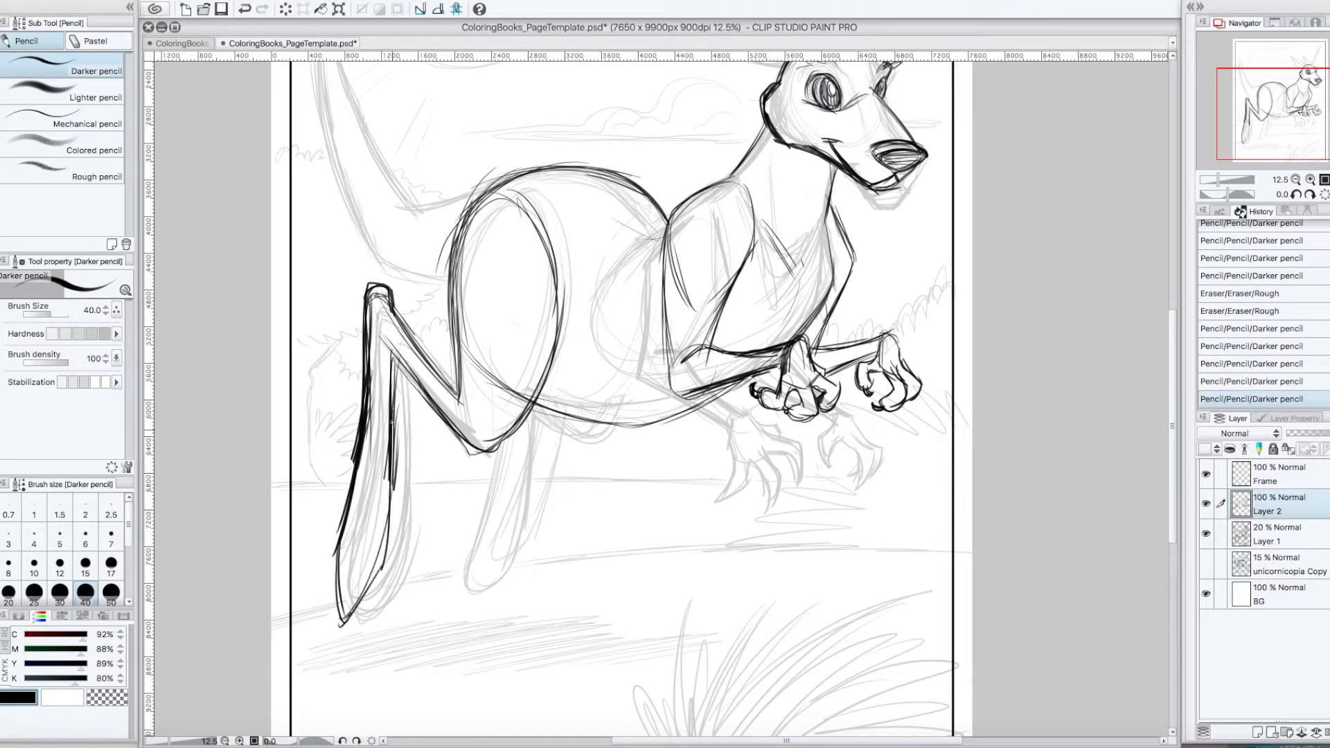
pyautogui.moveTo(382, 306); pyautogui.dragTo(340, 620)
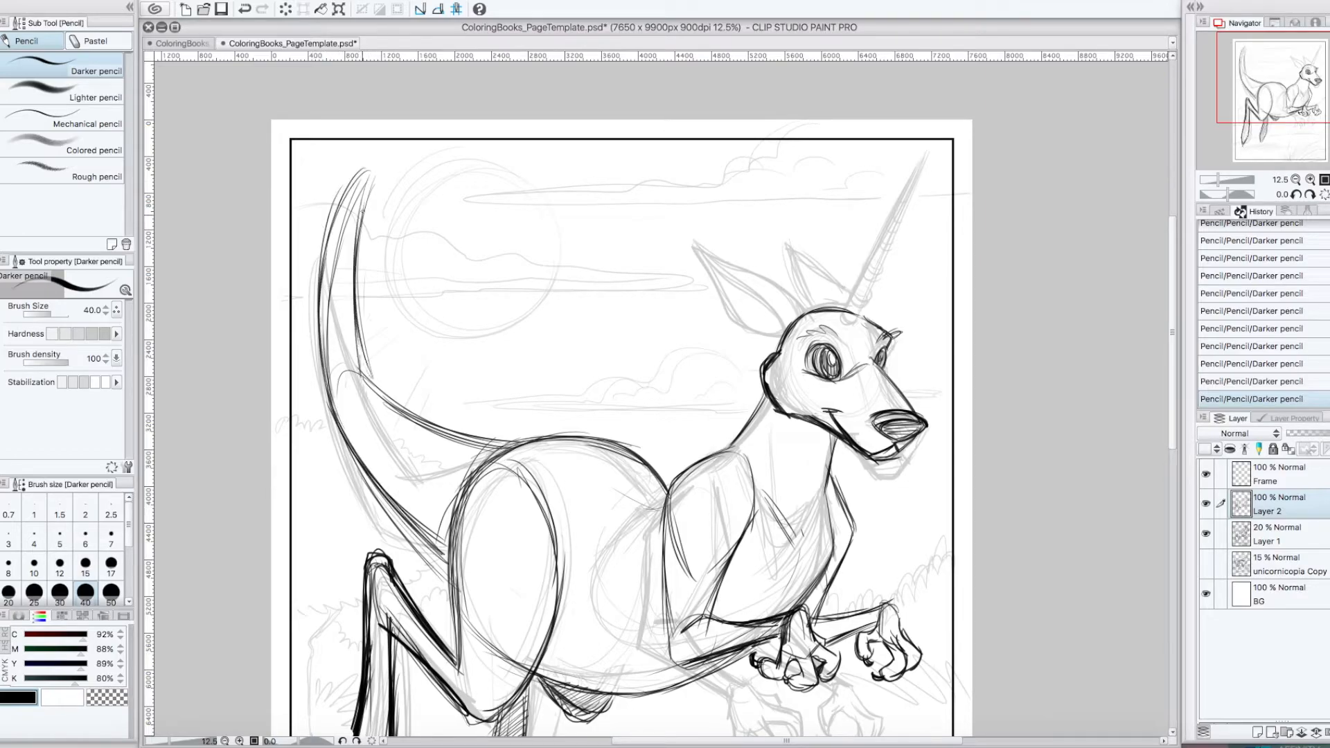
pyautogui.moveTo(369, 166); pyautogui.dragTo(424, 543)
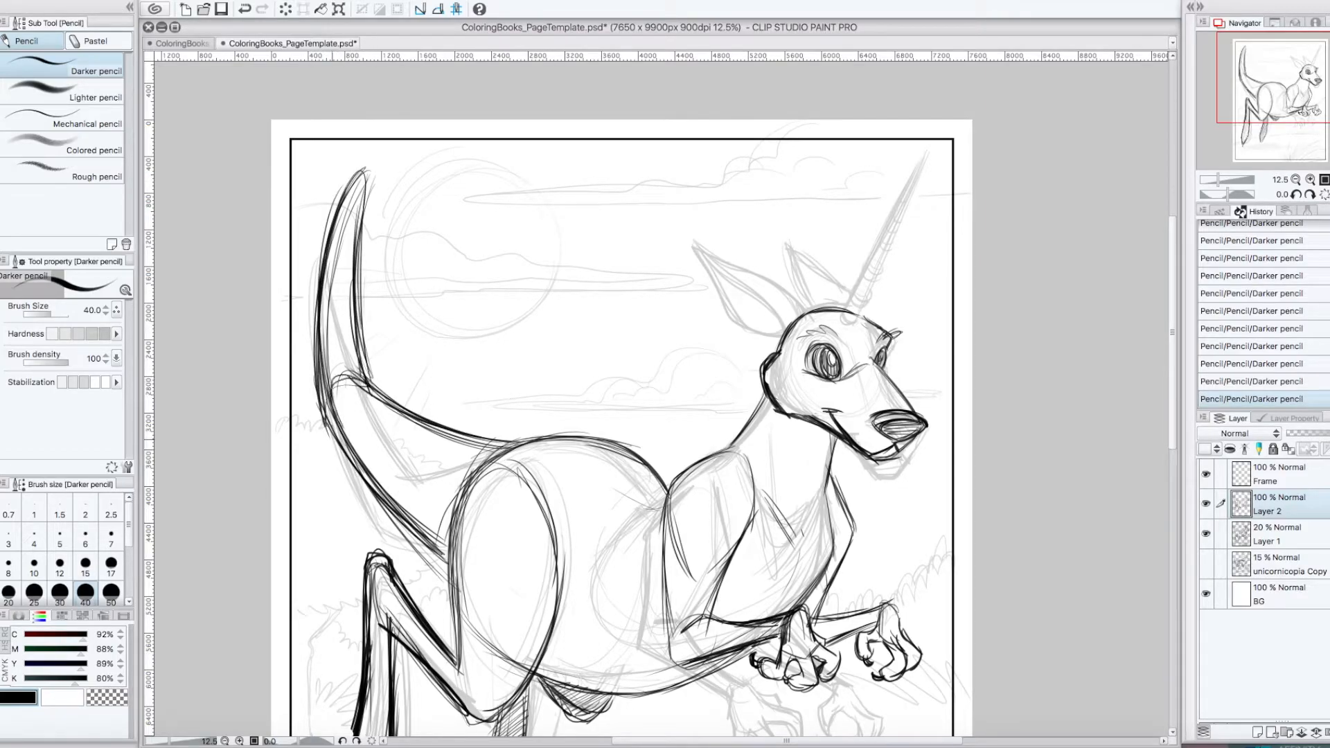
pyautogui.scroll(-3)
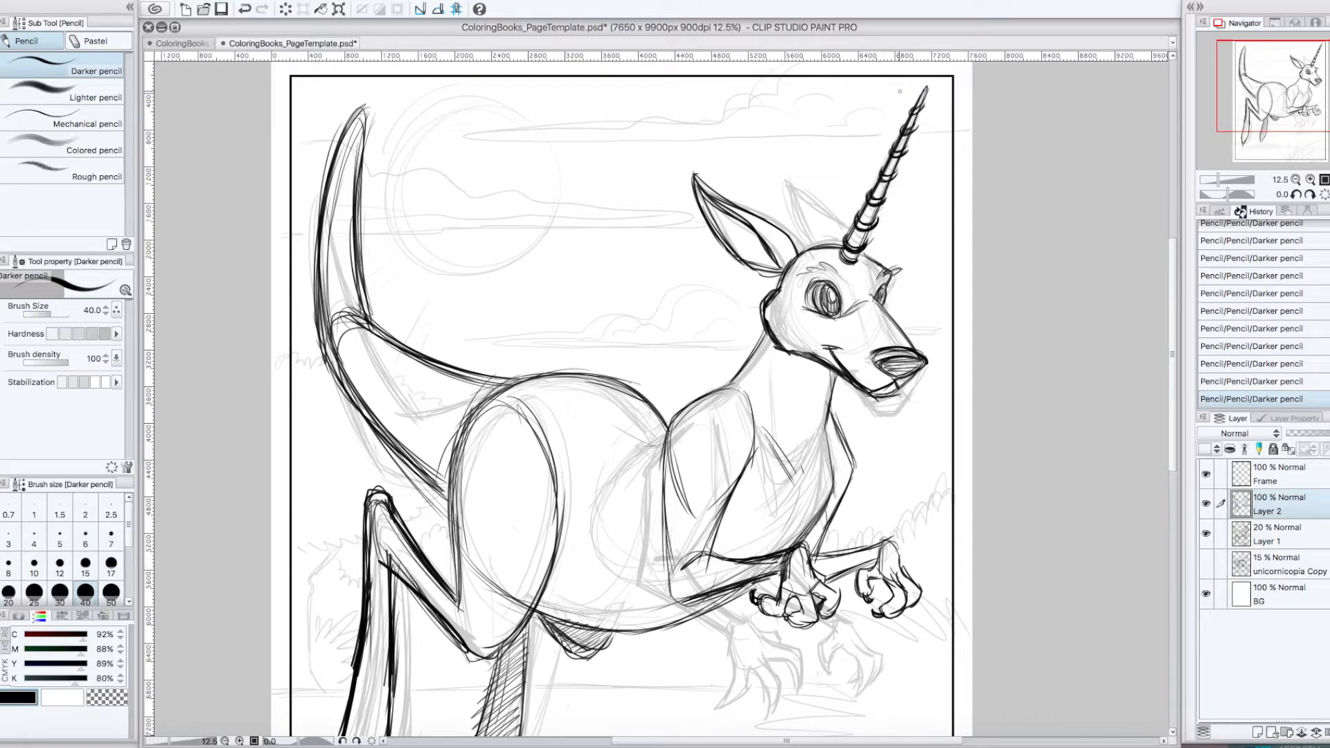
pyautogui.moveTo(831, 195); pyautogui.dragTo(789, 246)
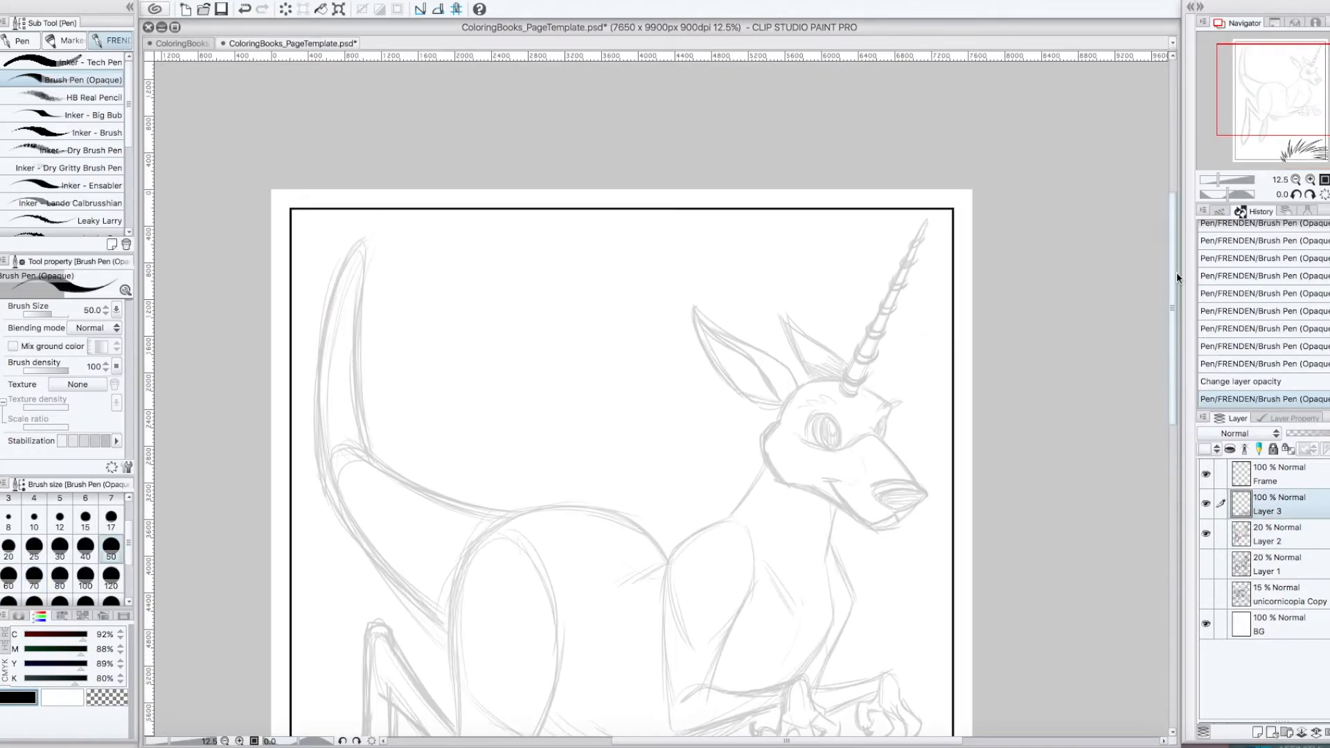
# - Undo stray strokes, then ink the nose and the top line of the snout
pyautogui.moveTo(781, 415); pyautogui.dragTo(755, 437)
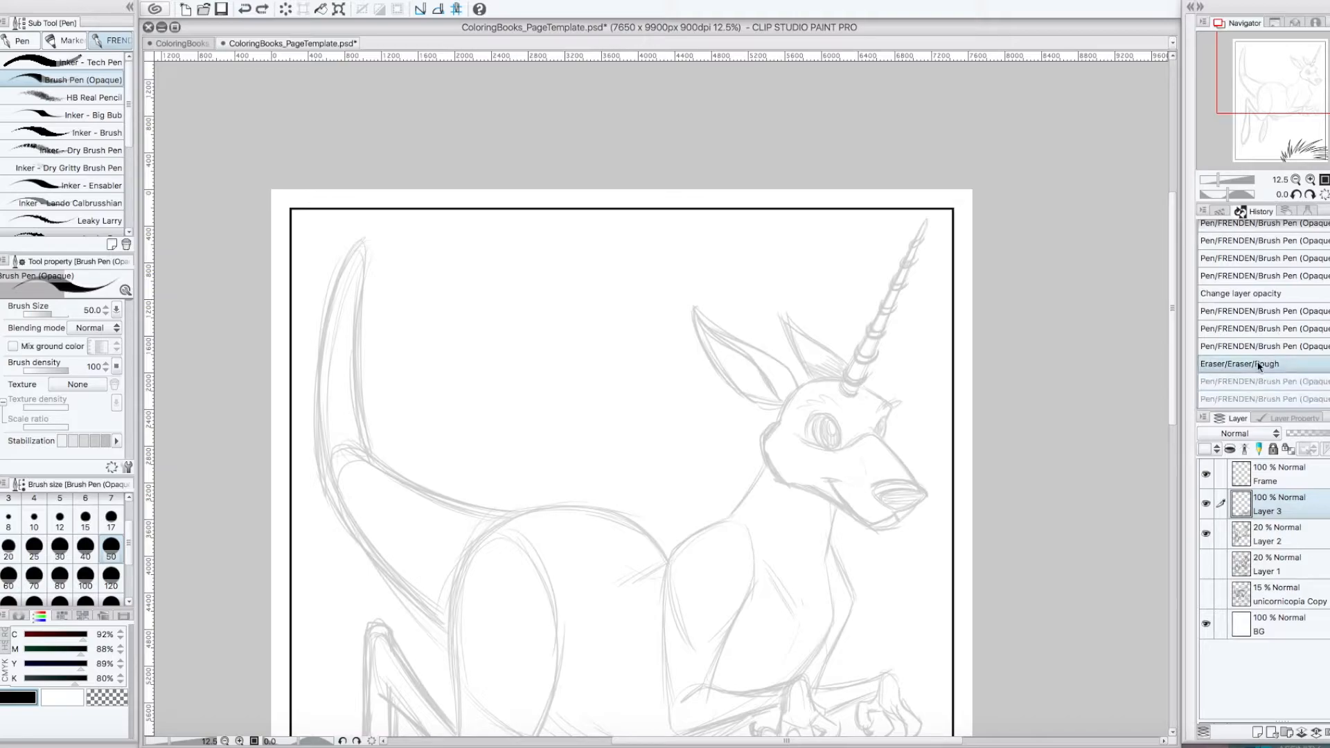
pyautogui.moveTo(866, 475); pyautogui.dragTo(924, 505)
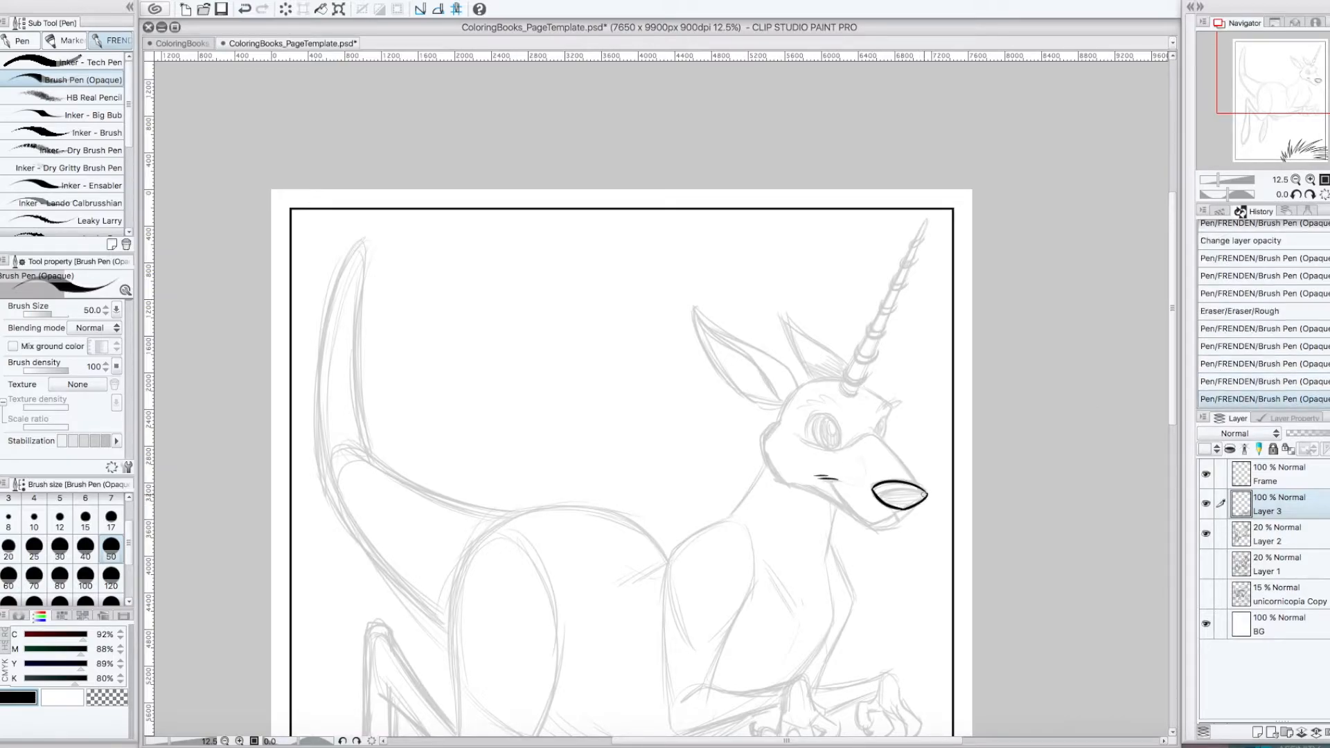
pyautogui.click(881, 495)
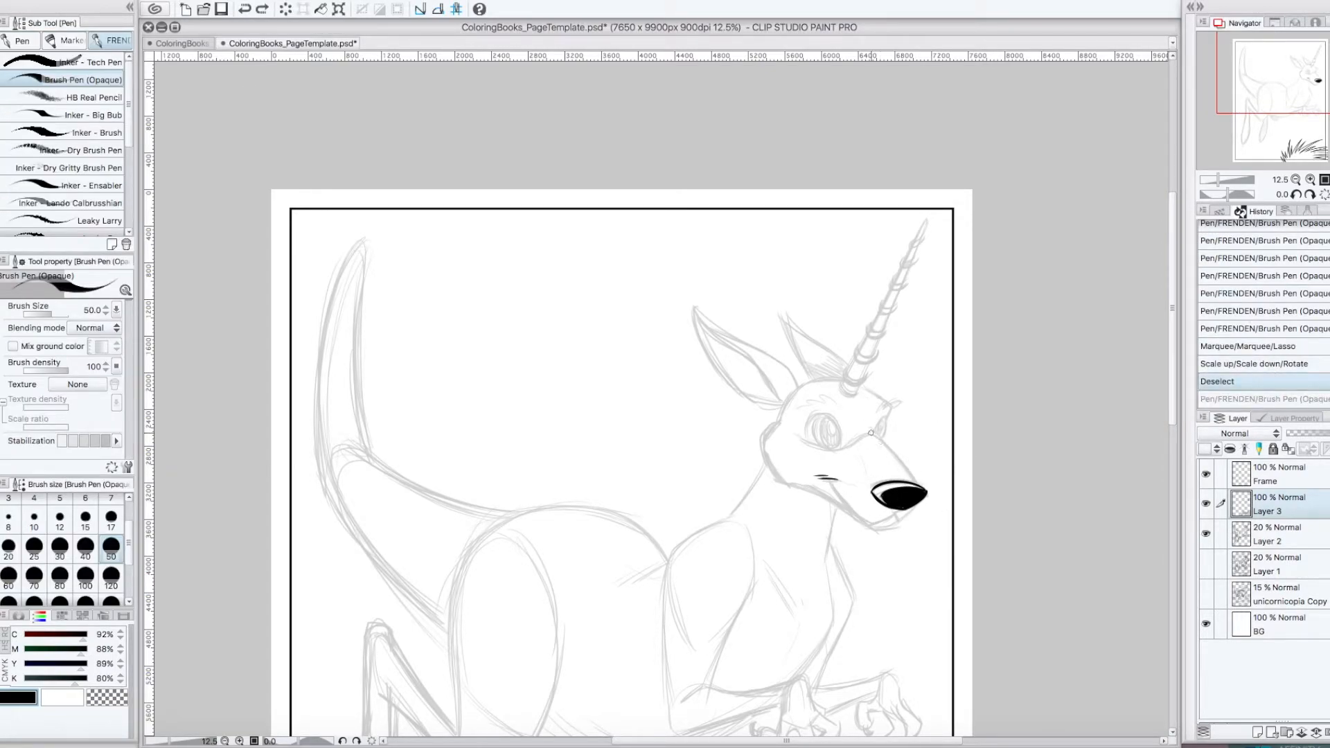
pyautogui.moveTo(869, 433); pyautogui.dragTo(899, 517)
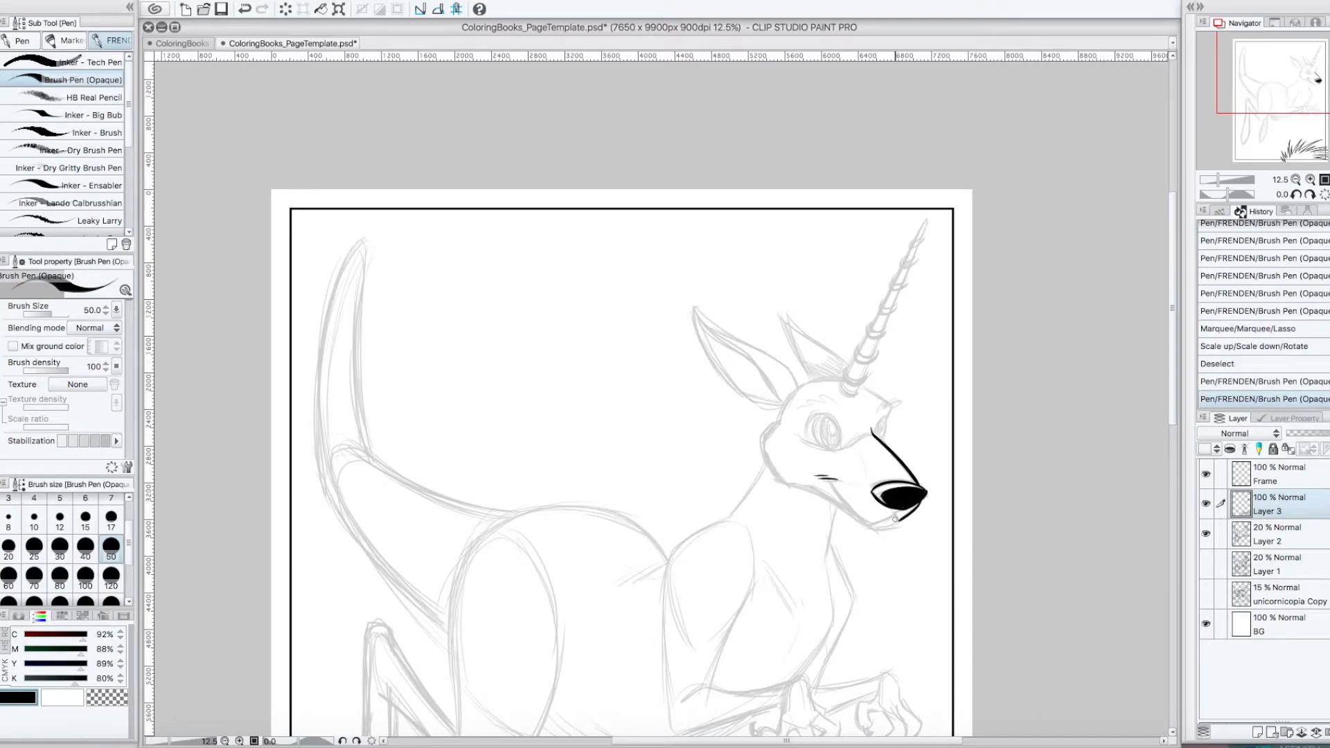
# - Ink the smiling mouth, back of the head, bold jaw outline, eye and brow tufts
pyautogui.moveTo(827, 484); pyautogui.dragTo(891, 517)
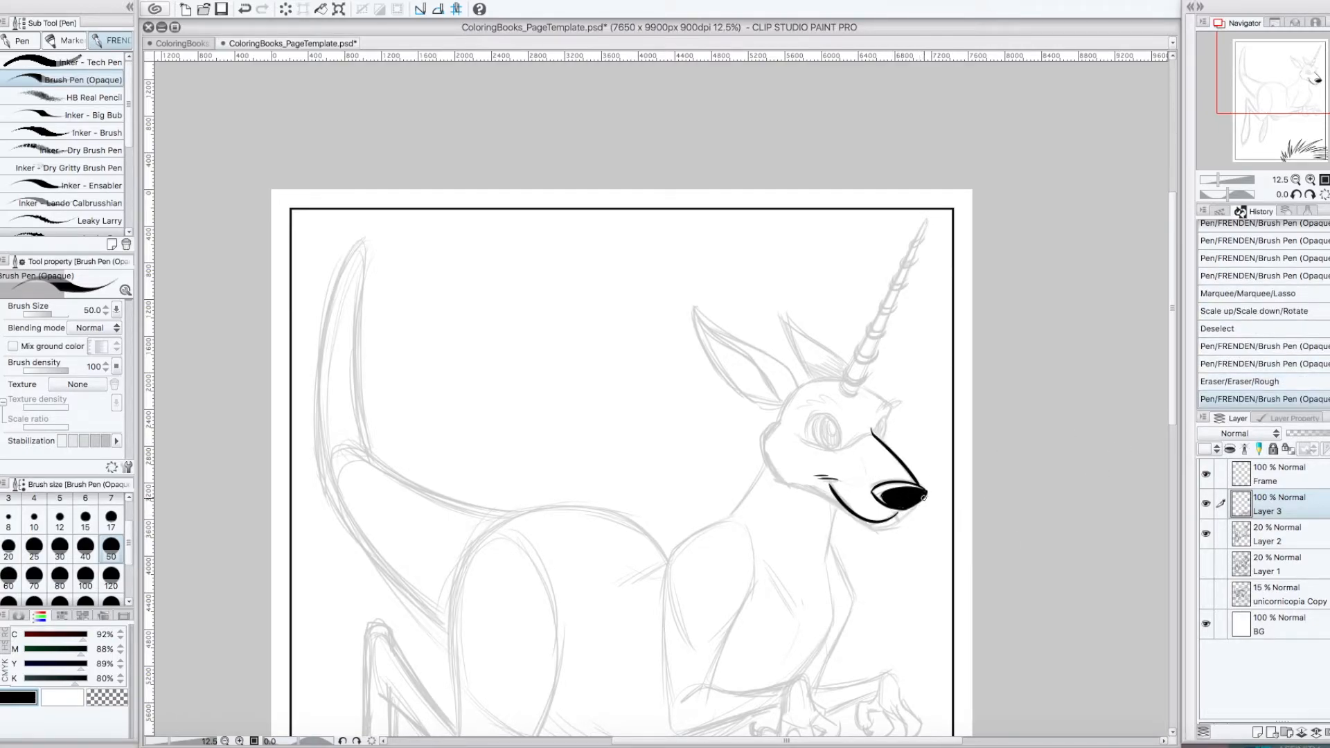
pyautogui.moveTo(832, 500); pyautogui.dragTo(924, 509)
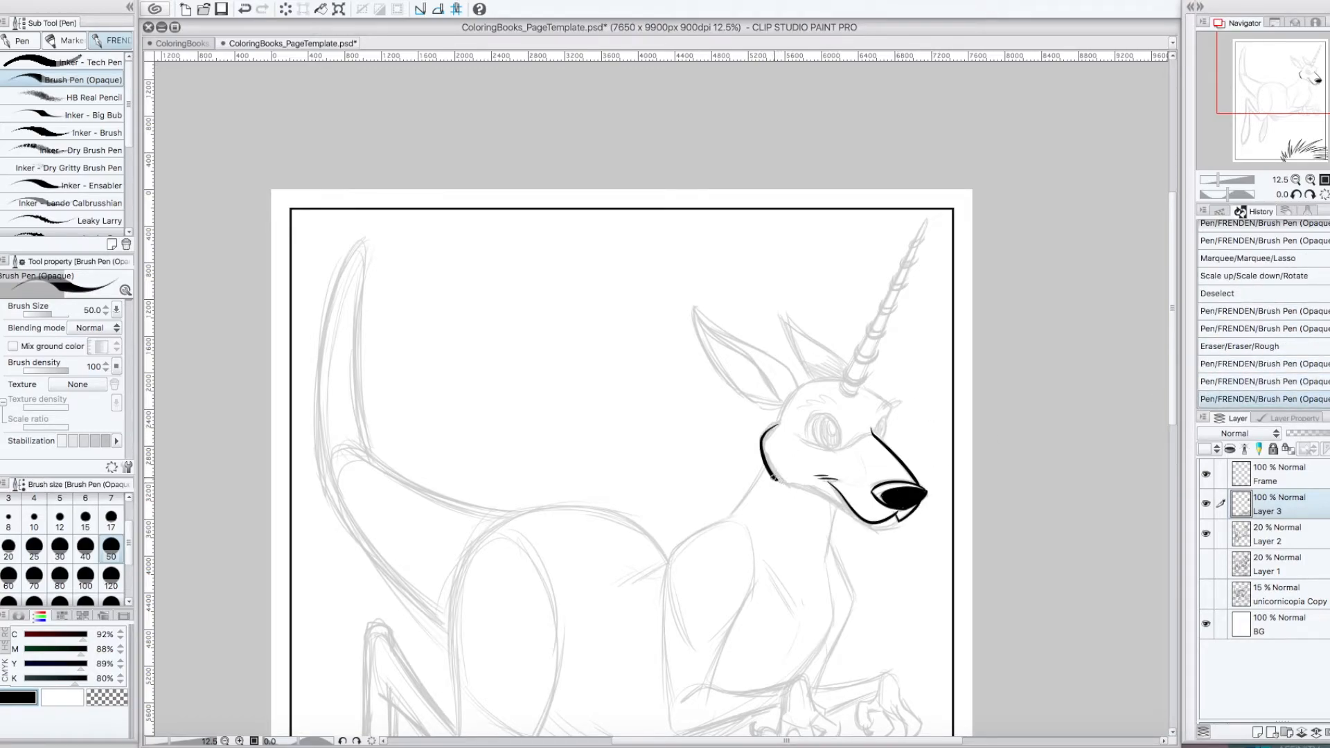
pyautogui.moveTo(770, 480); pyautogui.dragTo(877, 516)
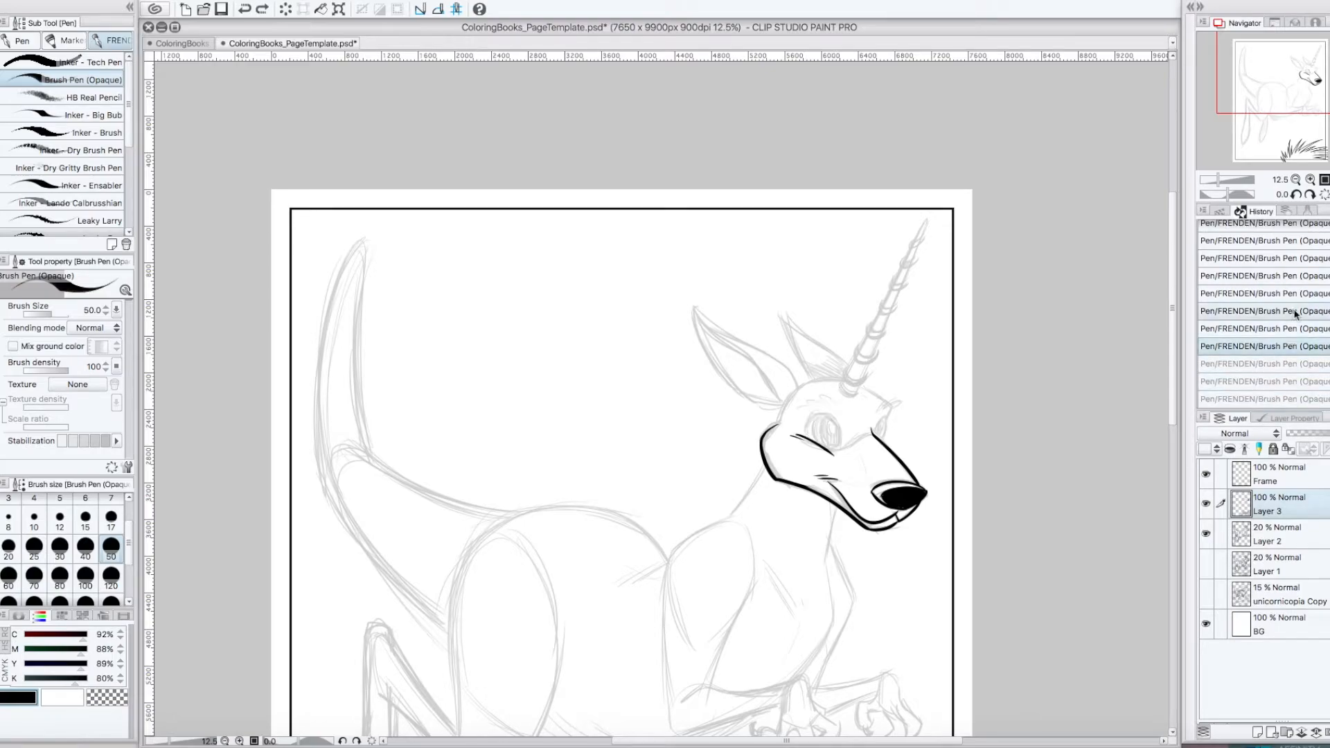
pyautogui.moveTo(840, 416); pyautogui.dragTo(805, 441)
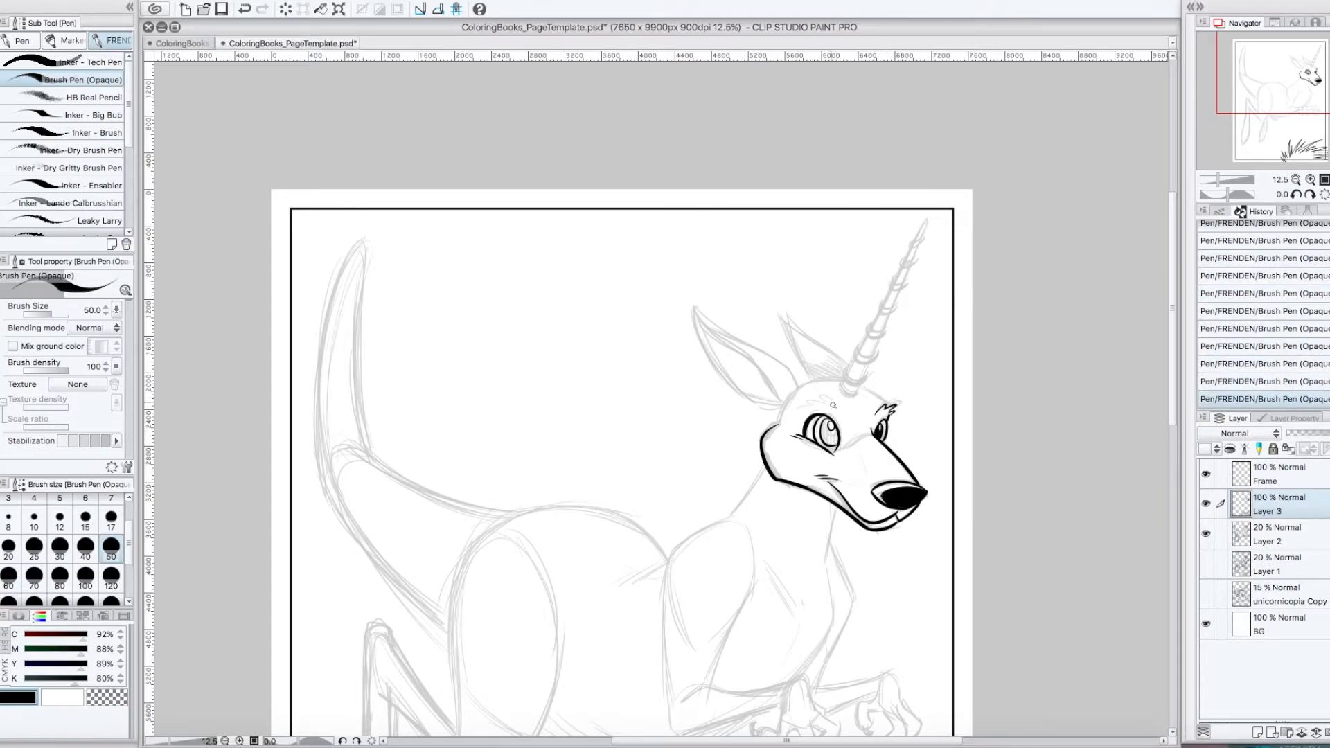
# - Ink the front of the neck, the chest and upper arm outline with arm detail
pyautogui.moveTo(840, 416); pyautogui.dragTo(829, 619)
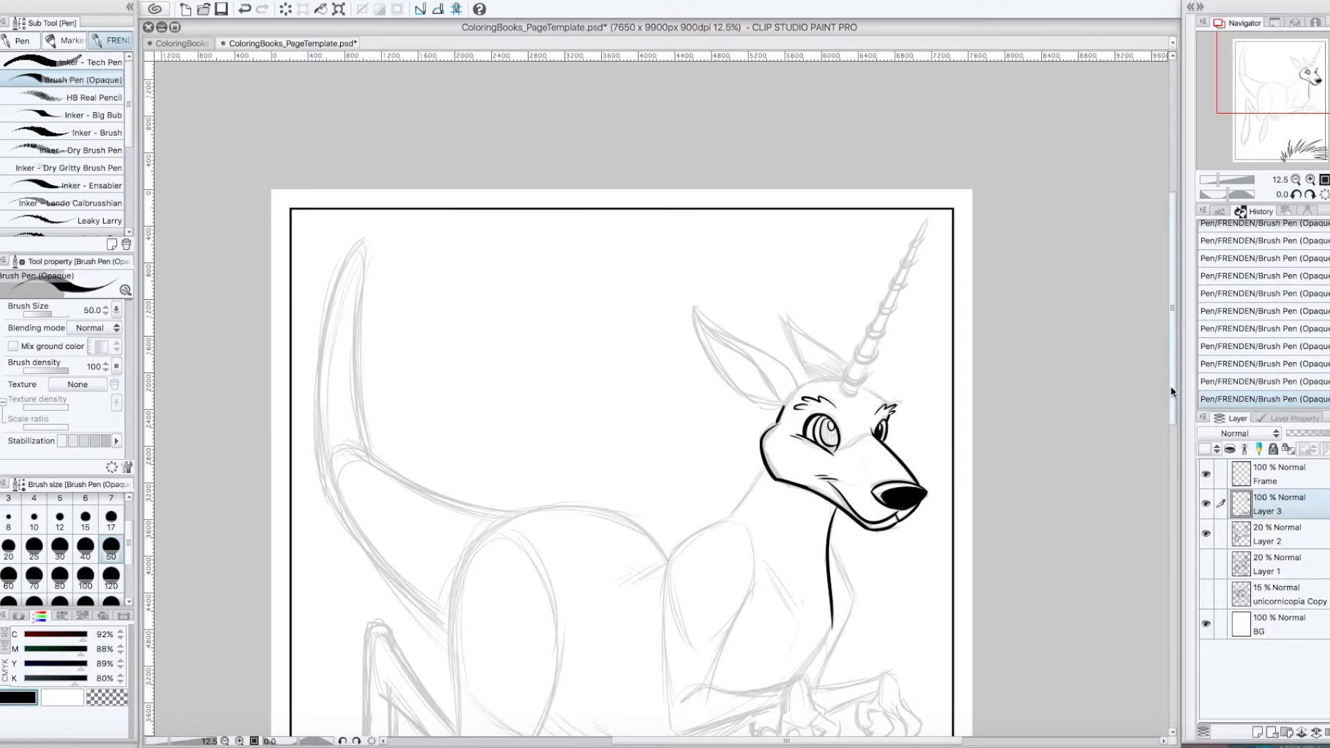
pyautogui.scroll(-3)
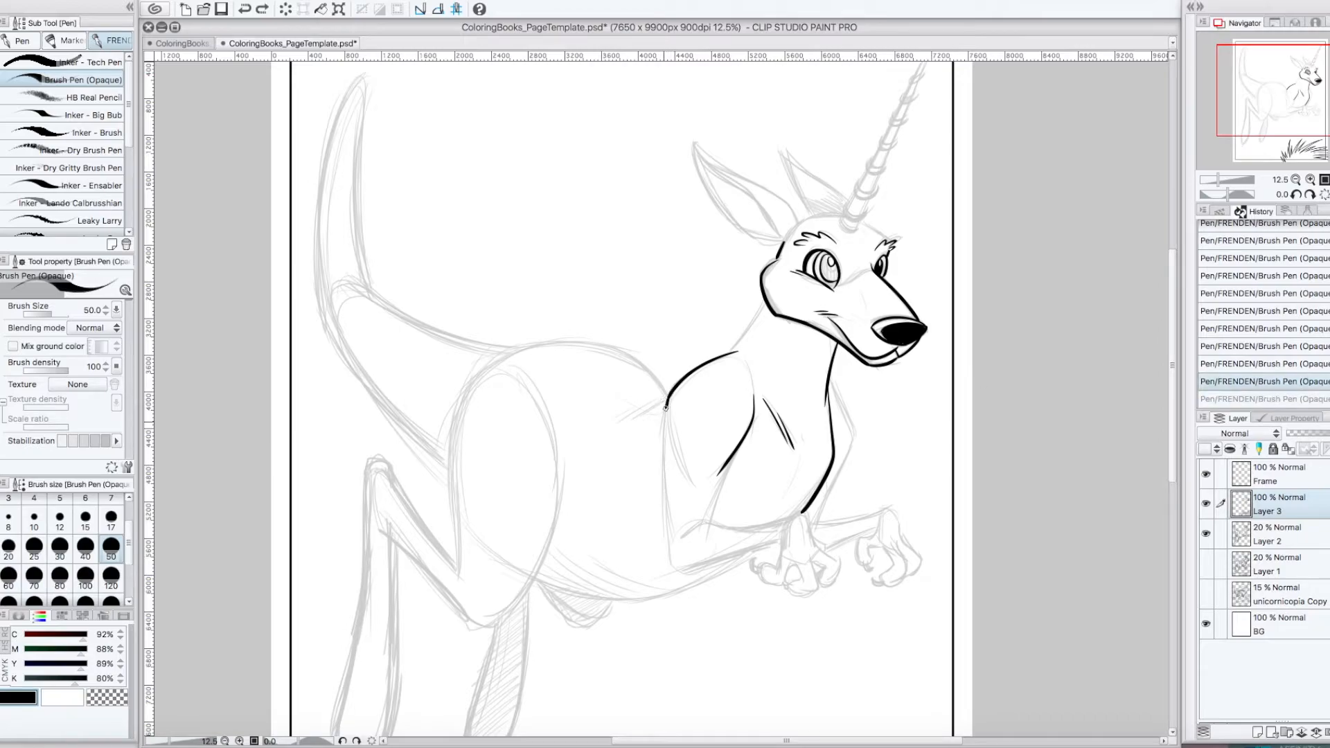
pyautogui.moveTo(665, 403); pyautogui.dragTo(772, 534)
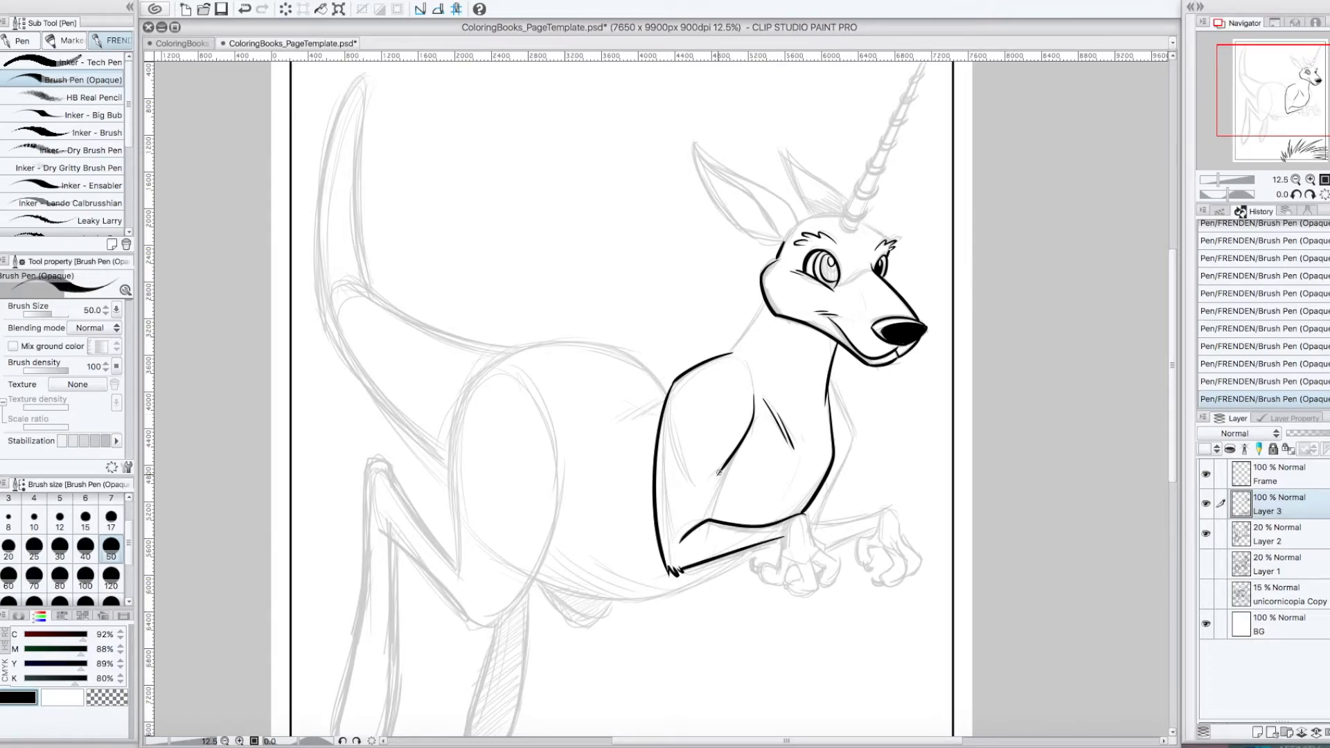
pyautogui.moveTo(716, 471); pyautogui.dragTo(774, 551)
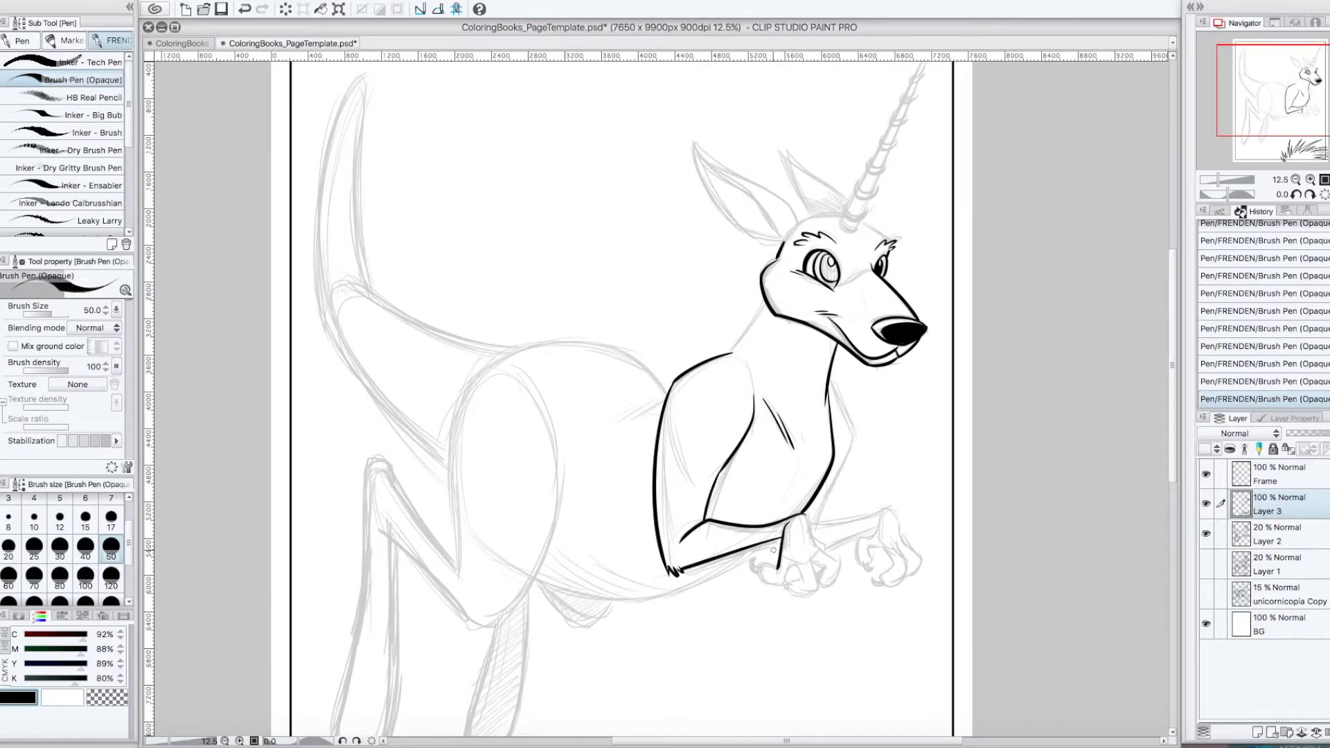
# - Ink the nearer clawed paw, far paw with belly line, and the haunch
pyautogui.moveTo(751, 551); pyautogui.dragTo(831, 585)
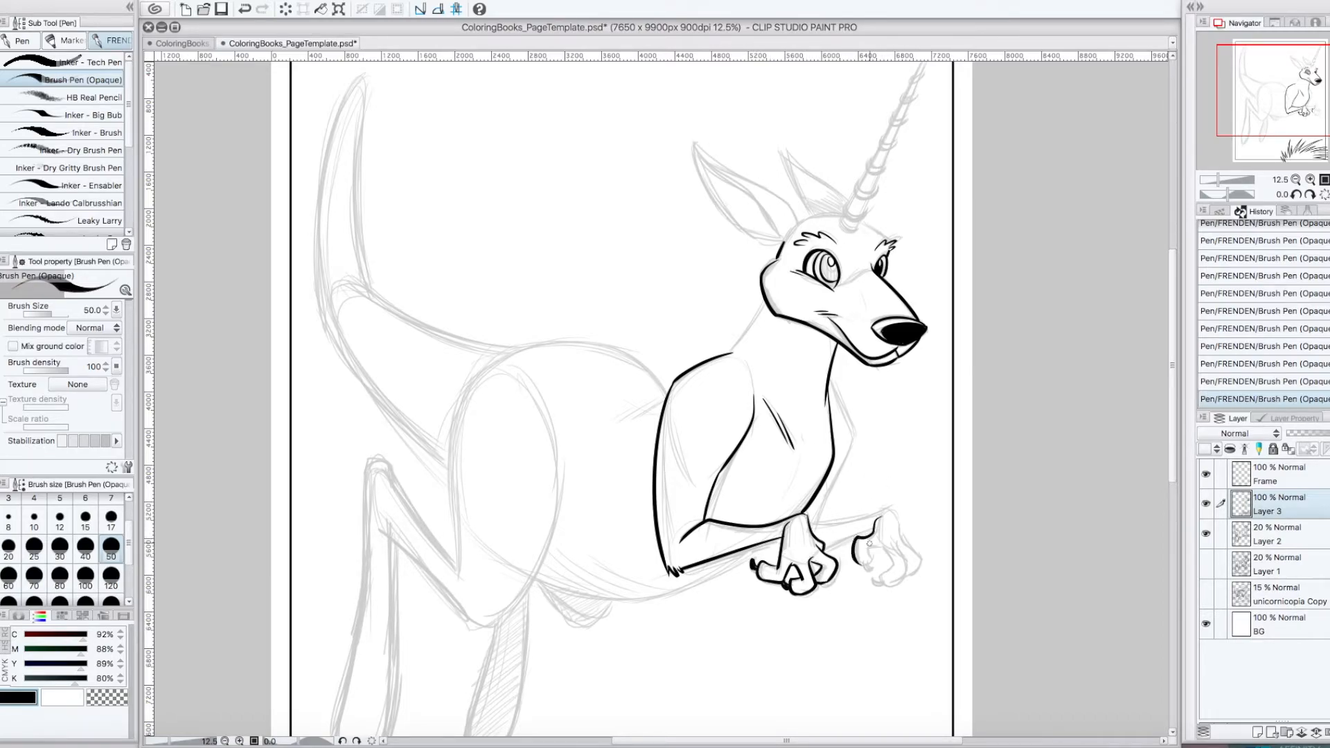
pyautogui.moveTo(848, 525); pyautogui.dragTo(903, 568)
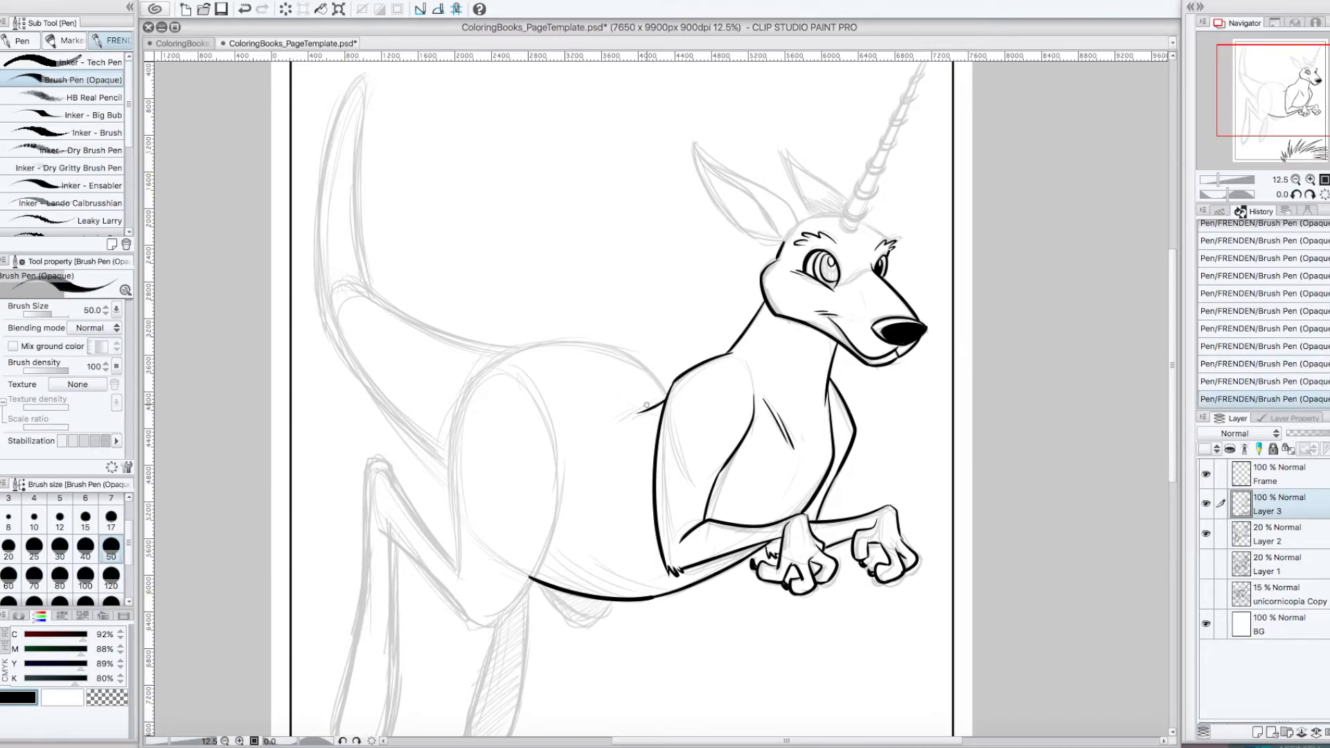
pyautogui.scroll(-3)
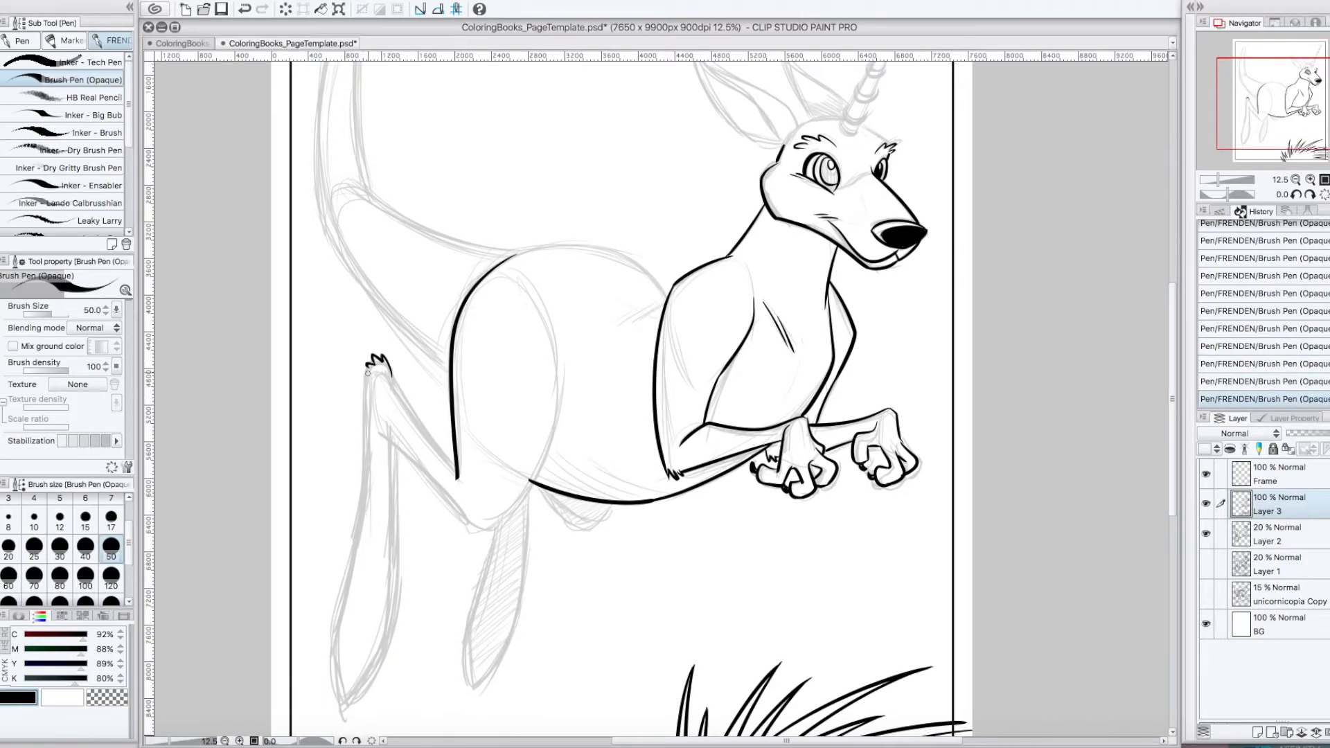
pyautogui.moveTo(371, 373); pyautogui.dragTo(475, 534)
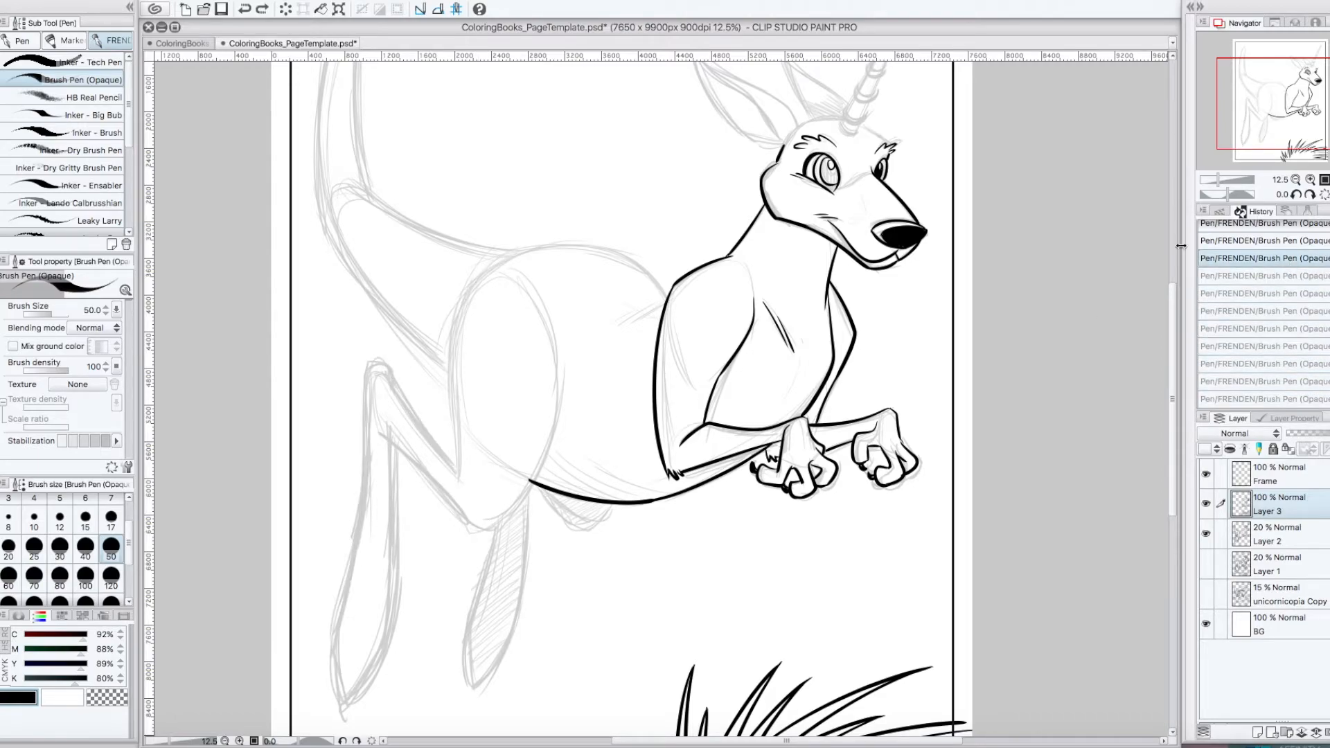
# - Trace the back curve, body outline and tail in bold Brush Pen ink
pyautogui.moveTo(513, 243); pyautogui.dragTo(457, 492)
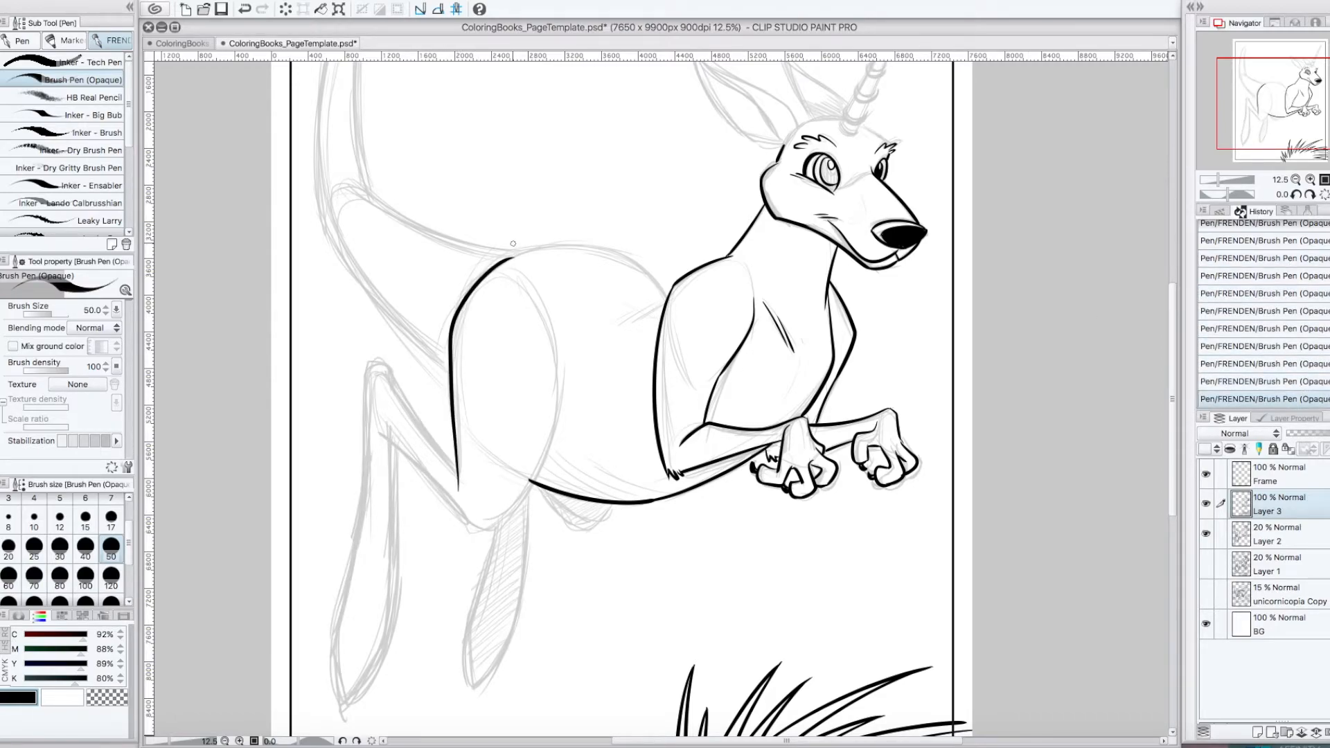
pyautogui.moveTo(512, 243); pyautogui.dragTo(449, 471)
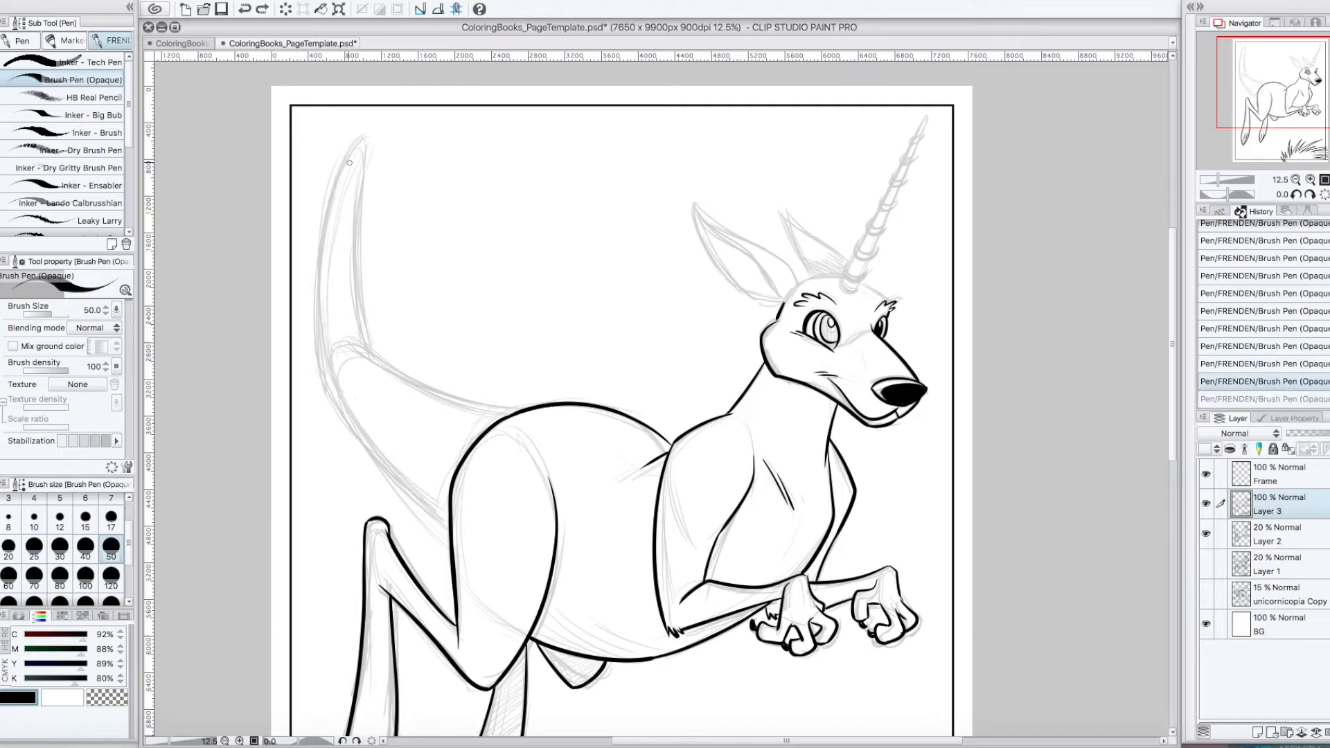
pyautogui.moveTo(350, 162); pyautogui.dragTo(439, 518)
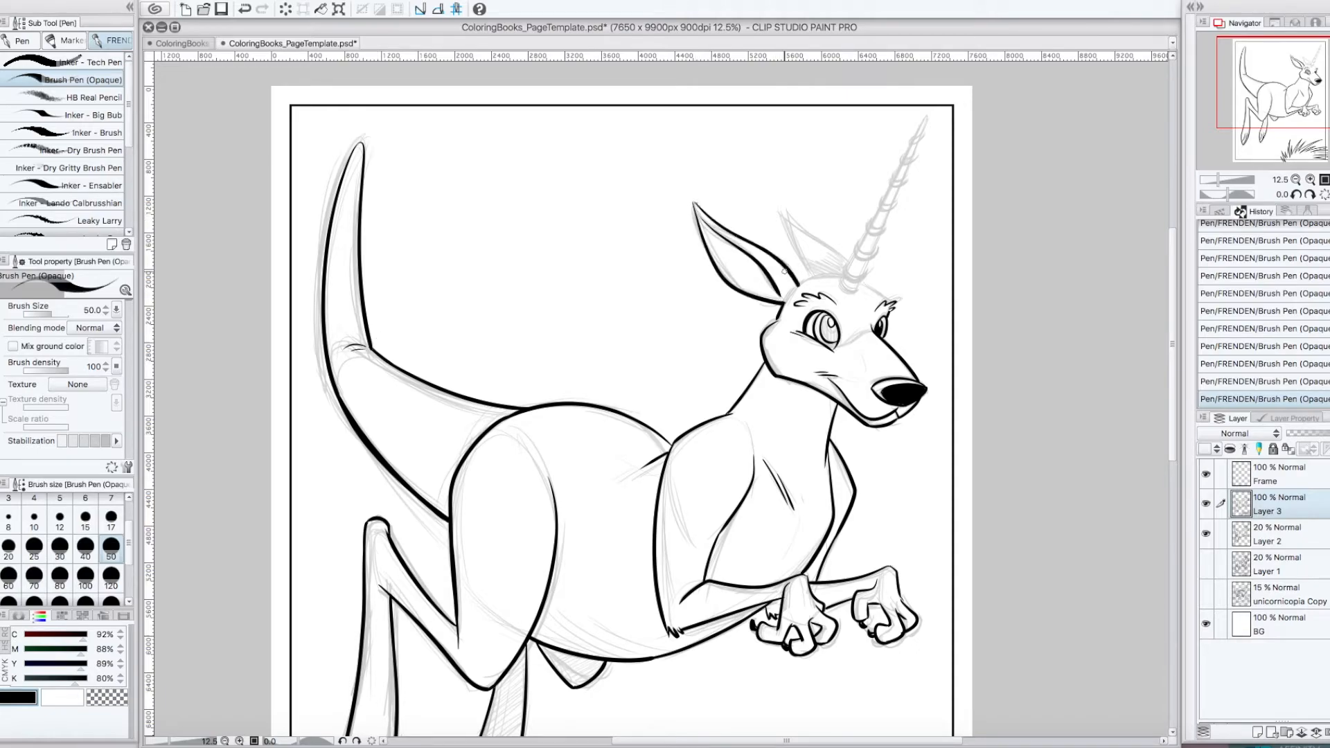
# - Pan up to the horn's tip and ink the bands of the unicorn horn
pyautogui.moveTo(781, 273); pyautogui.dragTo(859, 280)
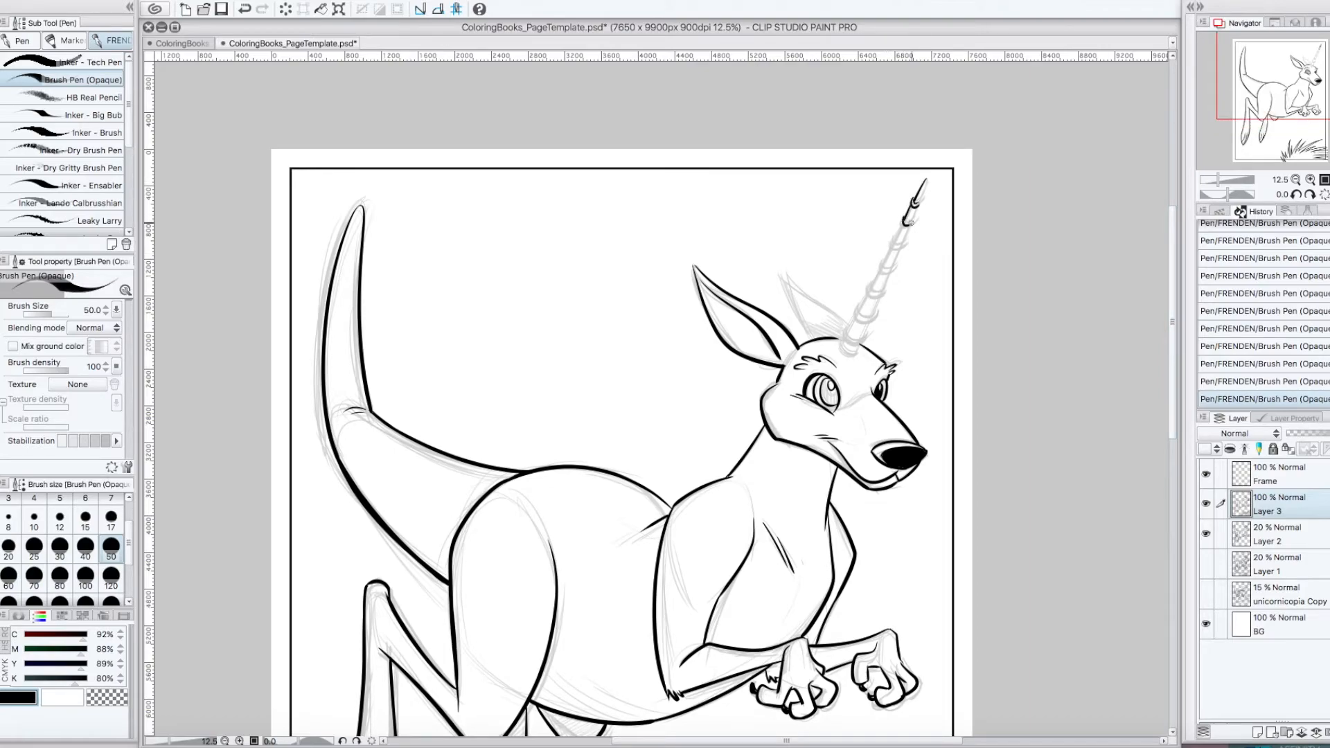
pyautogui.click(116, 41)
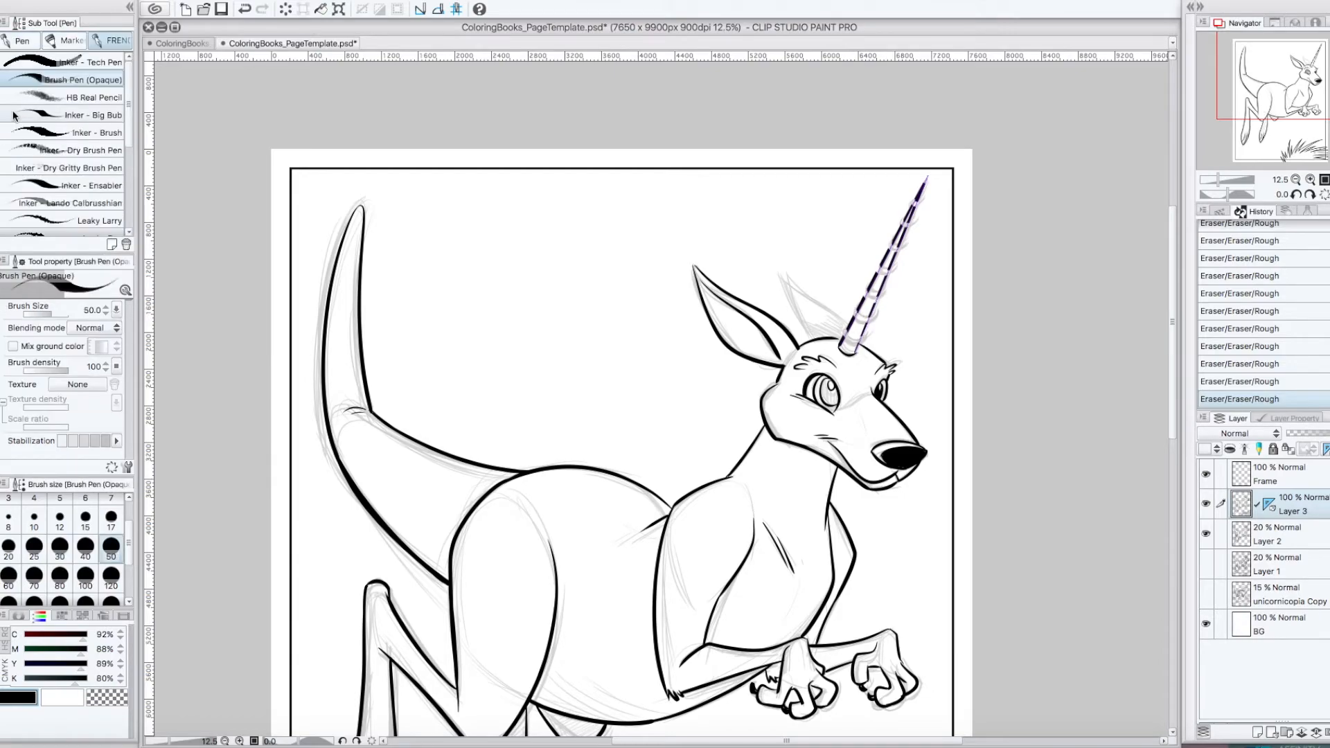
pyautogui.moveTo(870, 301); pyautogui.dragTo(861, 348)
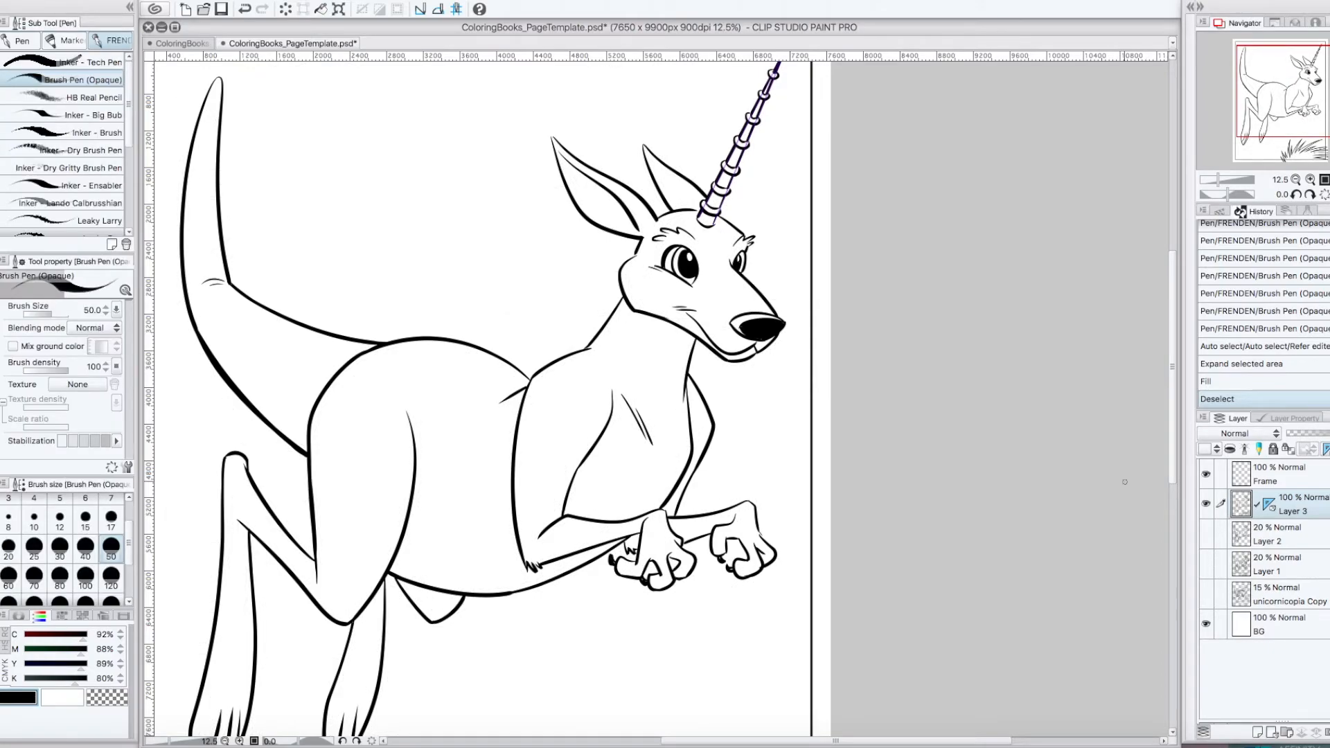
# - Scroll down the canvas and ink the kangaroo's hind foot
pyautogui.scroll(-3)
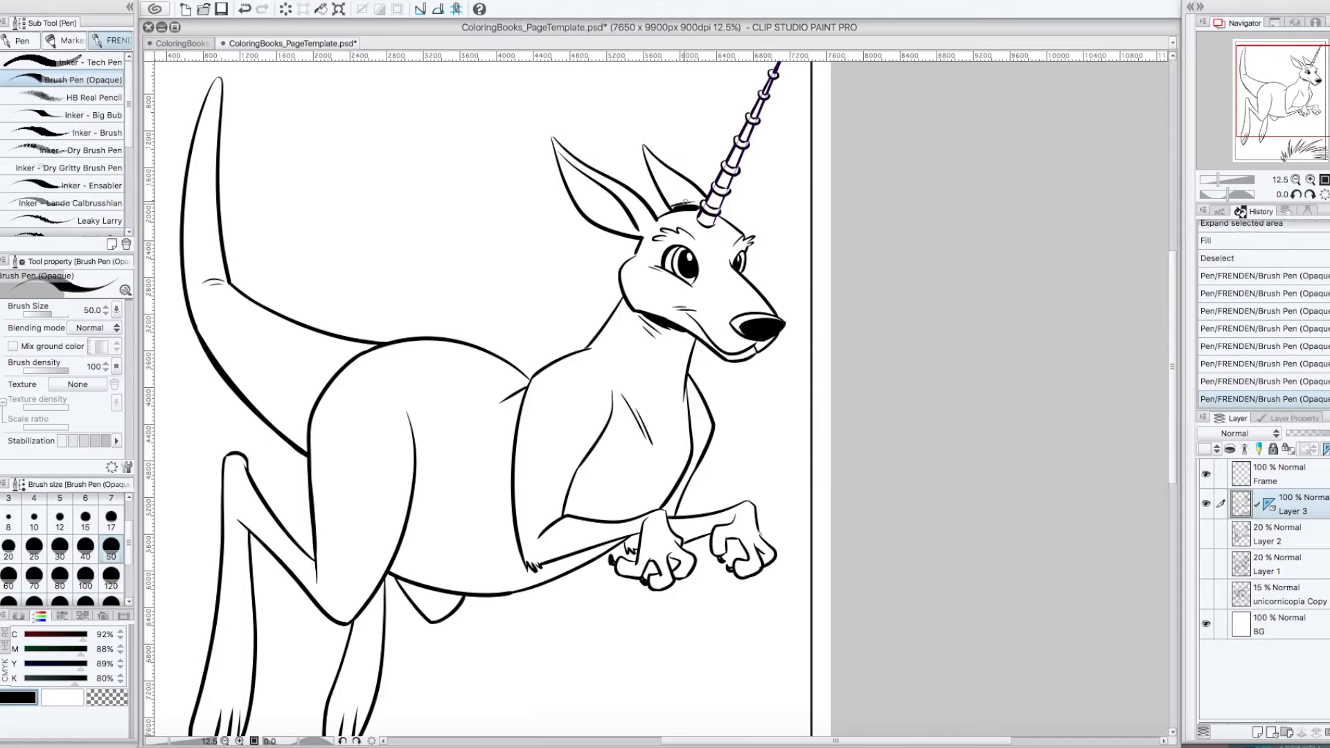
pyautogui.scroll(-3)
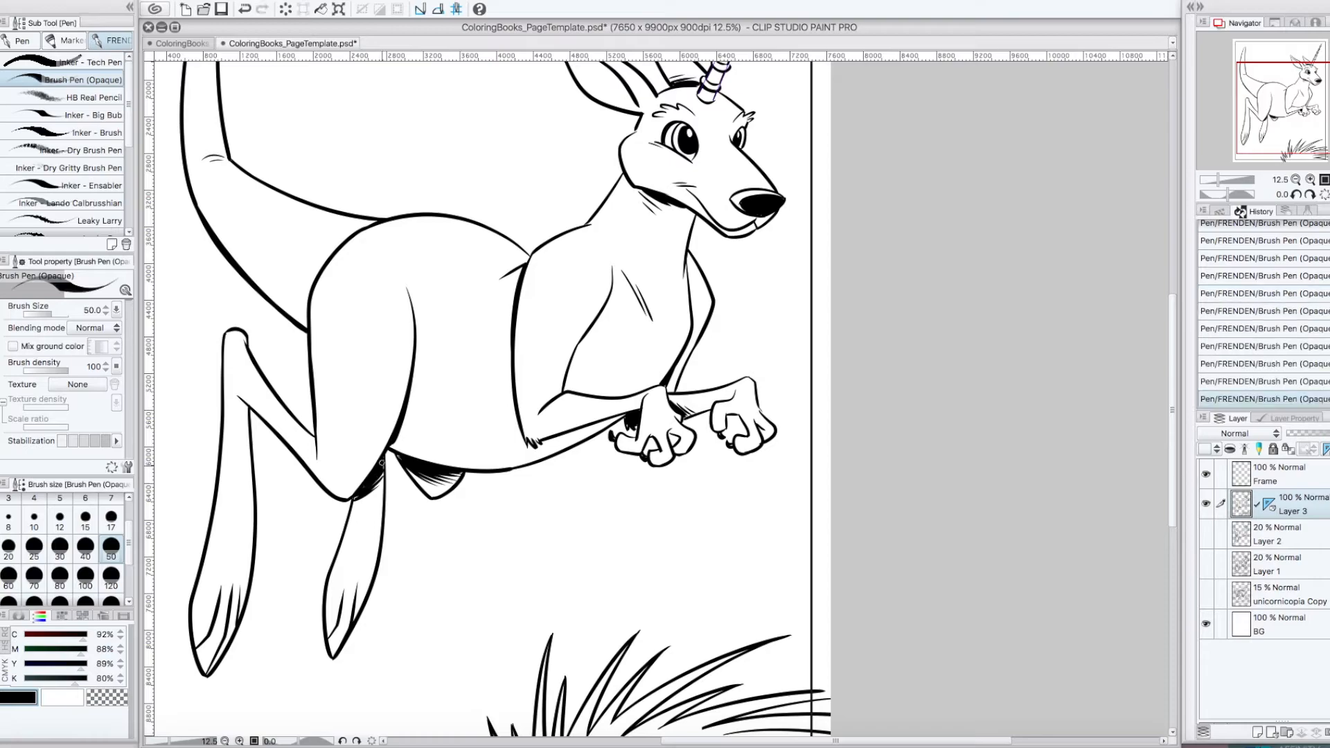
pyautogui.moveTo(382, 458); pyautogui.dragTo(365, 517)
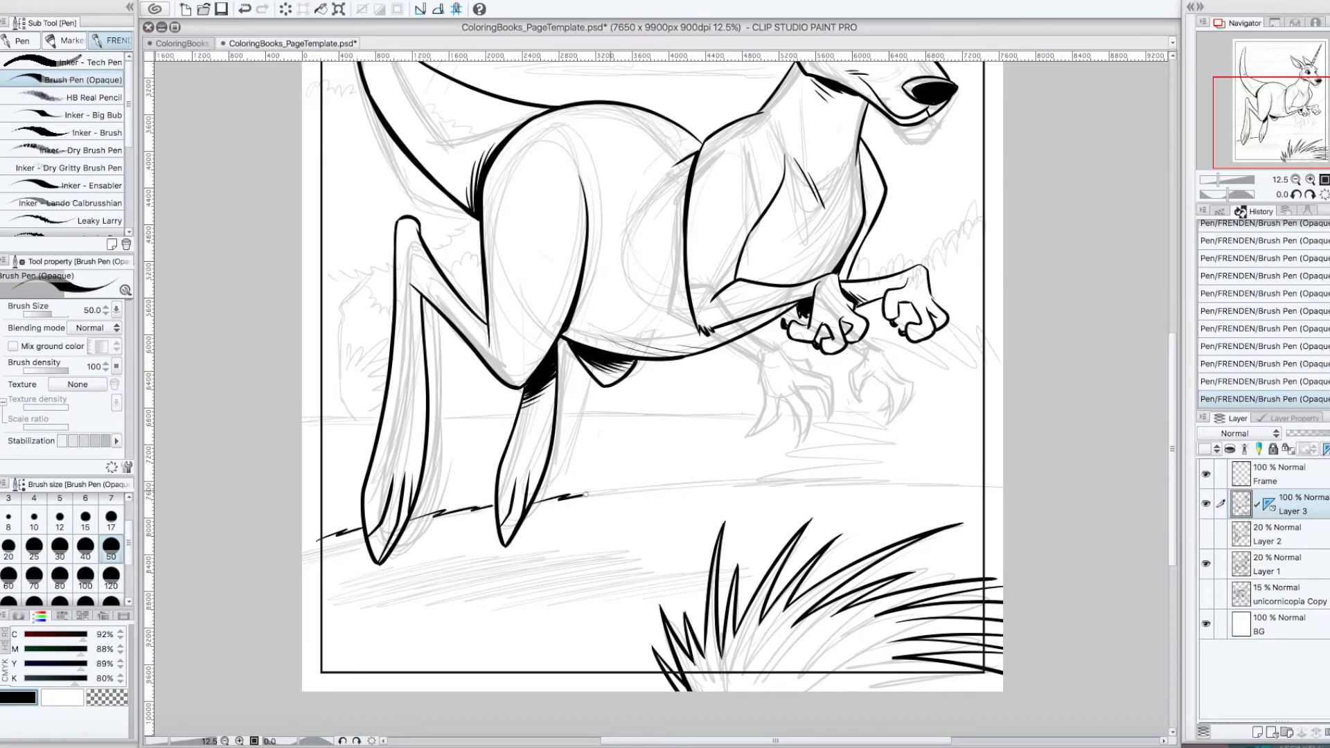
# - Ink grass strokes beneath the front paws, erasing and redrawing one stroke
pyautogui.moveTo(581, 495); pyautogui.dragTo(898, 475)
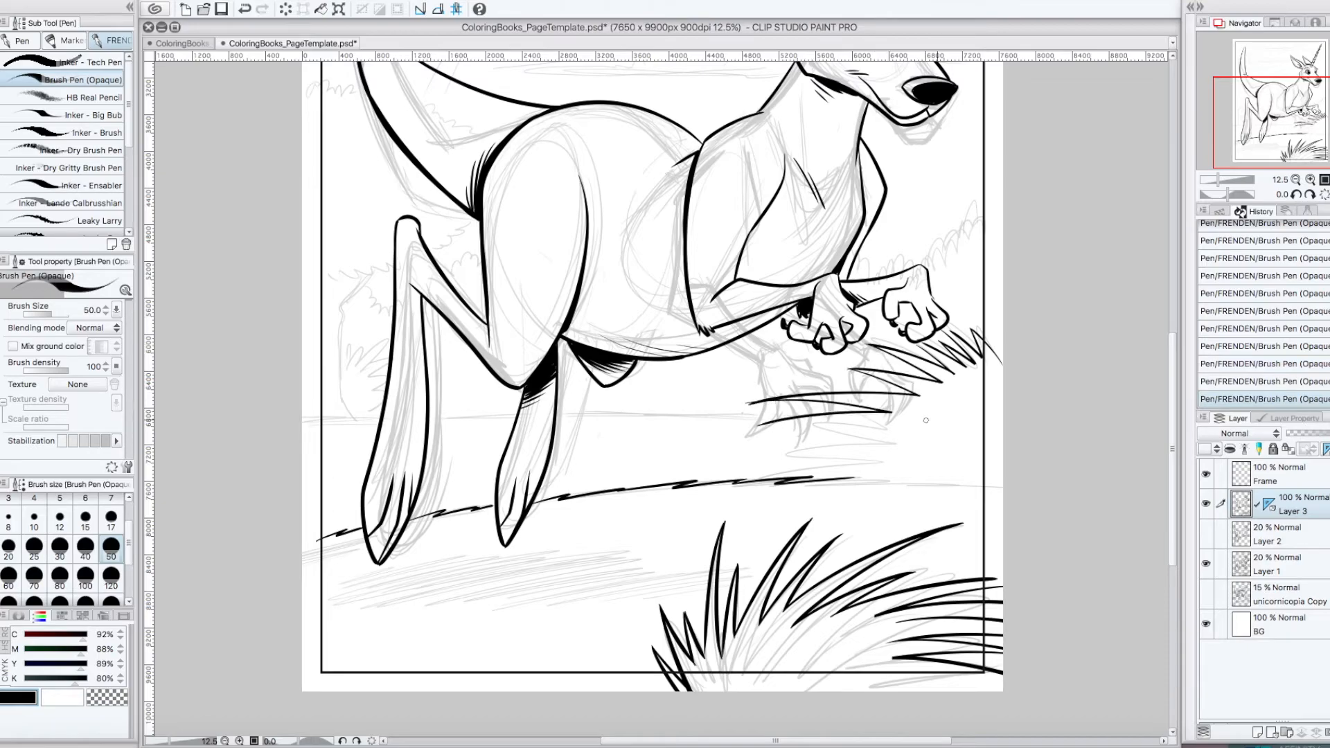
pyautogui.moveTo(746, 399); pyautogui.dragTo(848, 466)
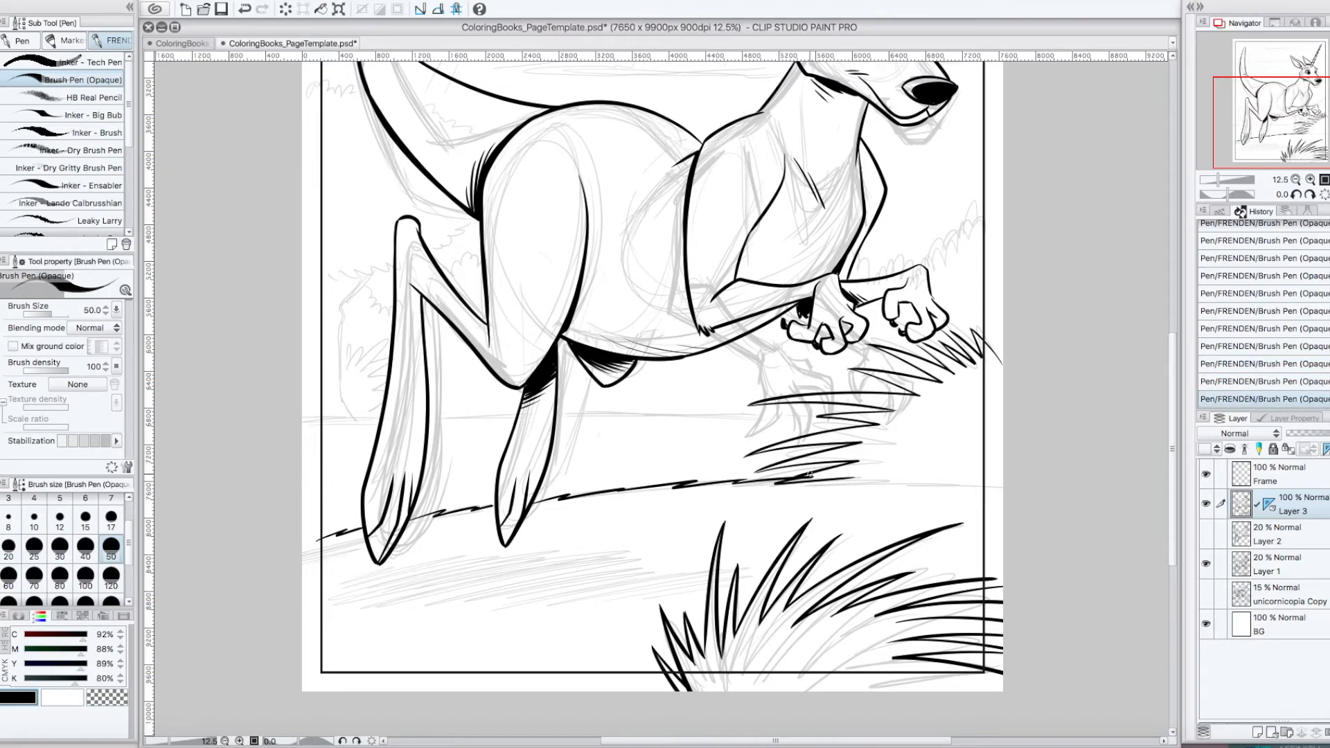
pyautogui.moveTo(763, 480); pyautogui.dragTo(882, 462)
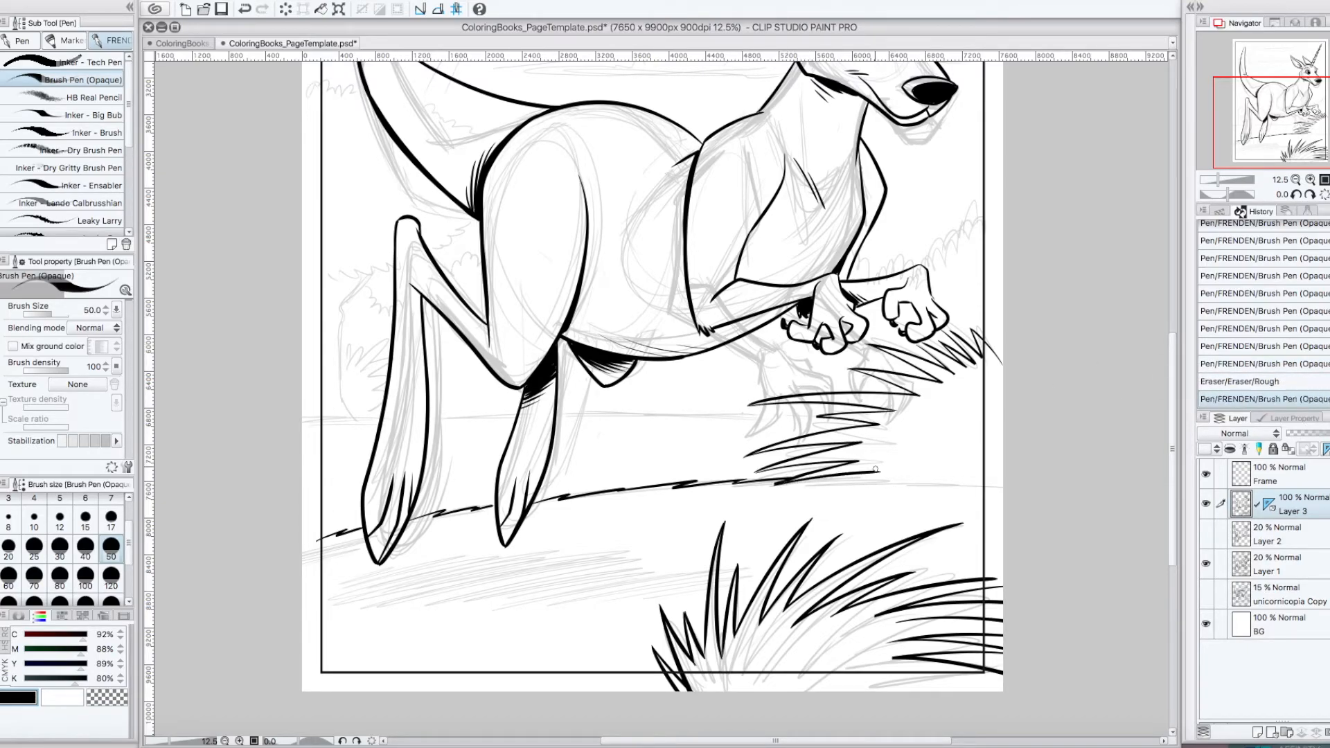
pyautogui.moveTo(771, 482); pyautogui.dragTo(928, 477)
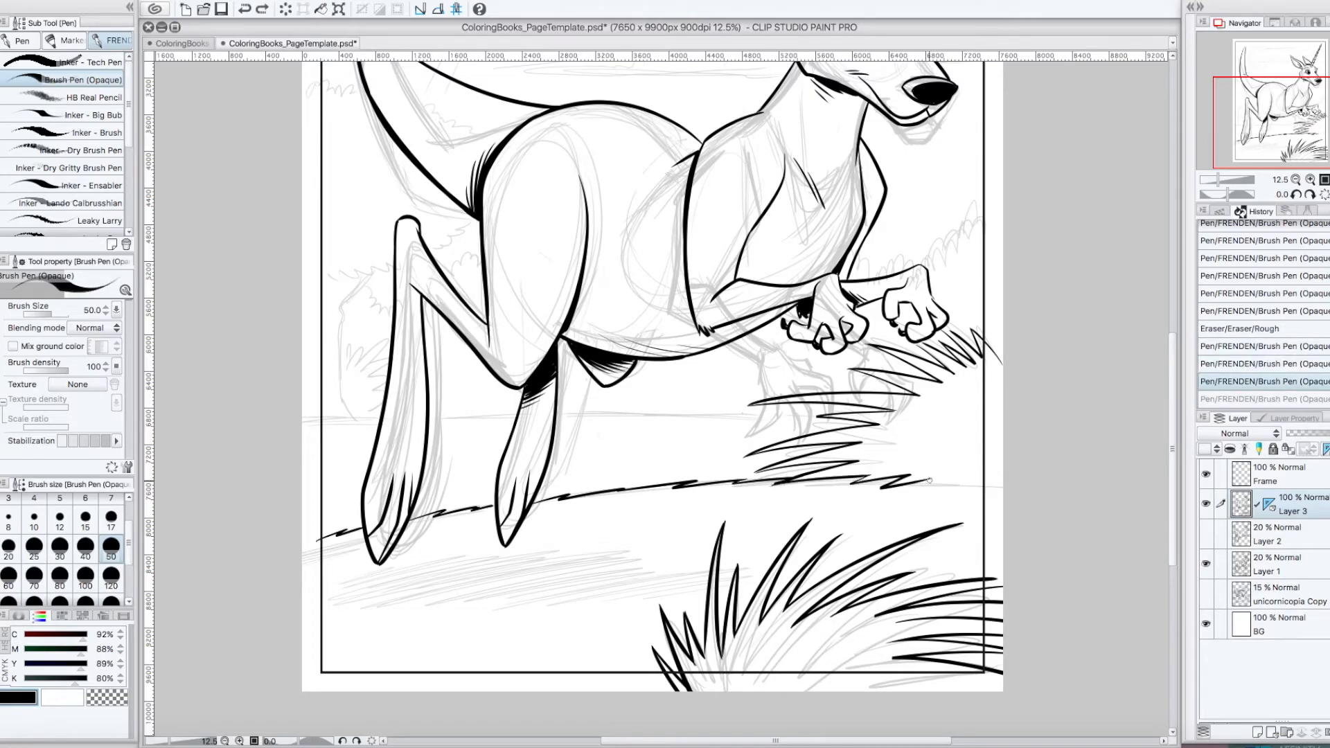
# - Ink the distant horizon and ground line across the background
pyautogui.moveTo(925, 475); pyautogui.dragTo(1001, 480)
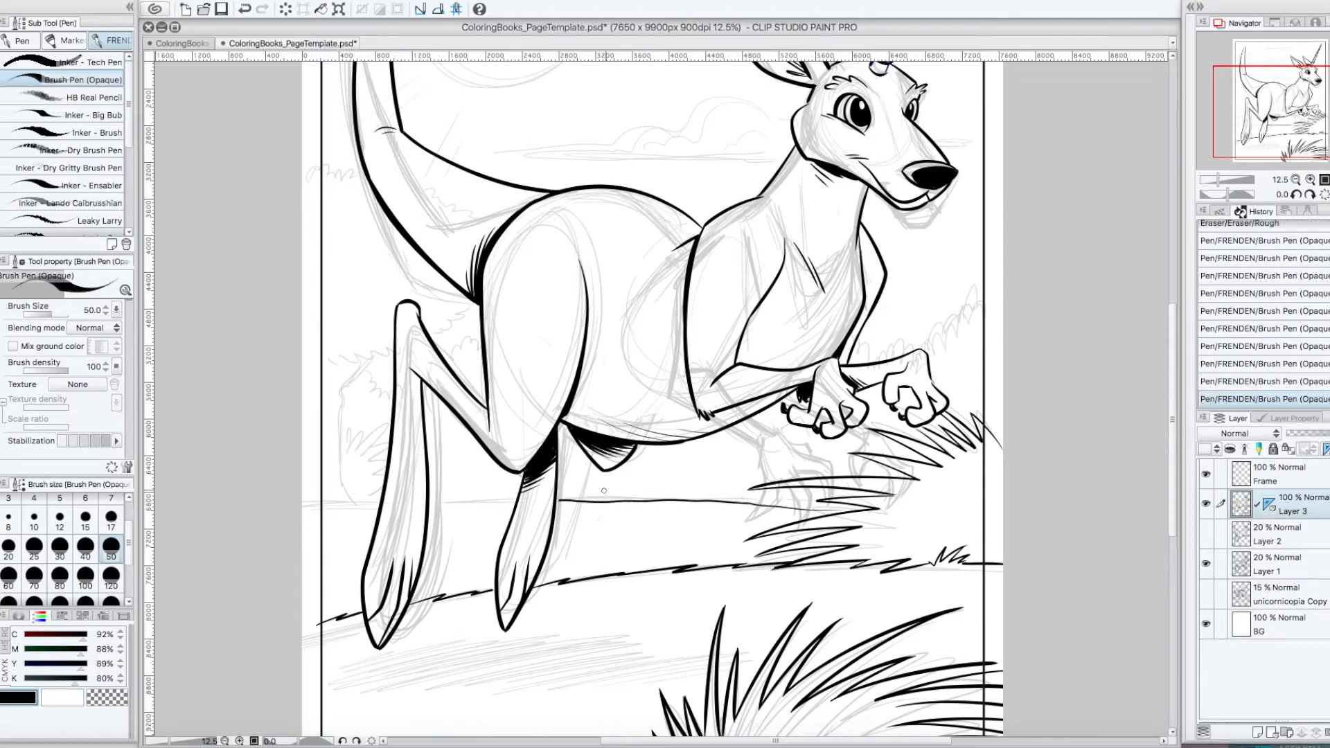
pyautogui.moveTo(564, 492); pyautogui.dragTo(839, 494)
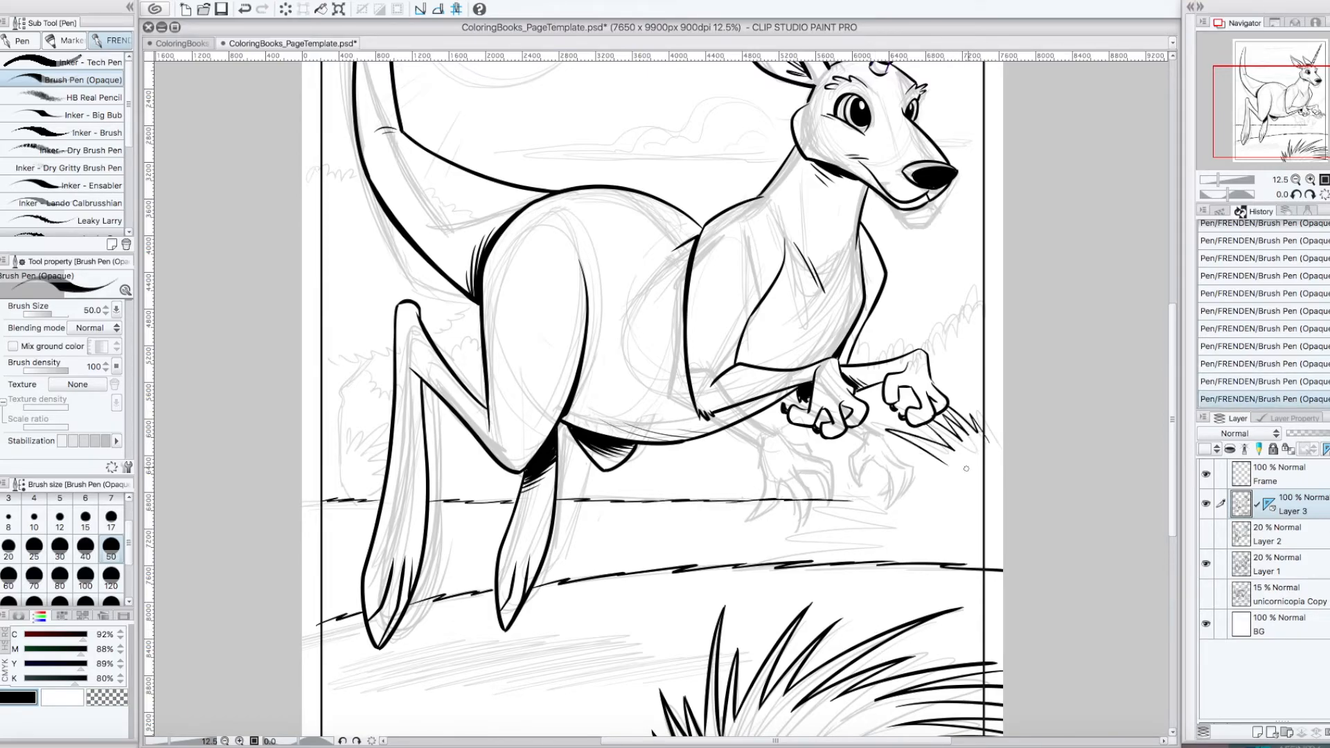
pyautogui.moveTo(806, 450); pyautogui.dragTo(967, 468)
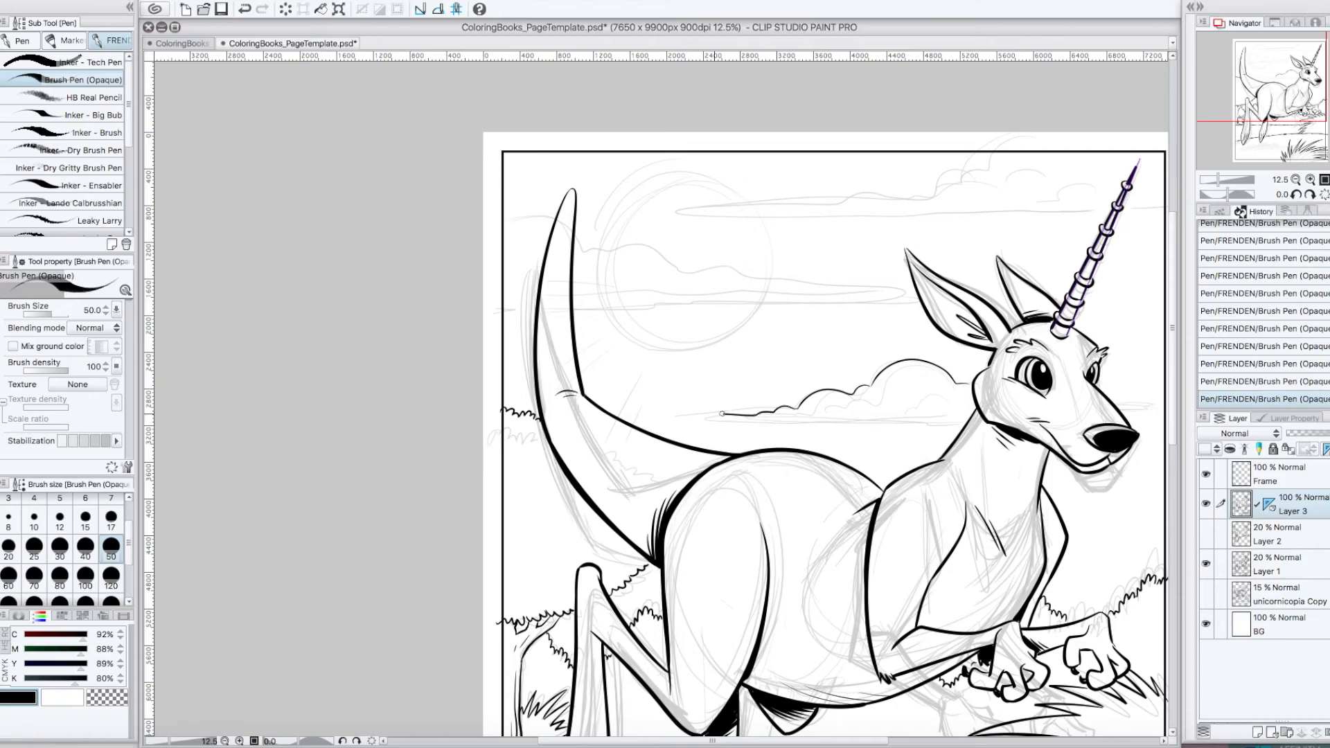
# - Ink the cloud outlines across the sky and set up a guide for smooth cloud strokes
pyautogui.moveTo(696, 416); pyautogui.dragTo(967, 416)
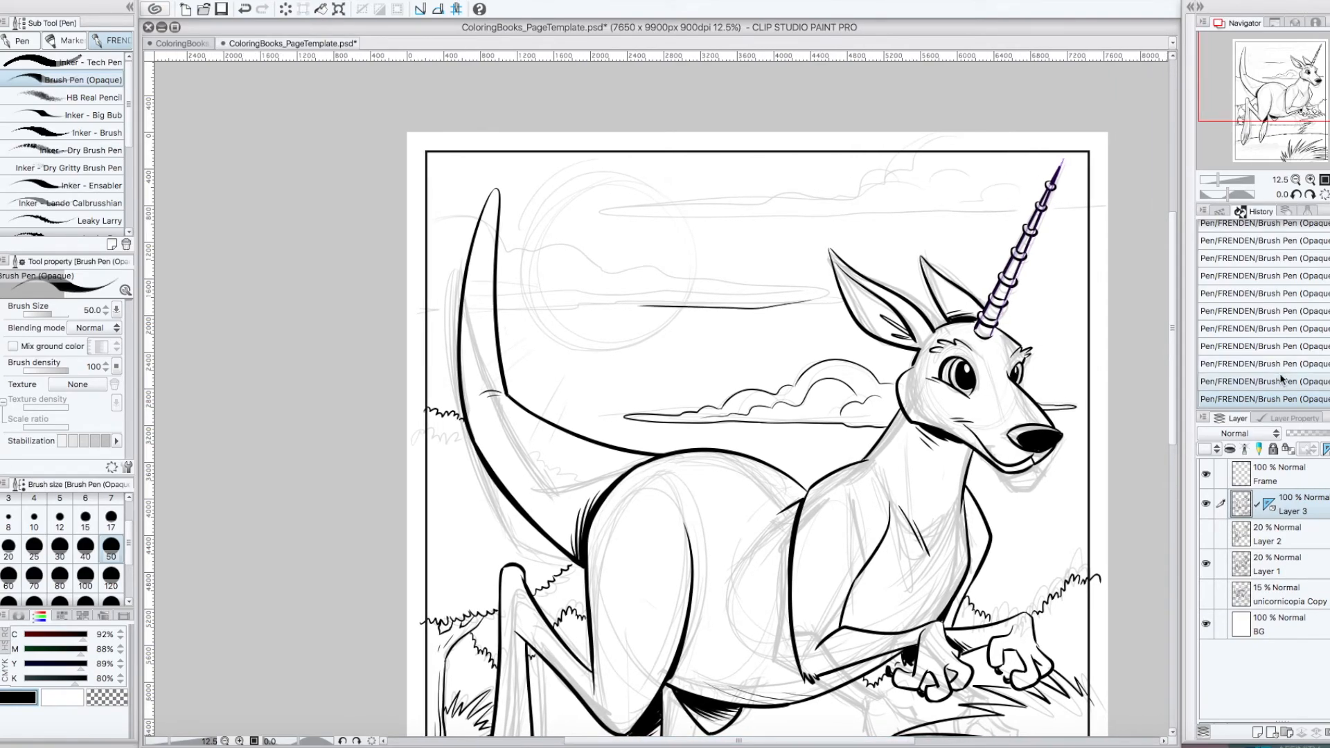
pyautogui.moveTo(415, 309); pyautogui.dragTo(798, 292)
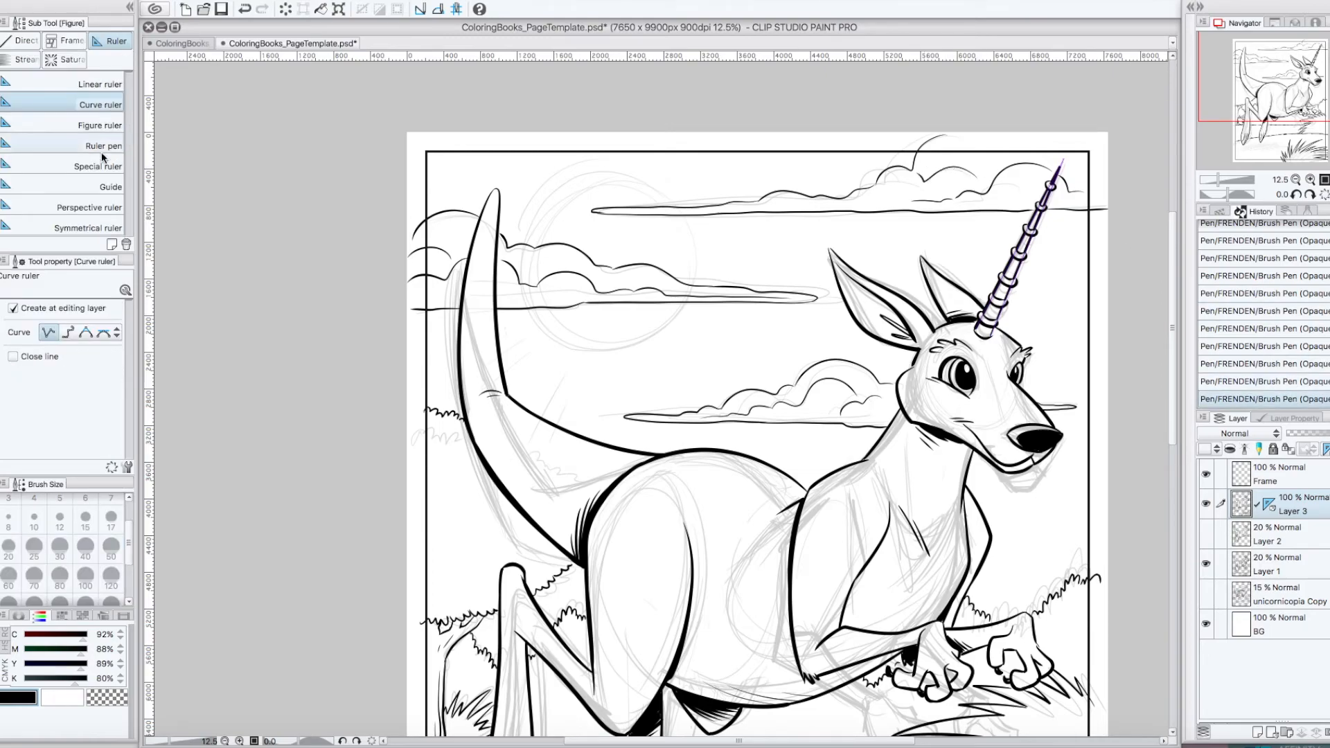
pyautogui.click(420, 9)
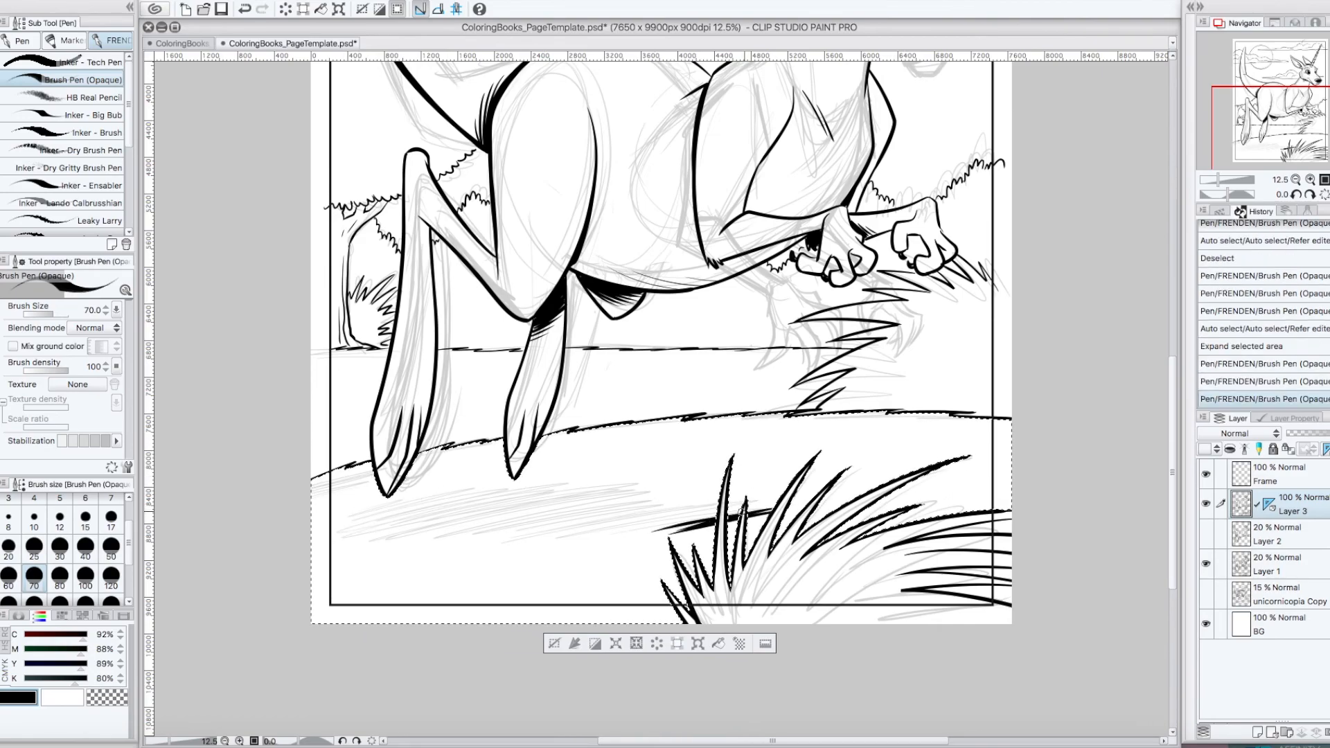
# - Paint thick black shadow strokes on the ground beneath the kangaroo
pyautogui.moveTo(509, 530); pyautogui.dragTo(704, 509)
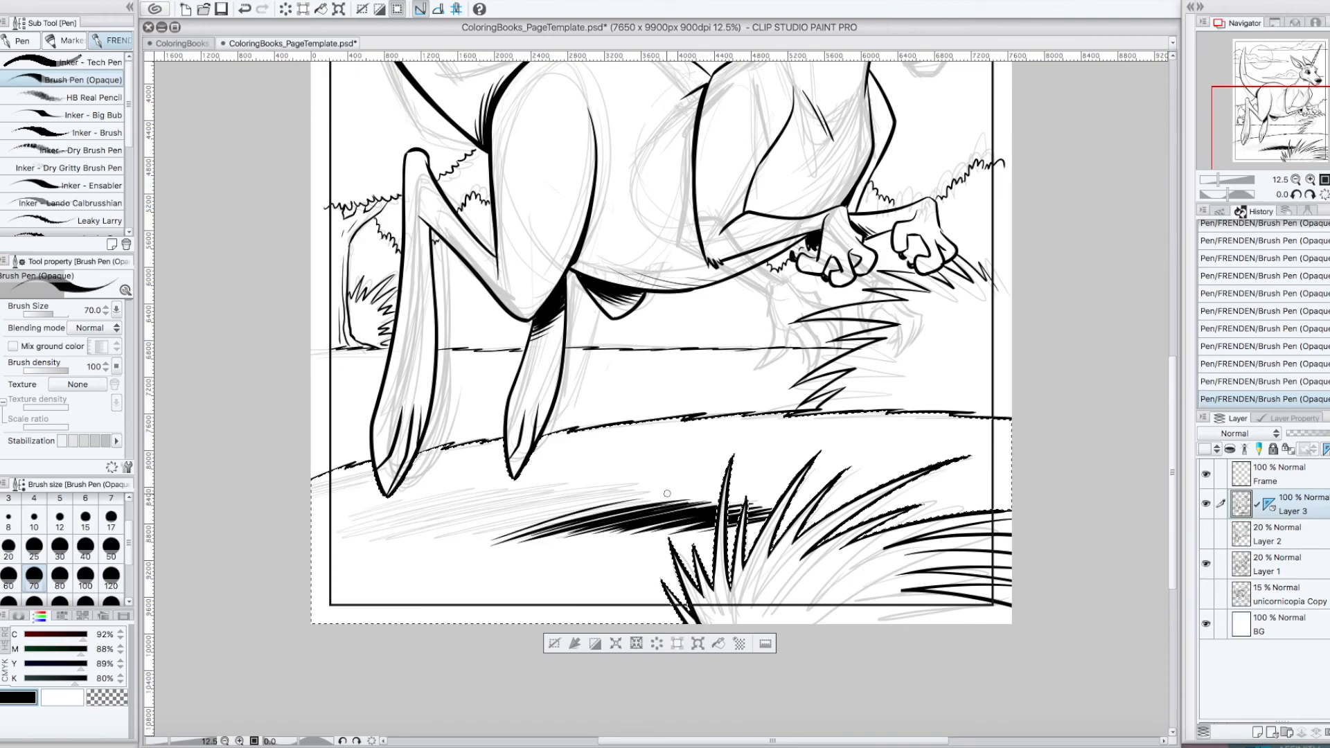
pyautogui.moveTo(665, 515); pyautogui.dragTo(363, 527)
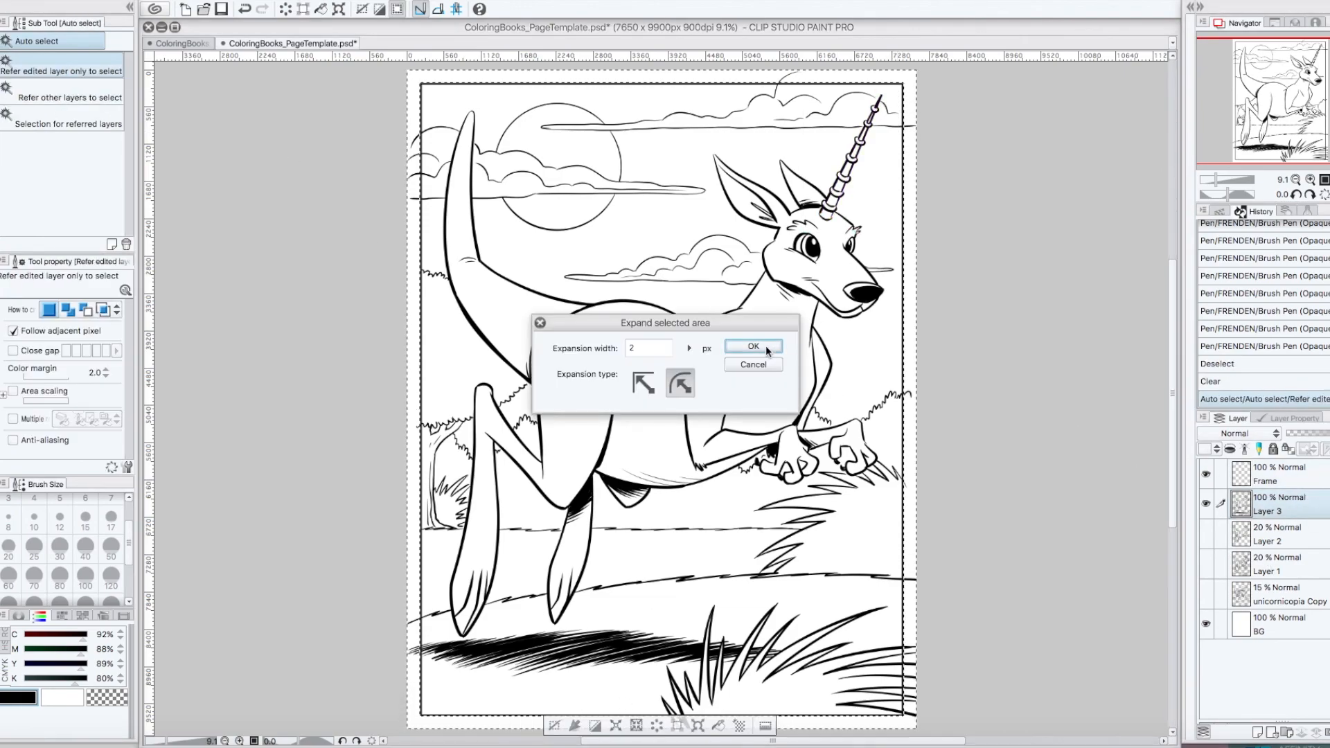
# - Confirm expanding the selected area by 2 px
pyautogui.click(752, 348)
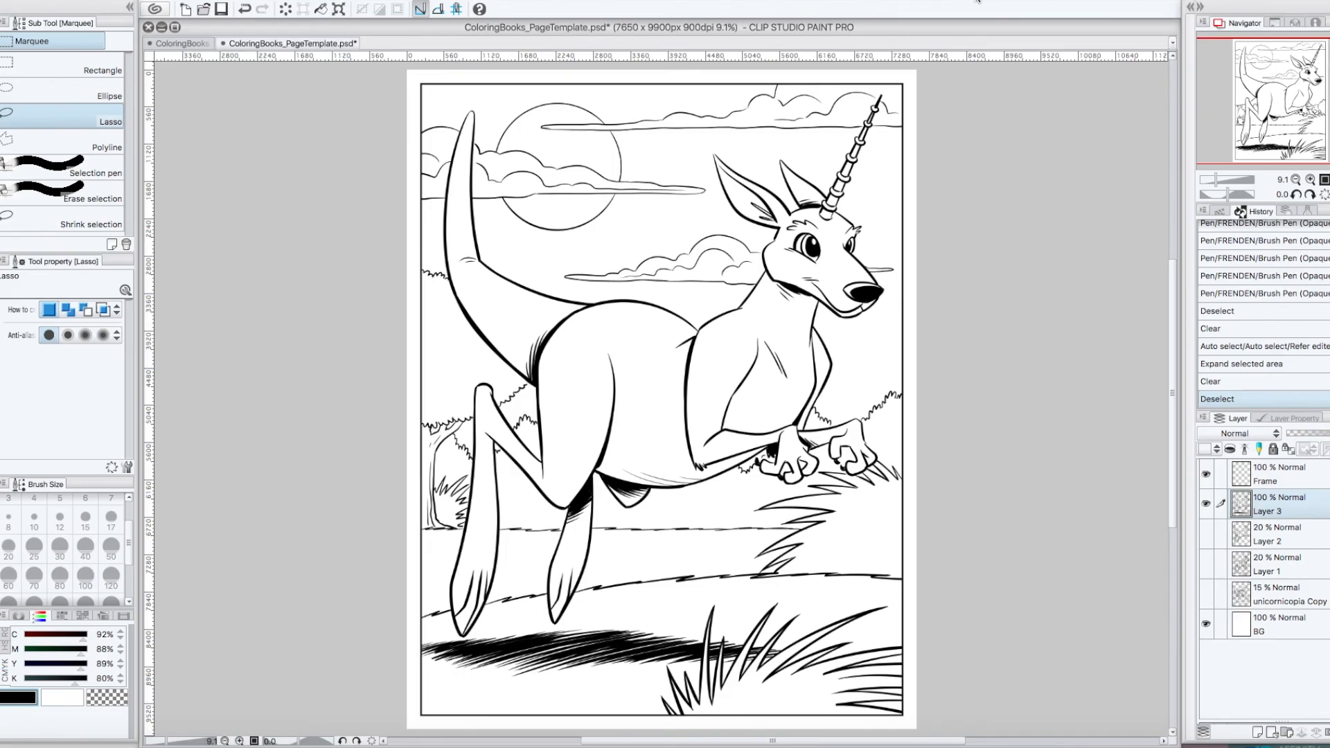